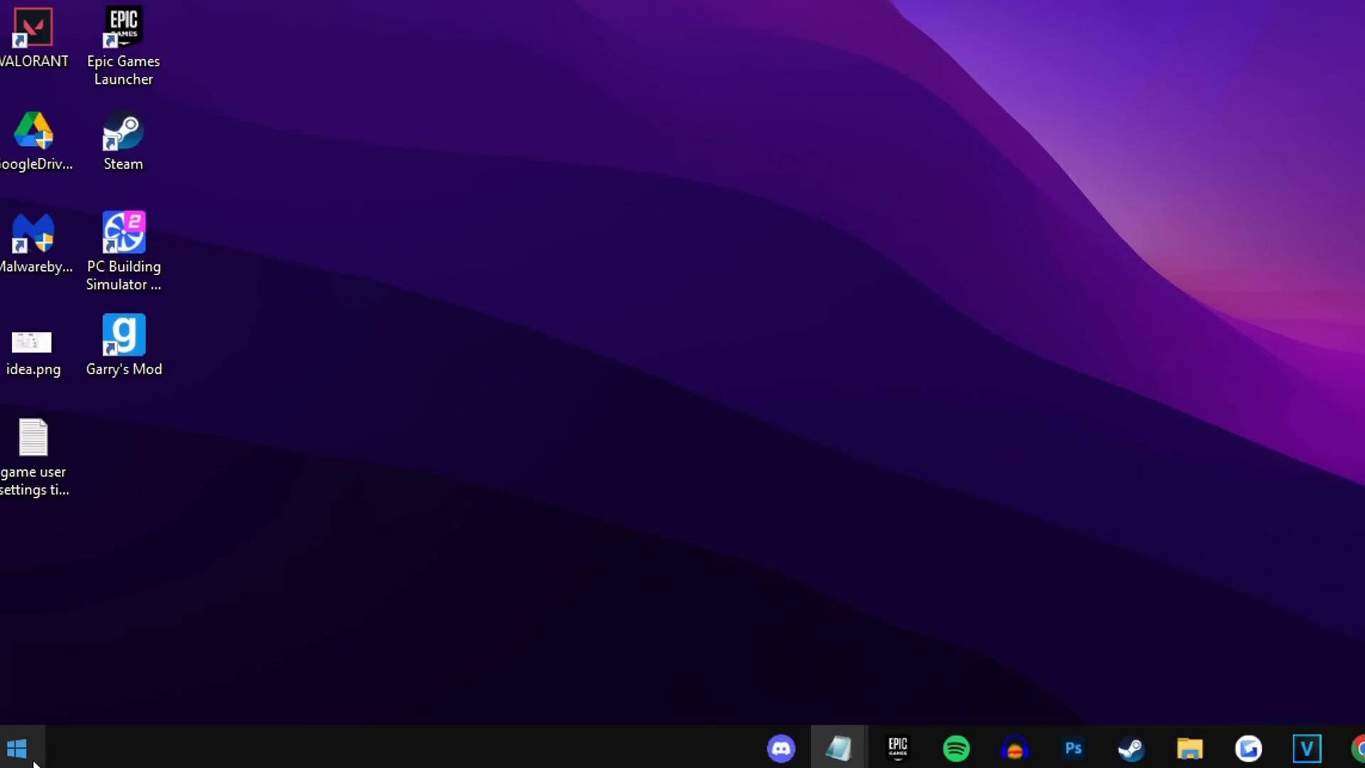
- Have Windows search automatically for a newer Intel Ethernet adapter driver
text(device m)
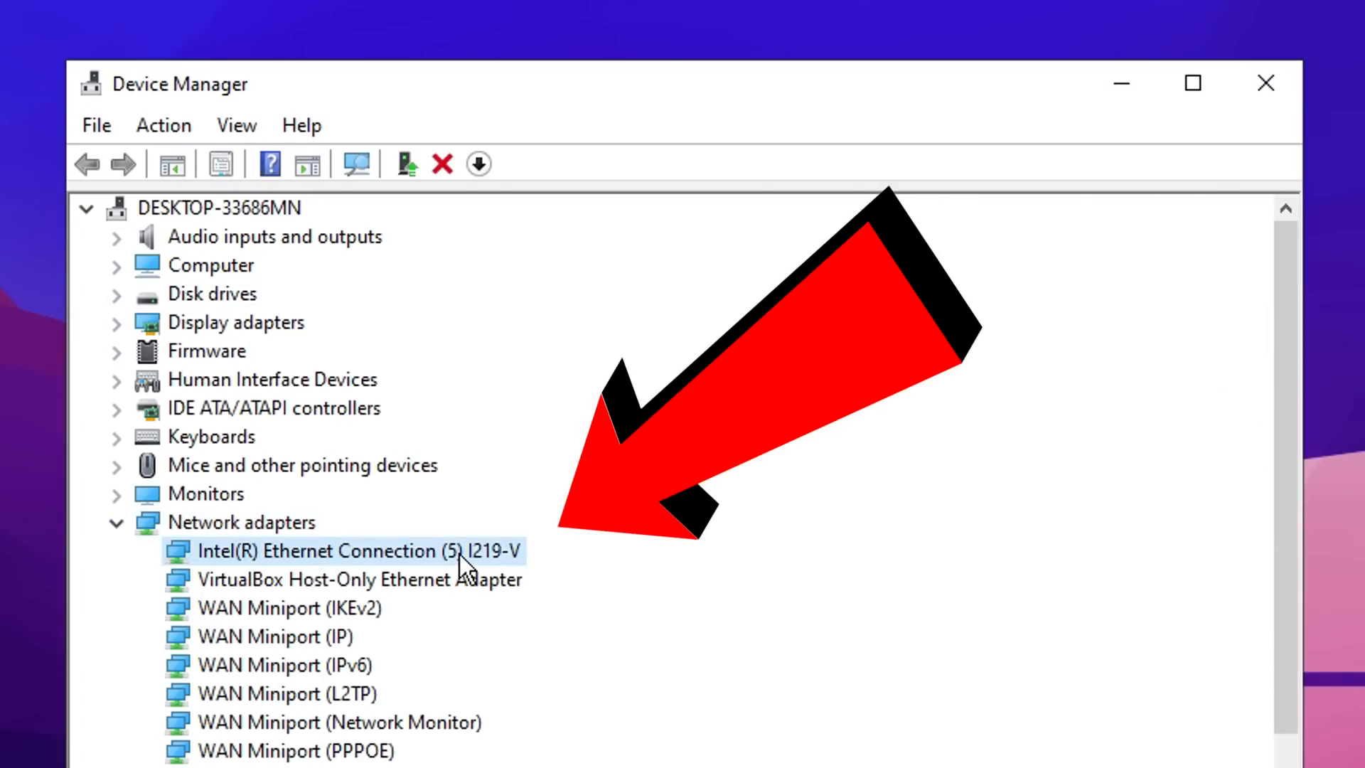
mouse_move(383, 565)
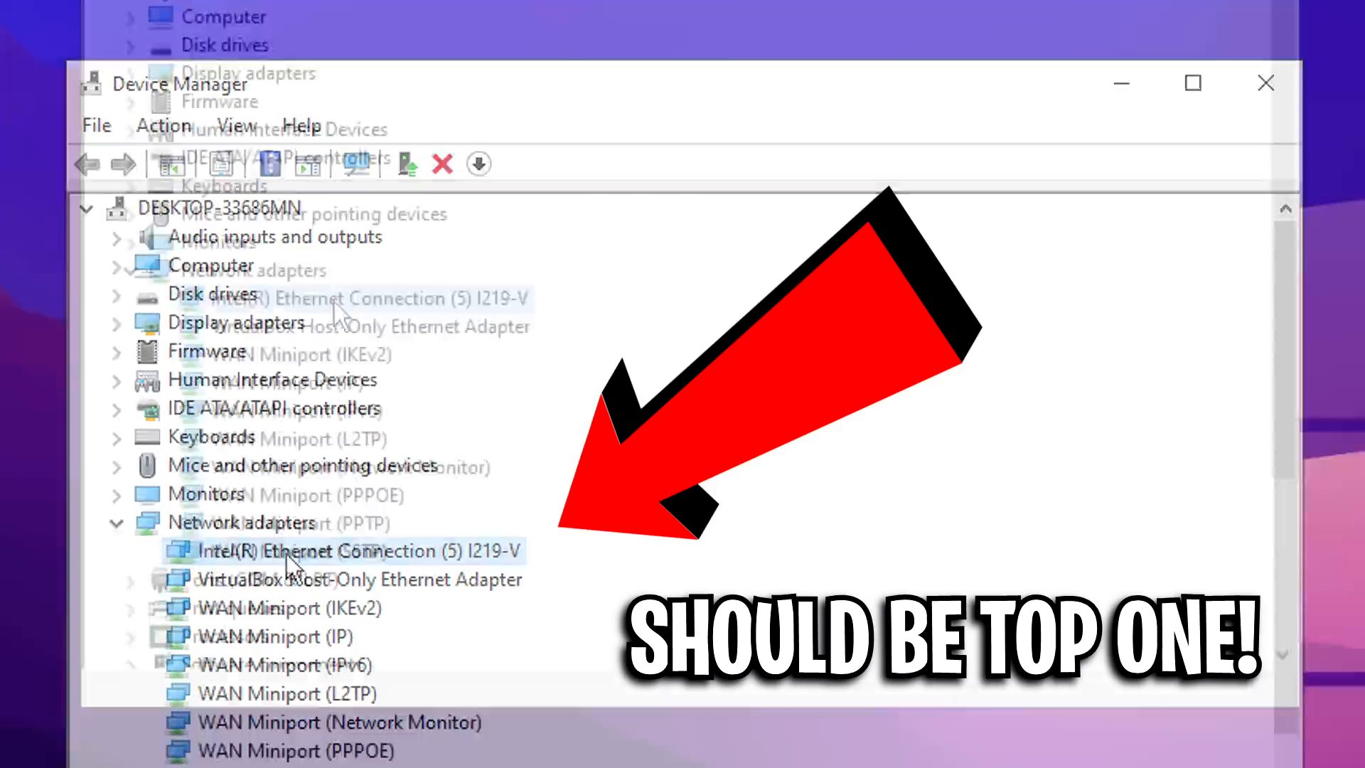
right_click(349, 550)
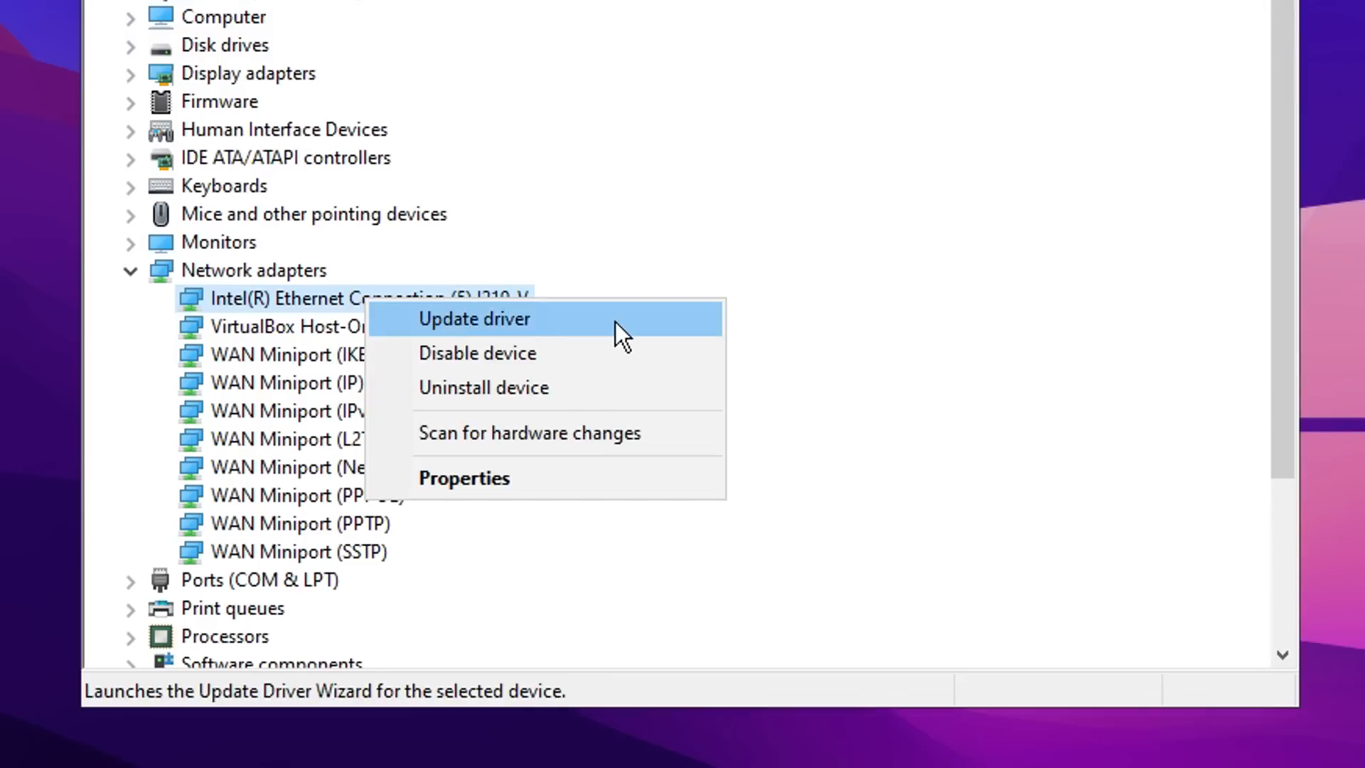
click(473, 318)
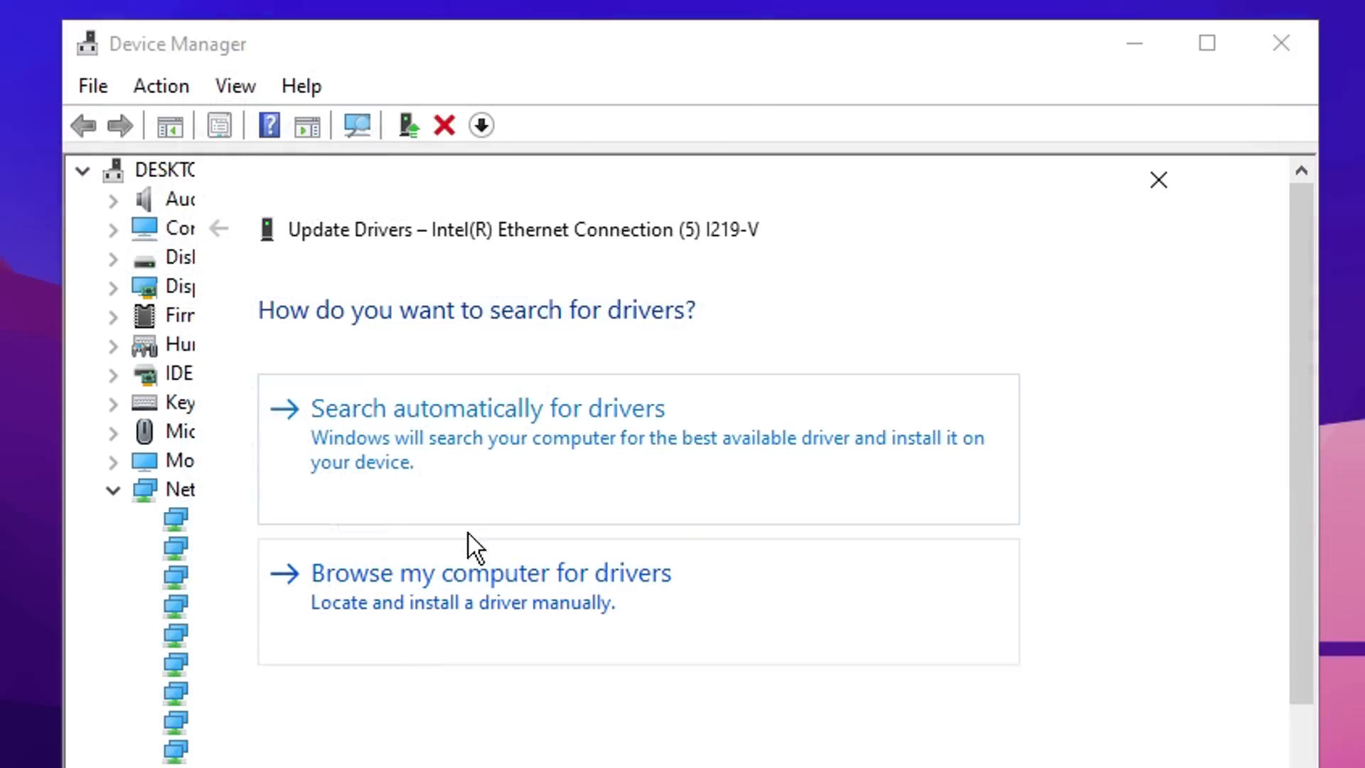
click(487, 408)
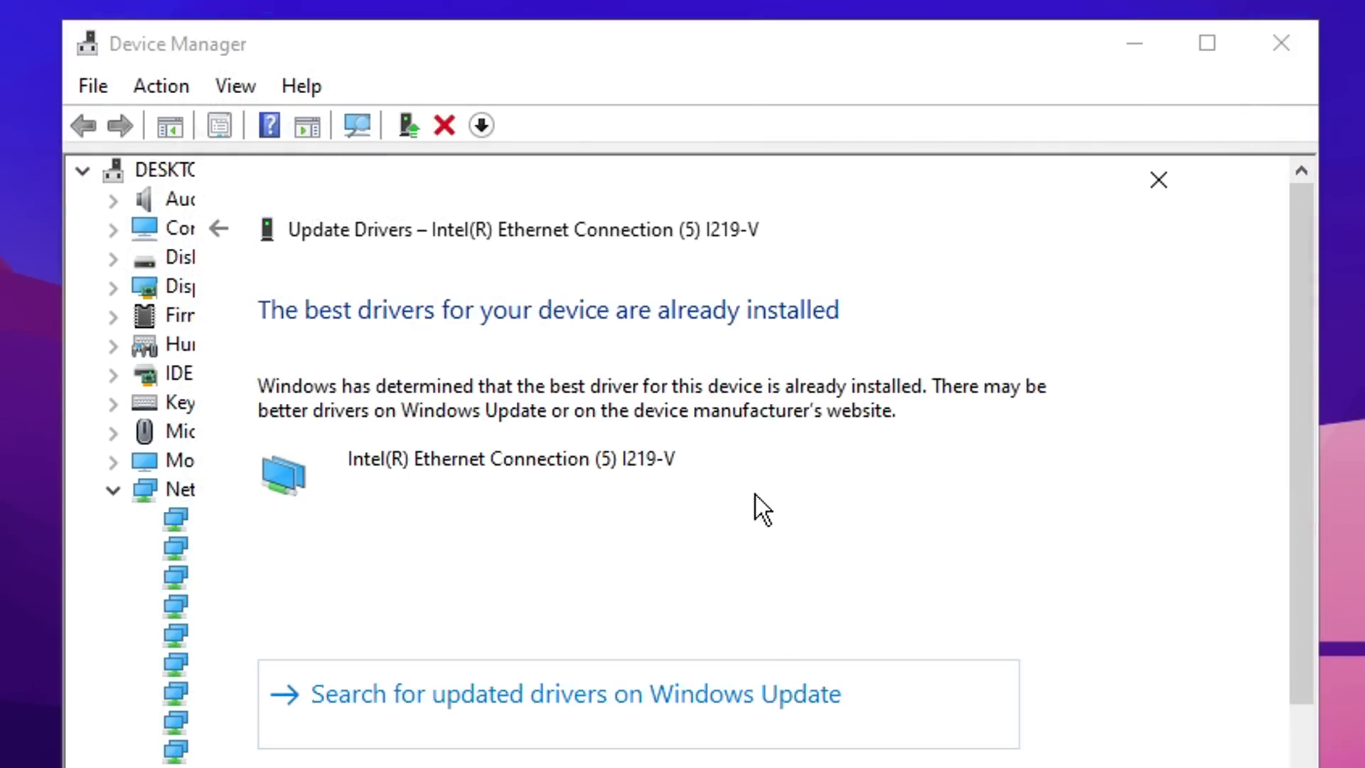
mouse_move(600, 511)
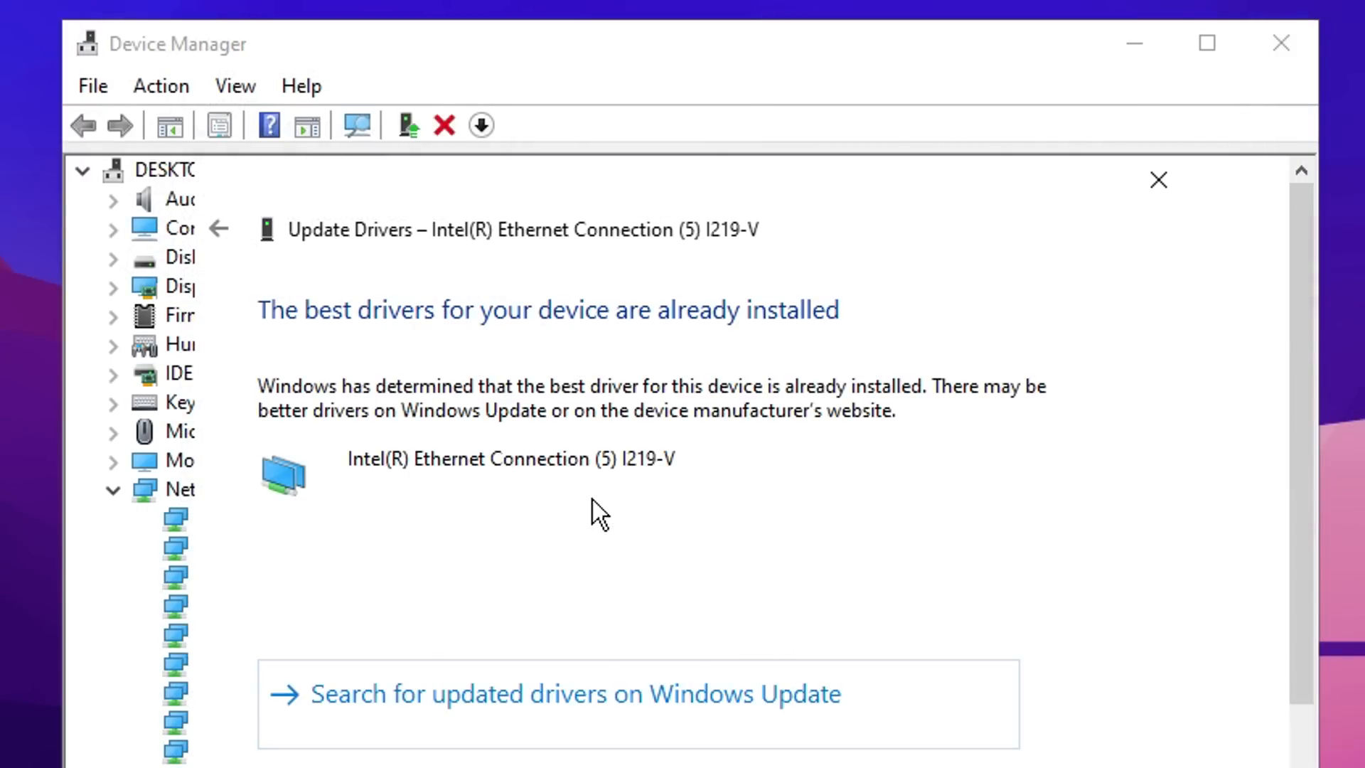
mouse_move(664, 546)
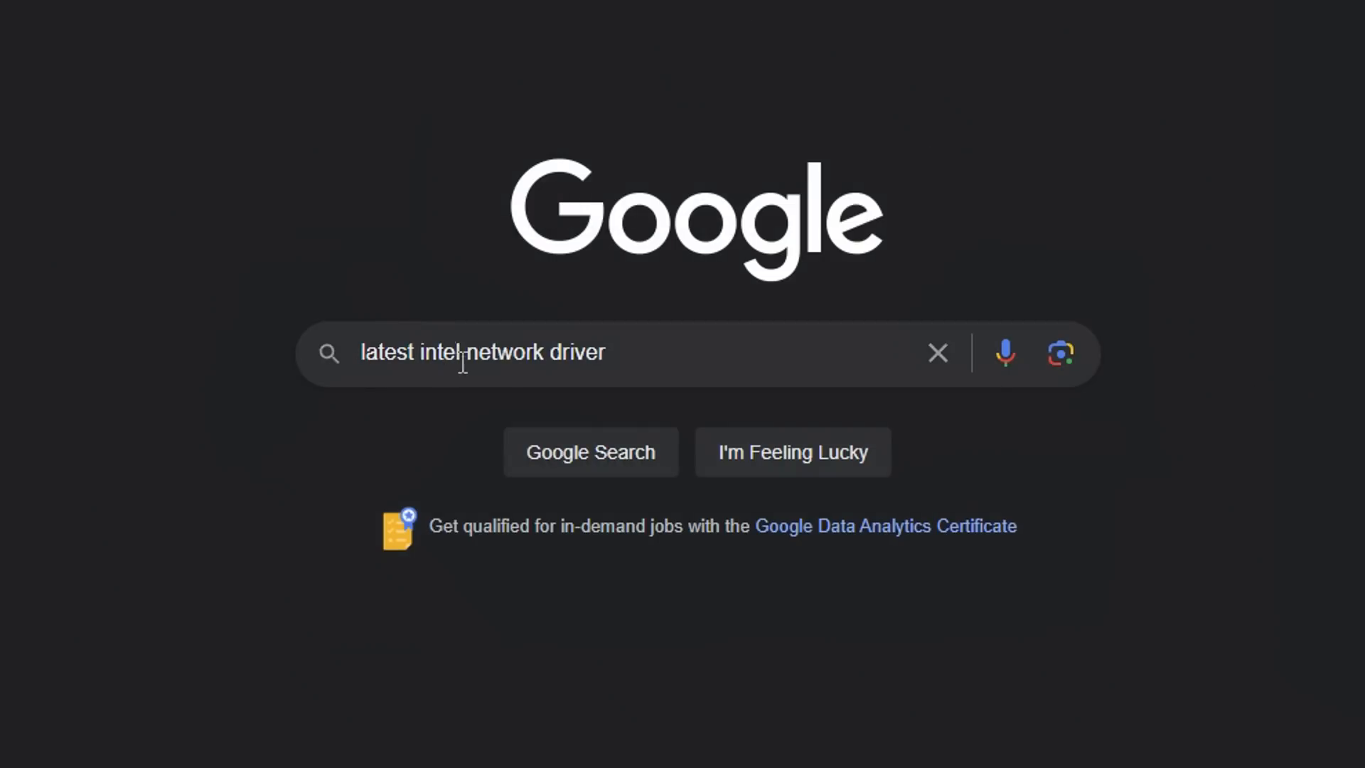
- Search 'latest intel network driver' and confirm Intel's page lists version 28.2 as latest
key(enter)
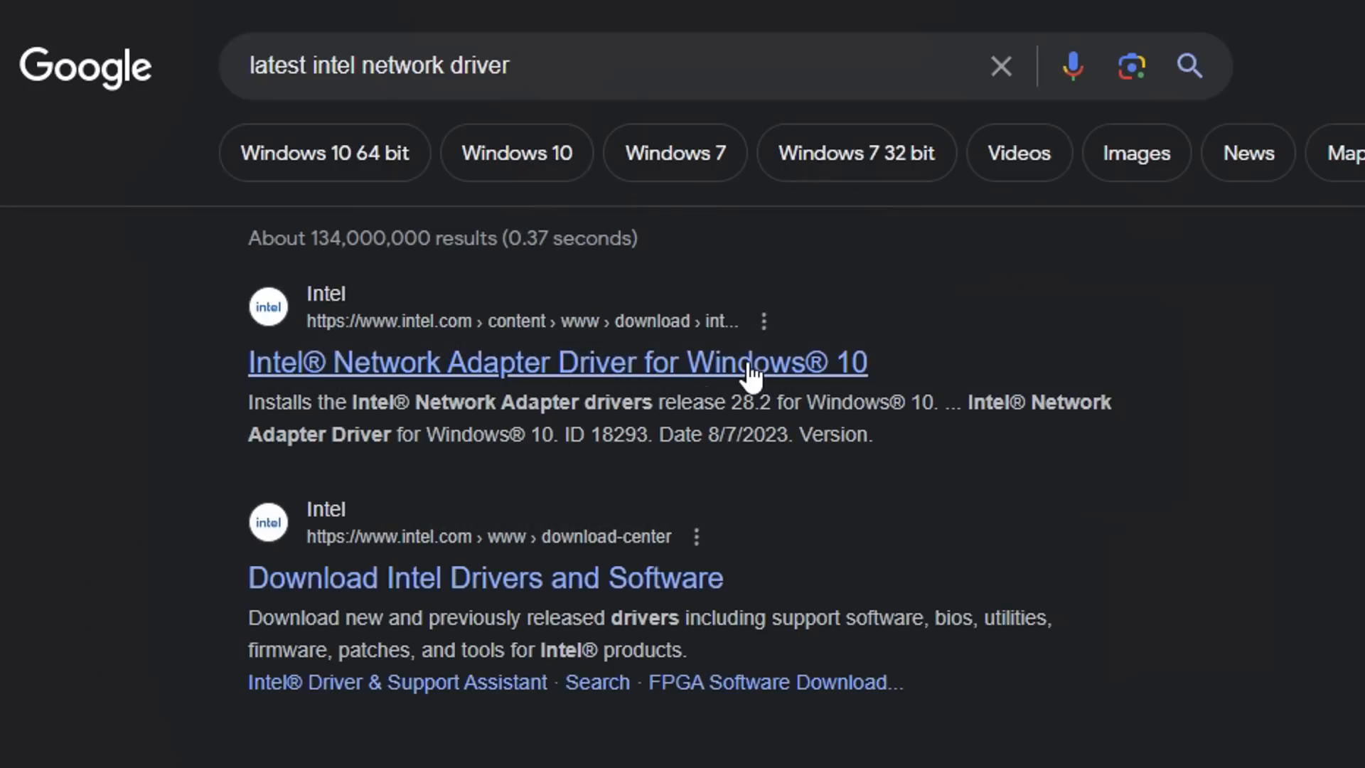
click(556, 363)
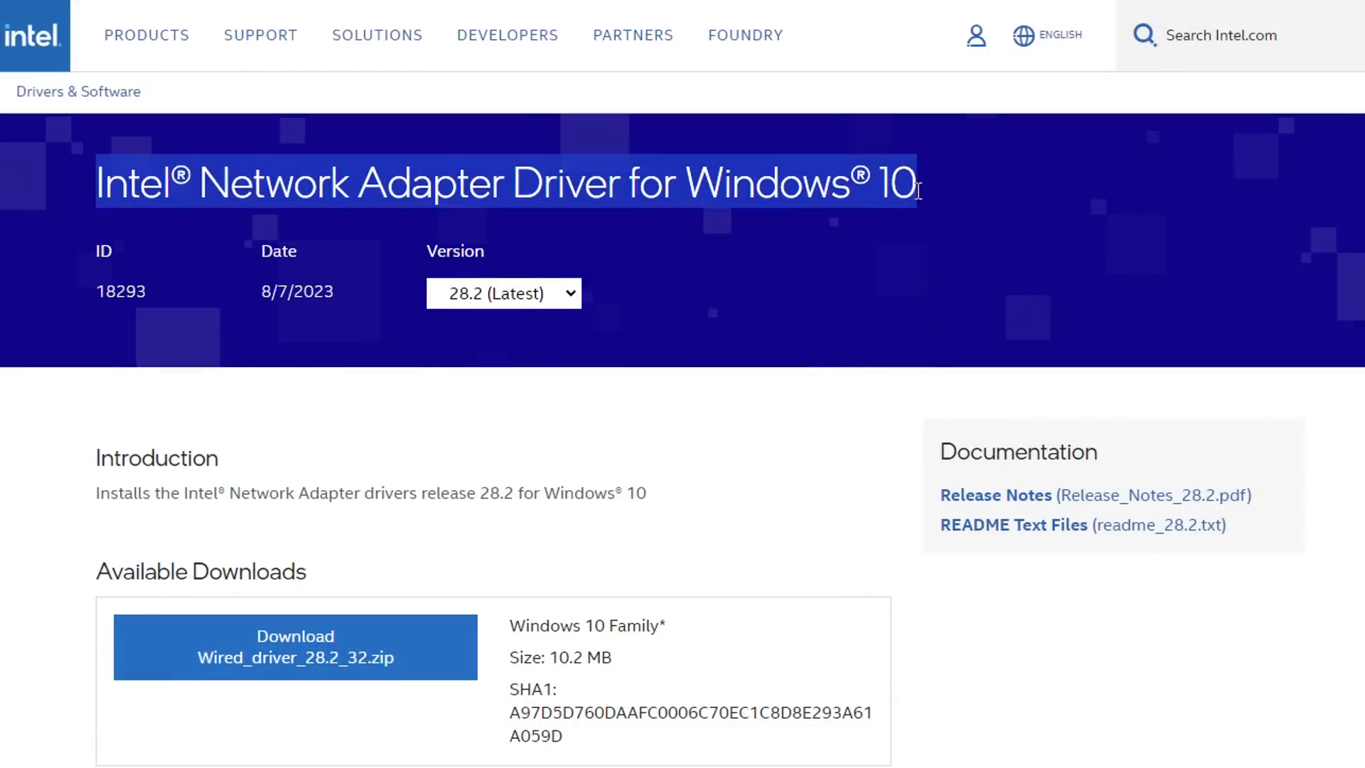
click(503, 292)
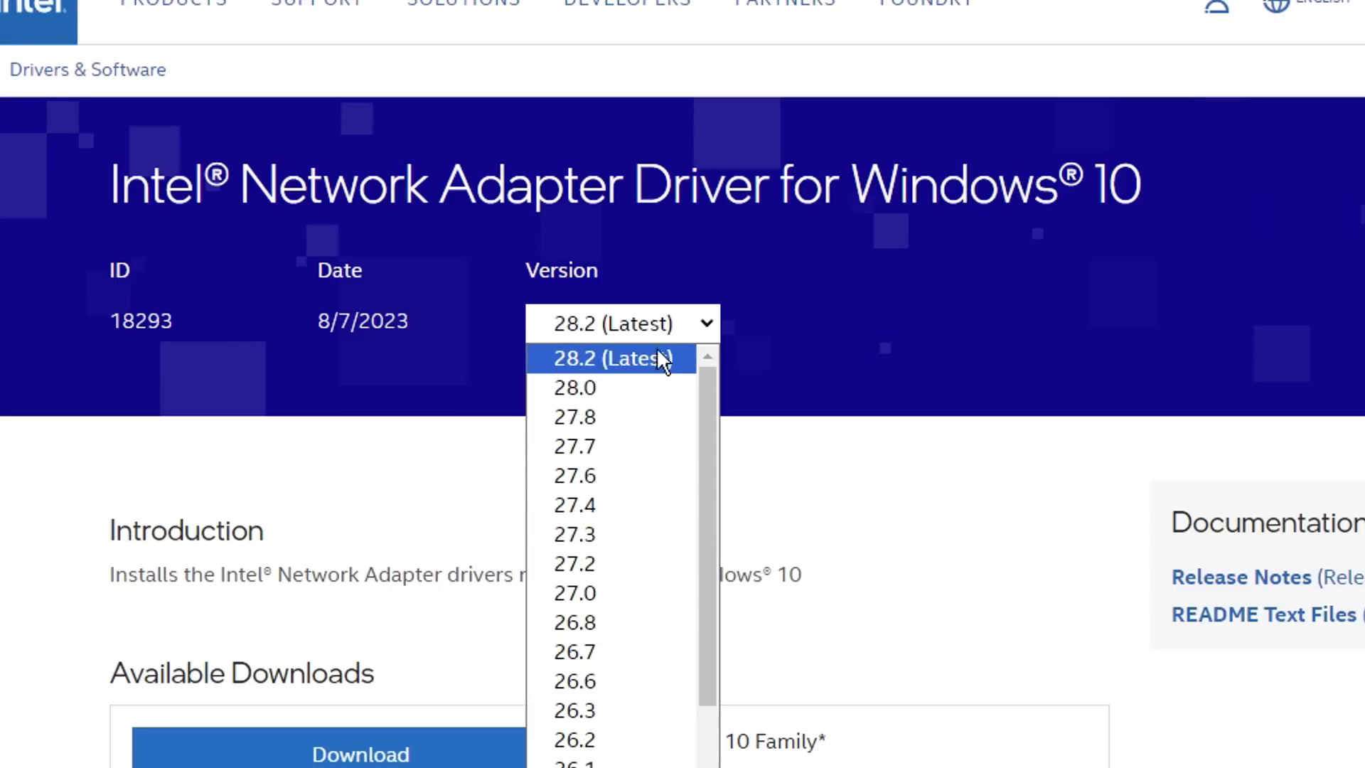
mouse_move(666, 370)
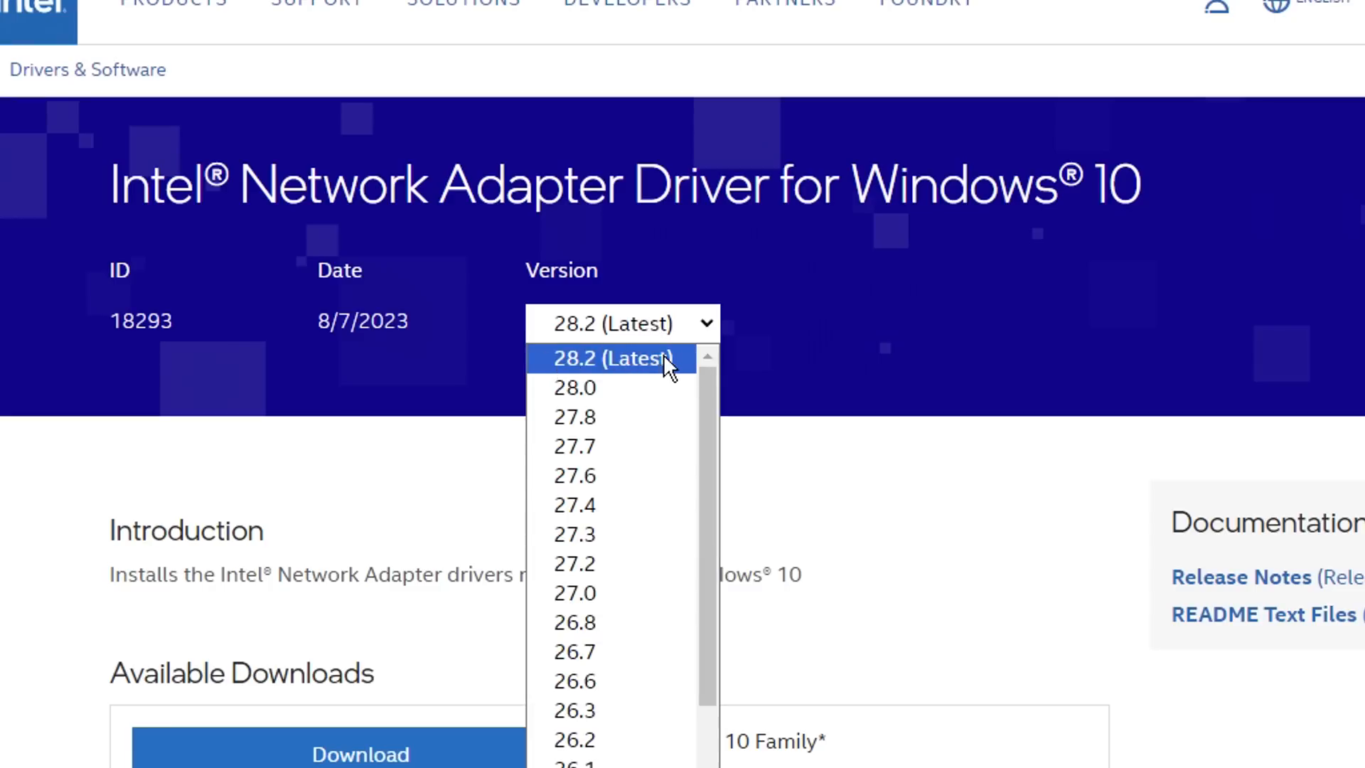
click(617, 358)
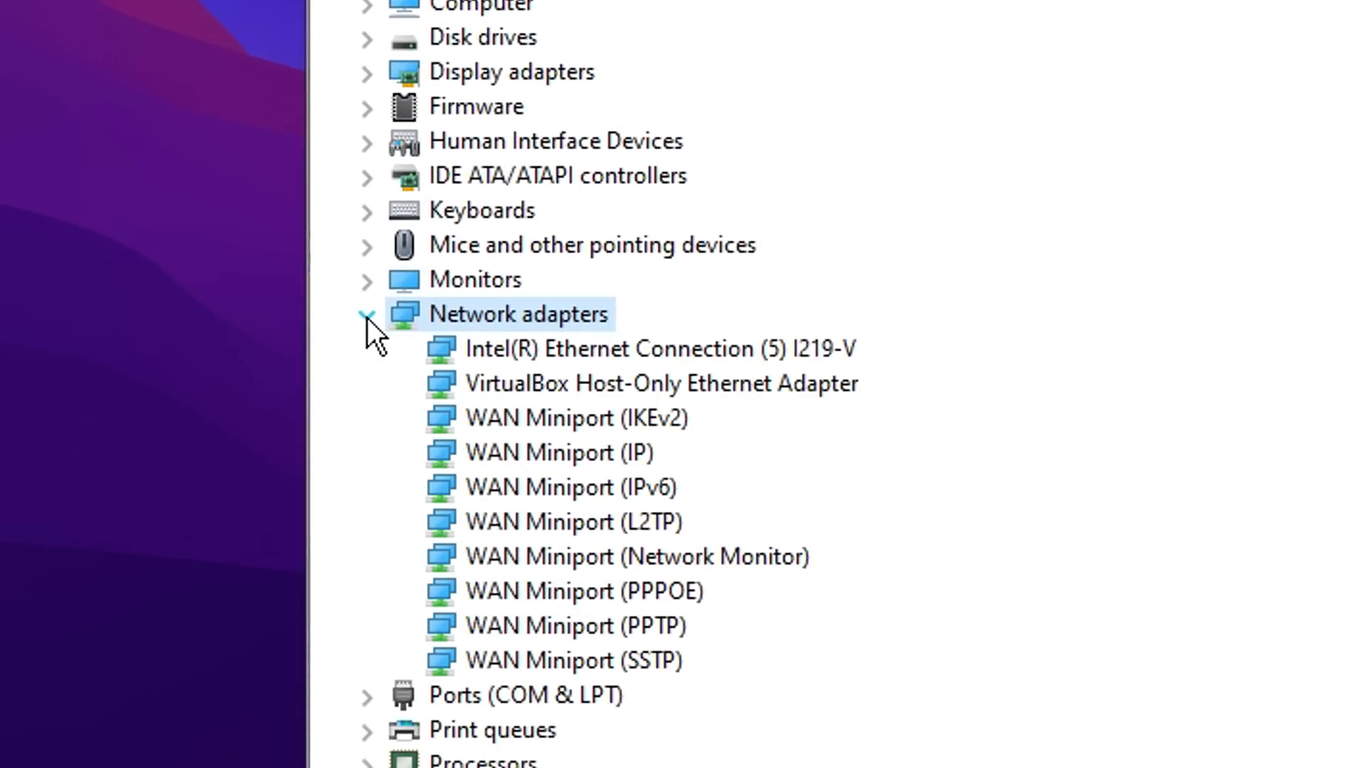
- In the Intel Ethernet adapter's Power Management, uncheck wake-the-computer and power-saving turn-off
click(661, 348)
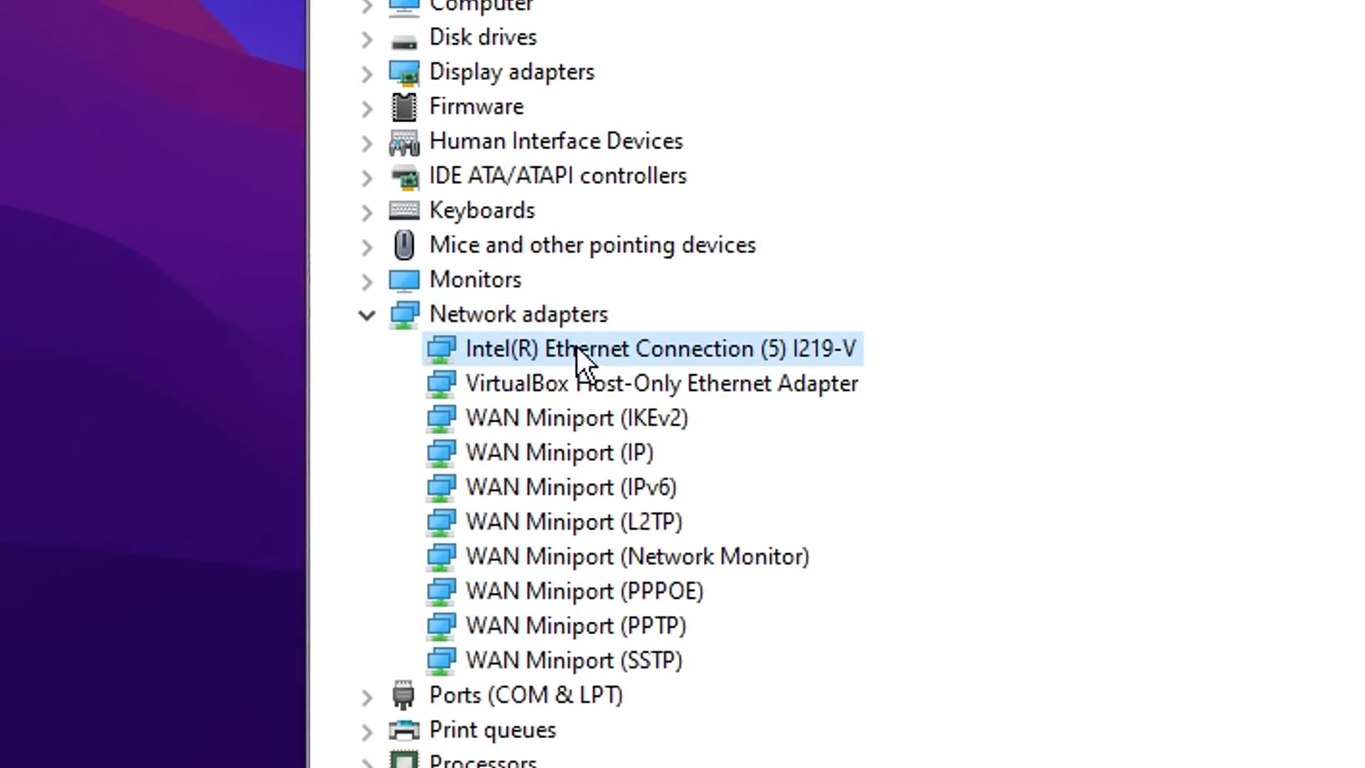
right_click(661, 350)
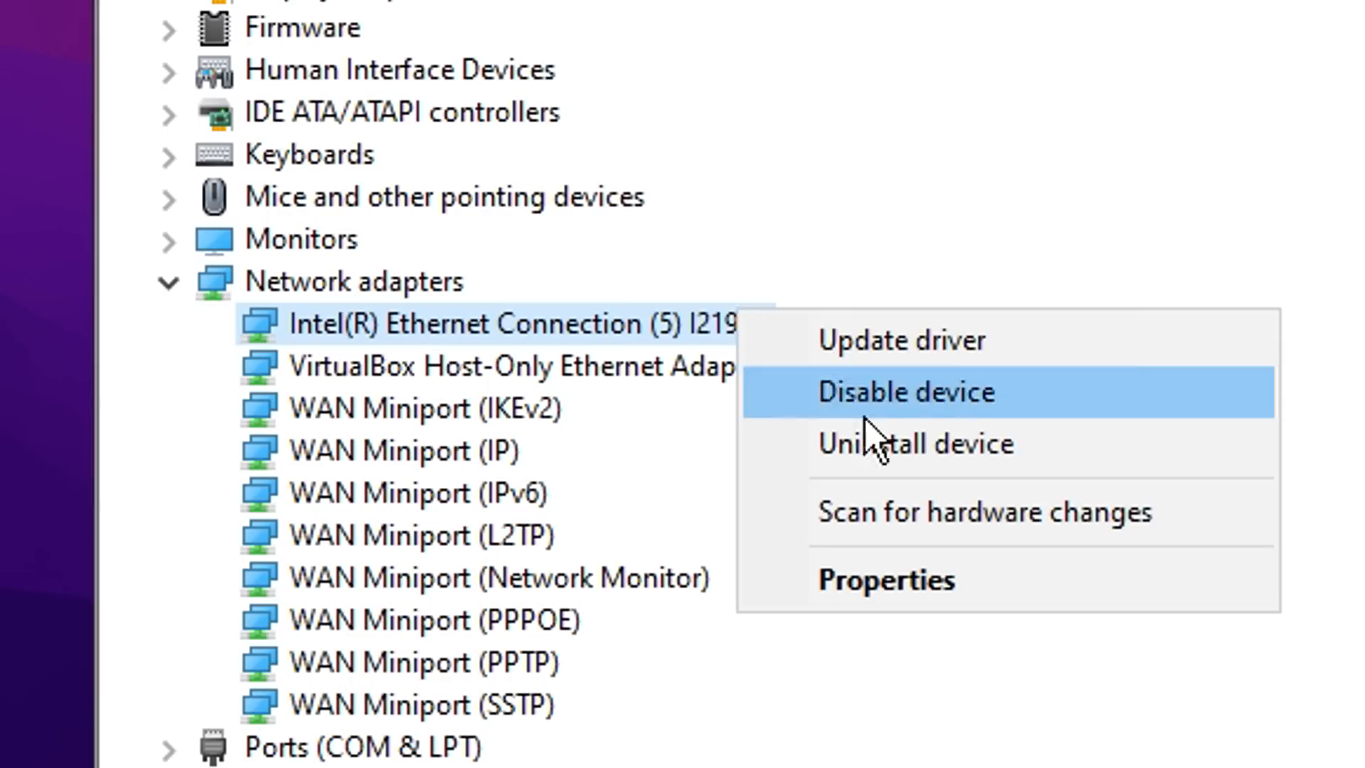
click(884, 579)
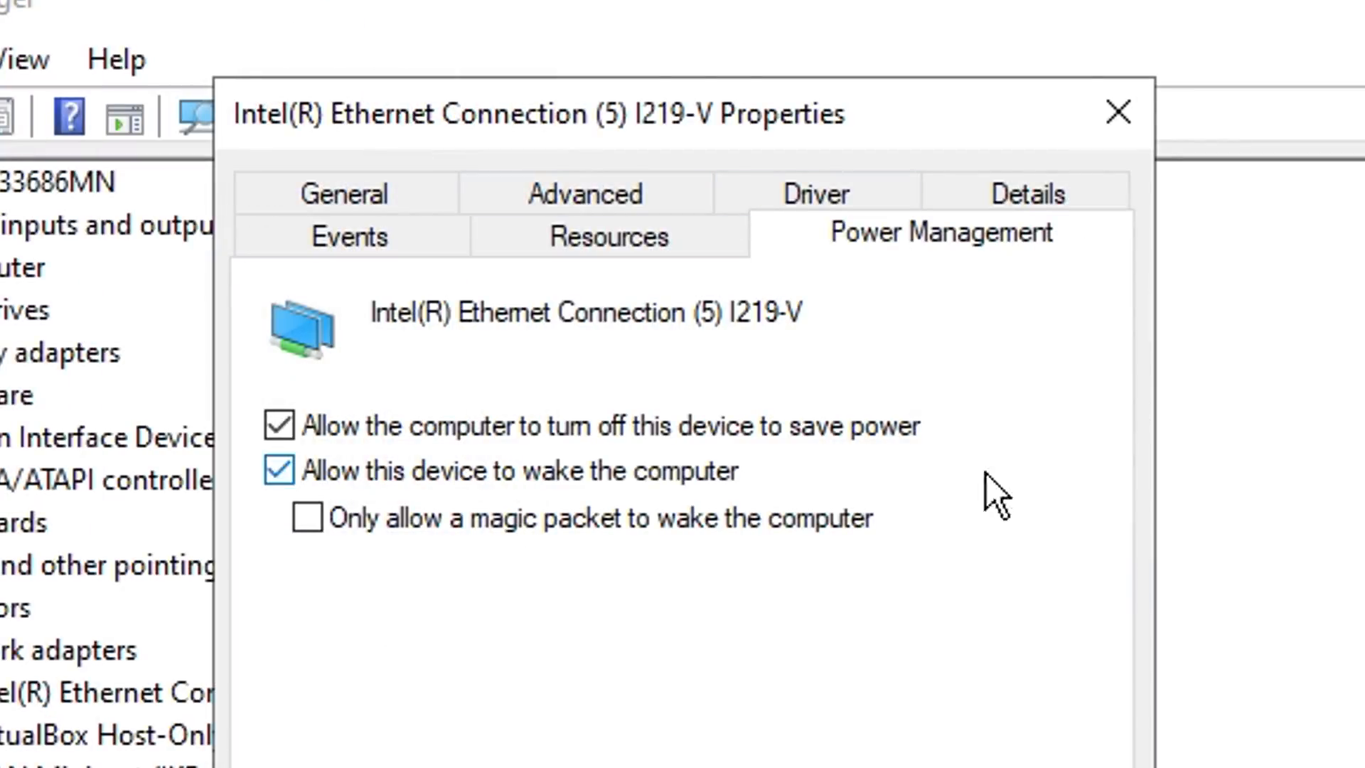
mouse_move(423, 501)
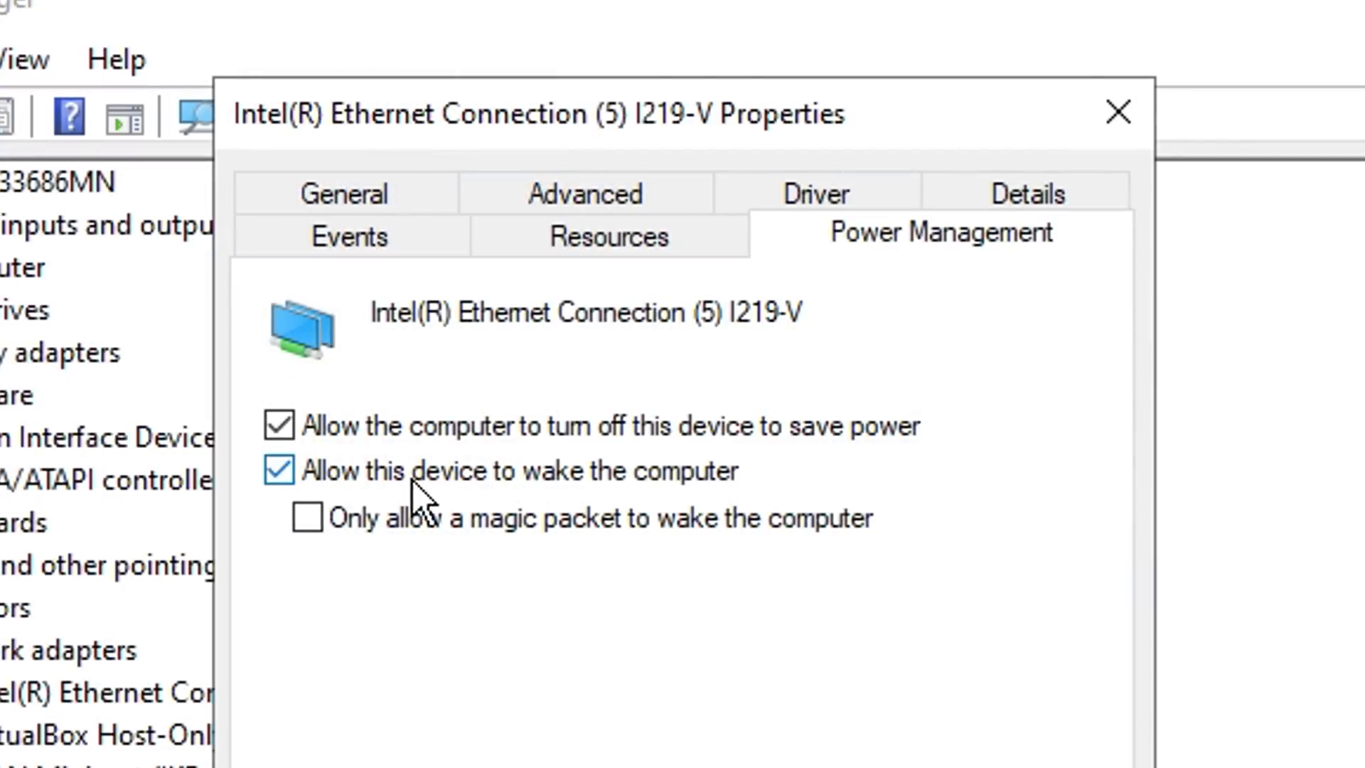
click(280, 471)
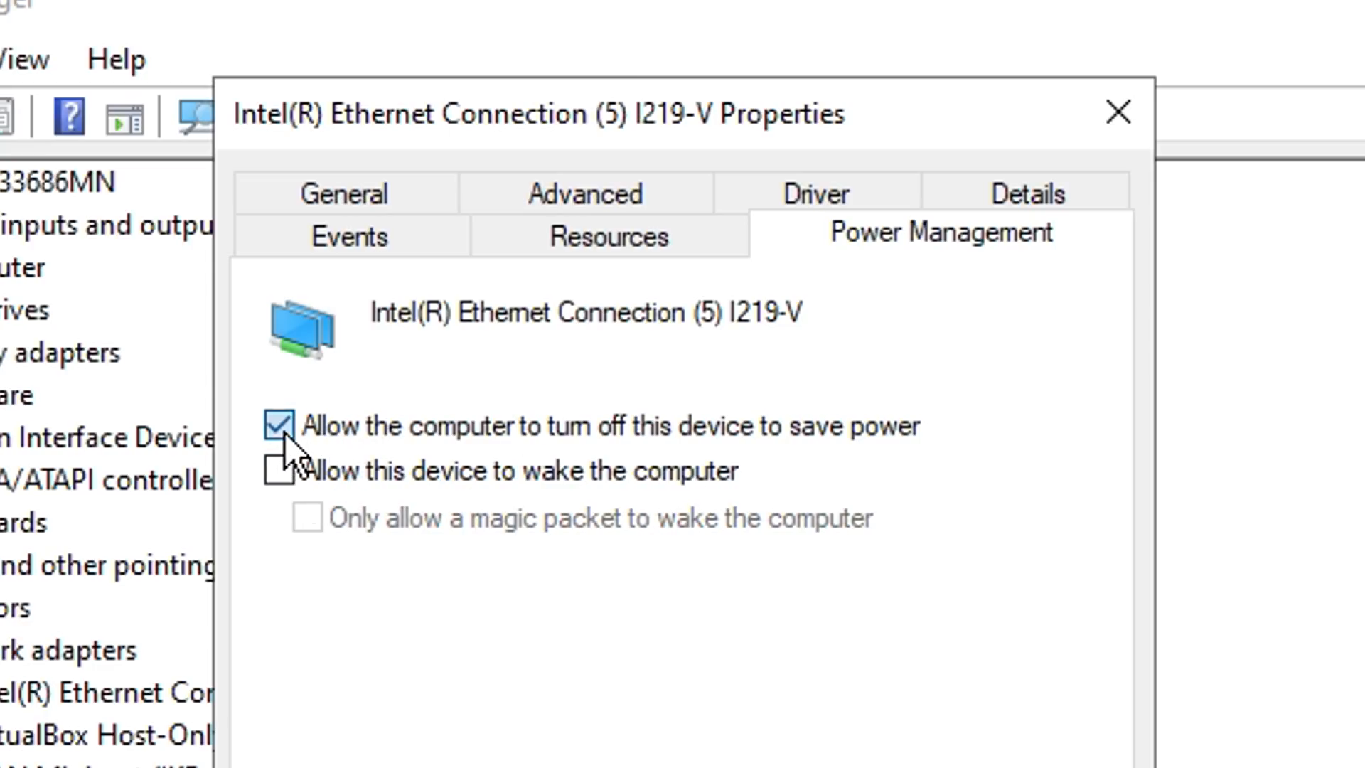
click(280, 425)
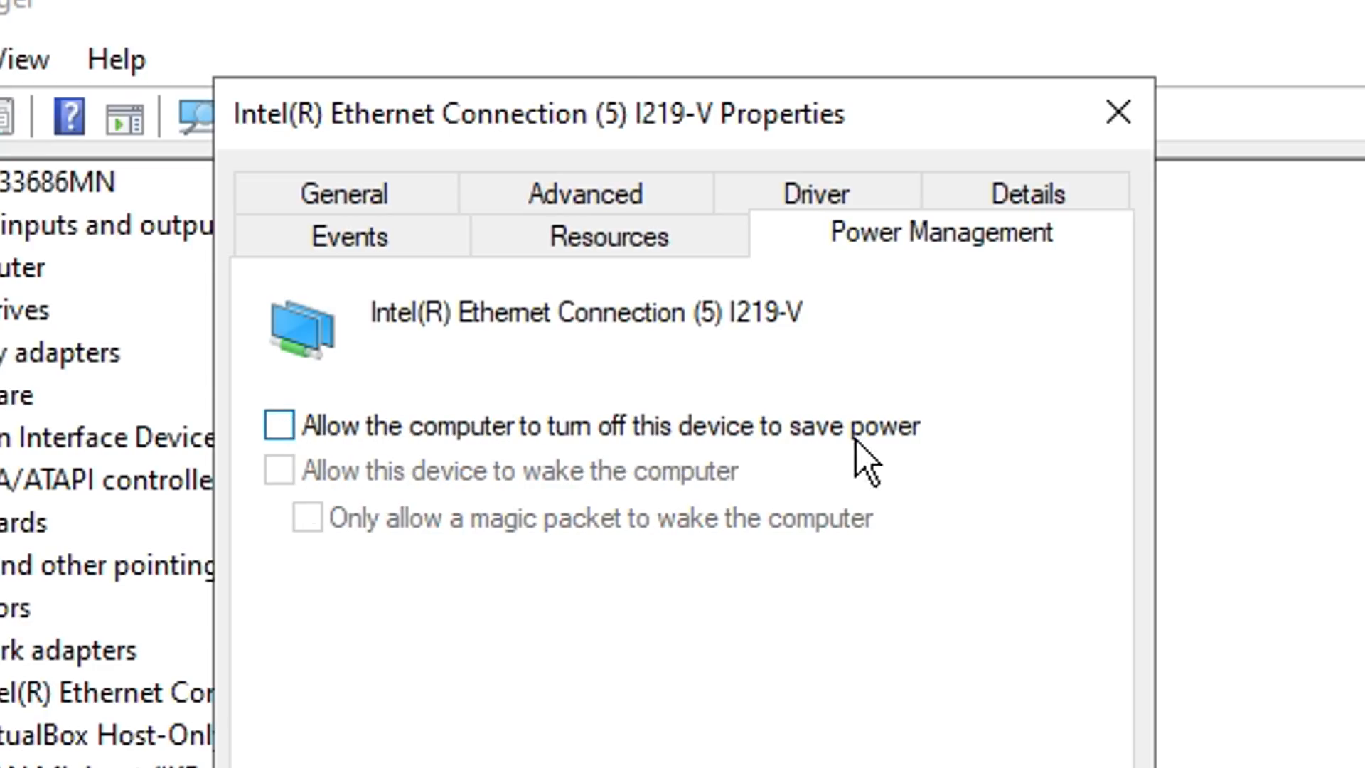
click(606, 169)
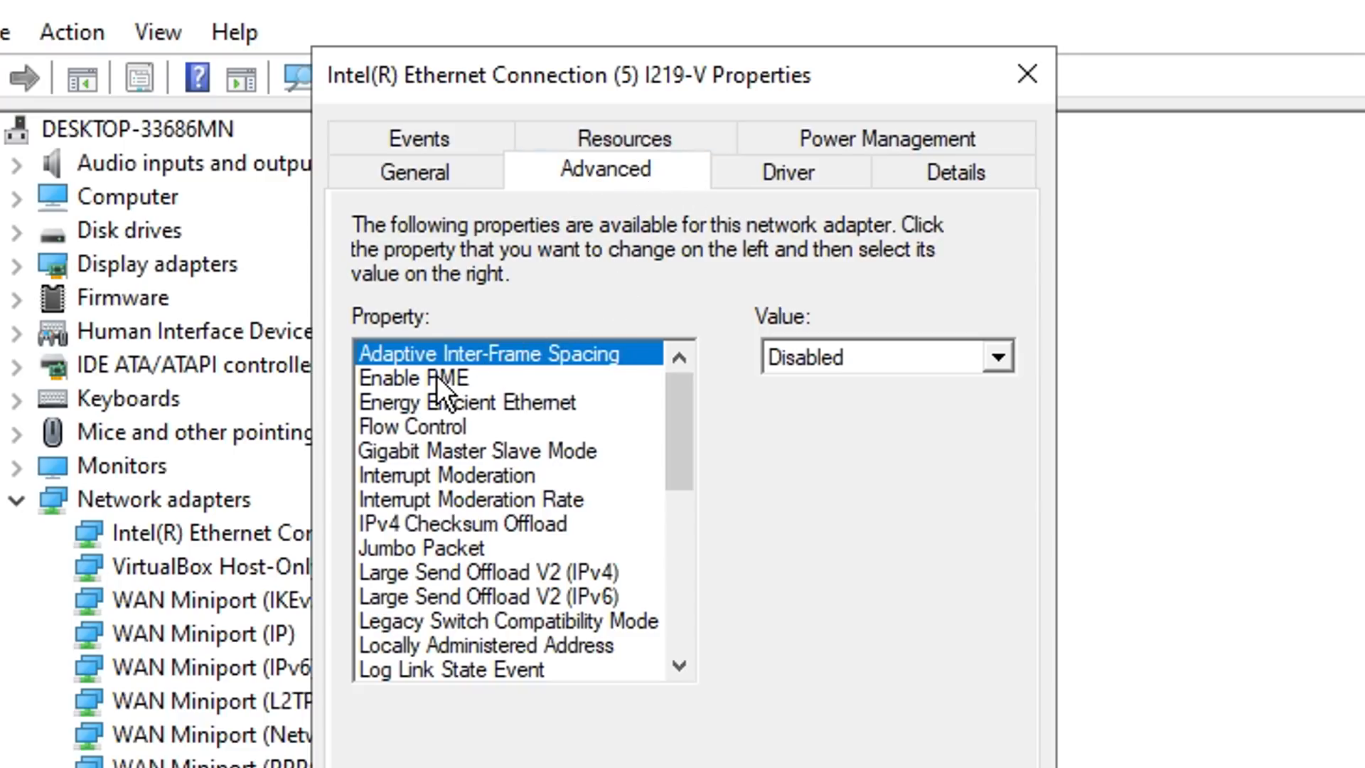
- Keep Enable PME disabled and Energy Efficient Ethernet off in the adapter's Advanced properties
click(414, 376)
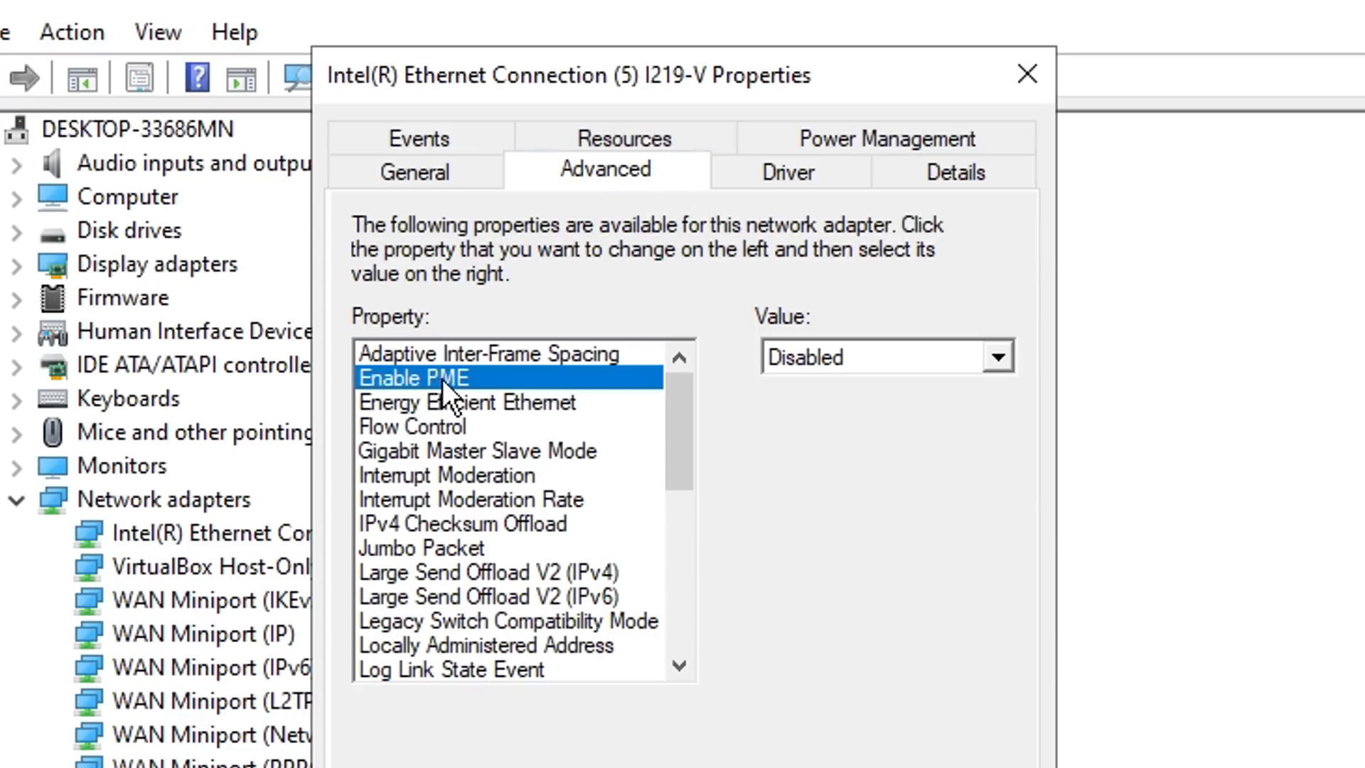
click(996, 355)
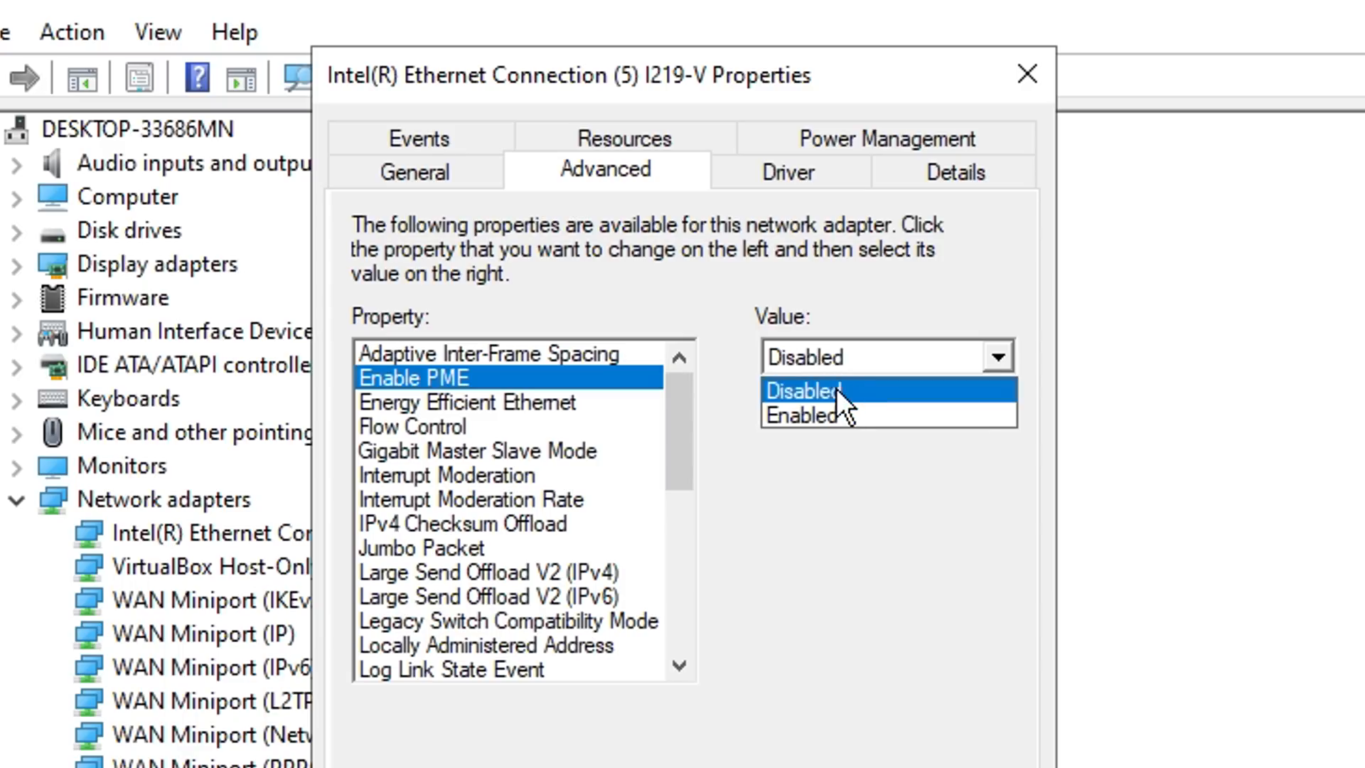
click(805, 390)
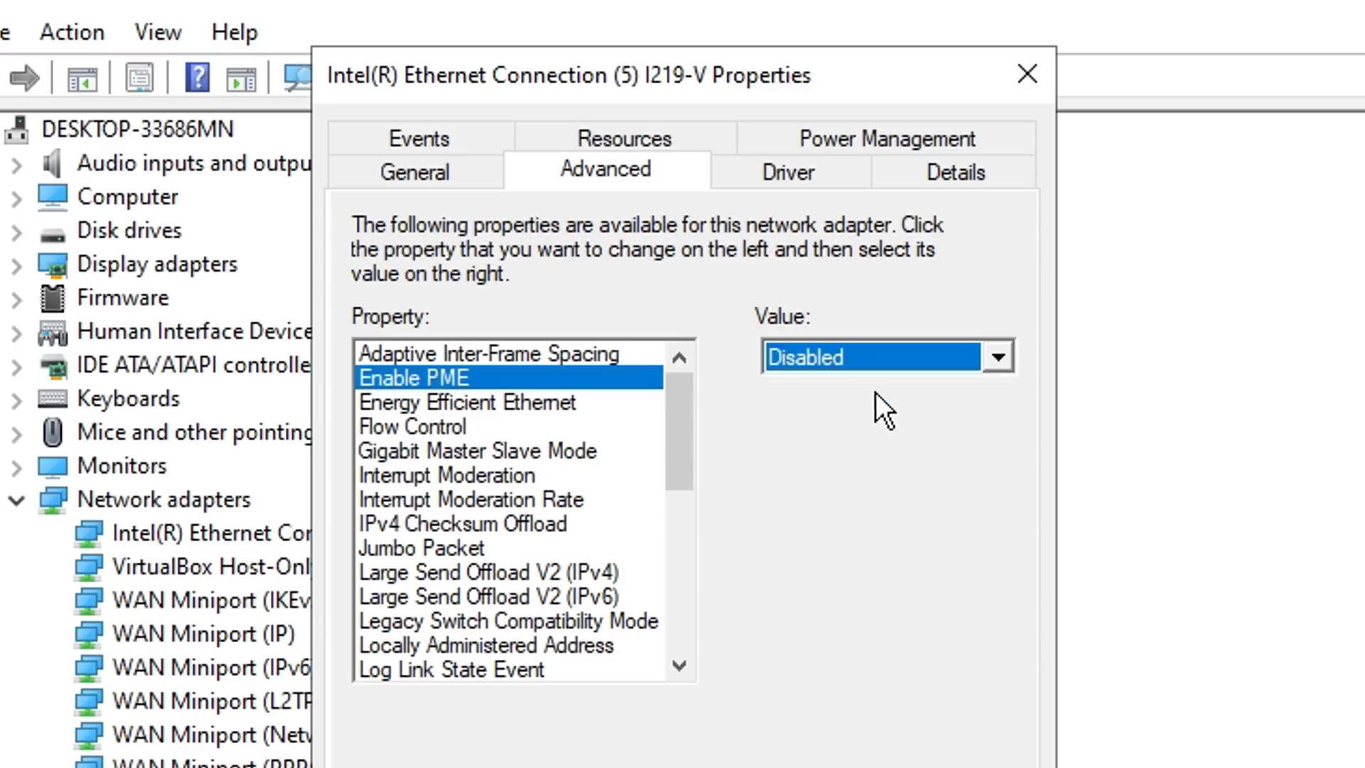
click(466, 400)
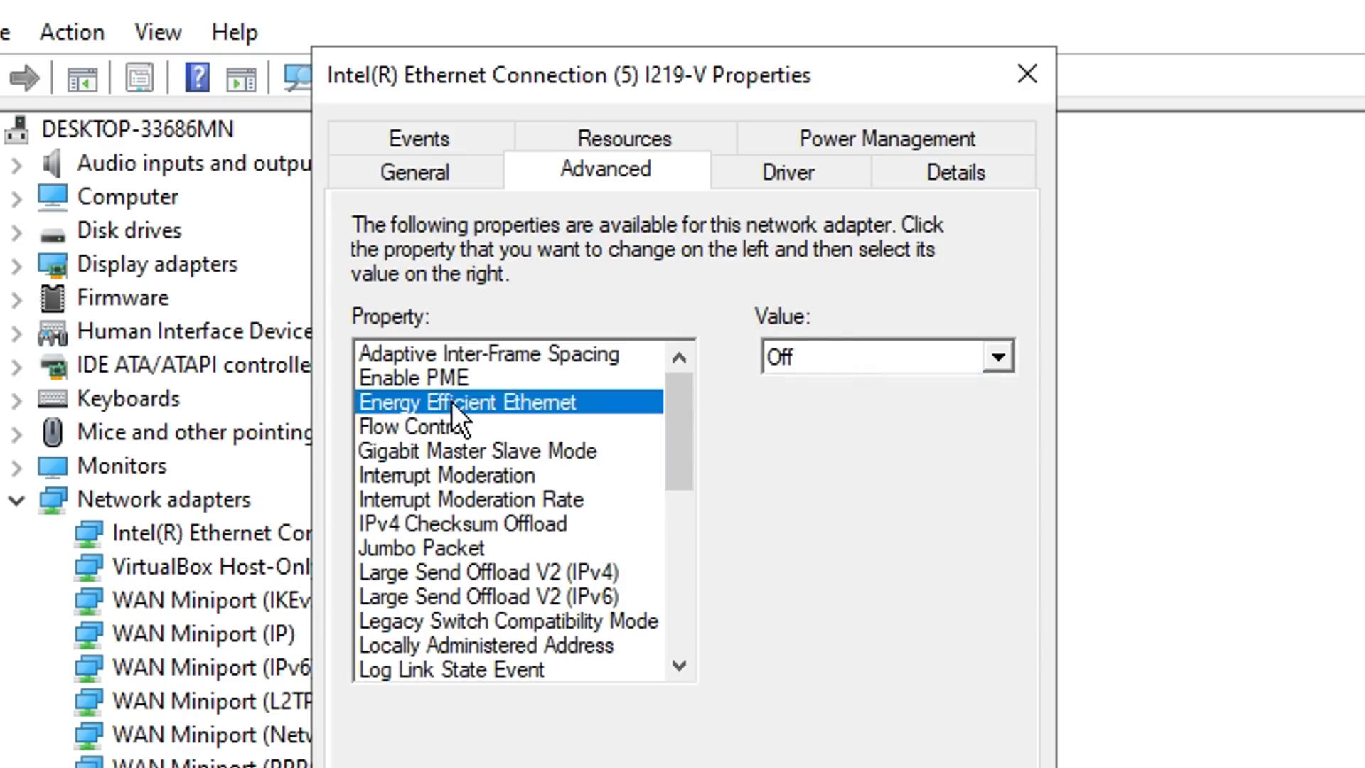
click(995, 356)
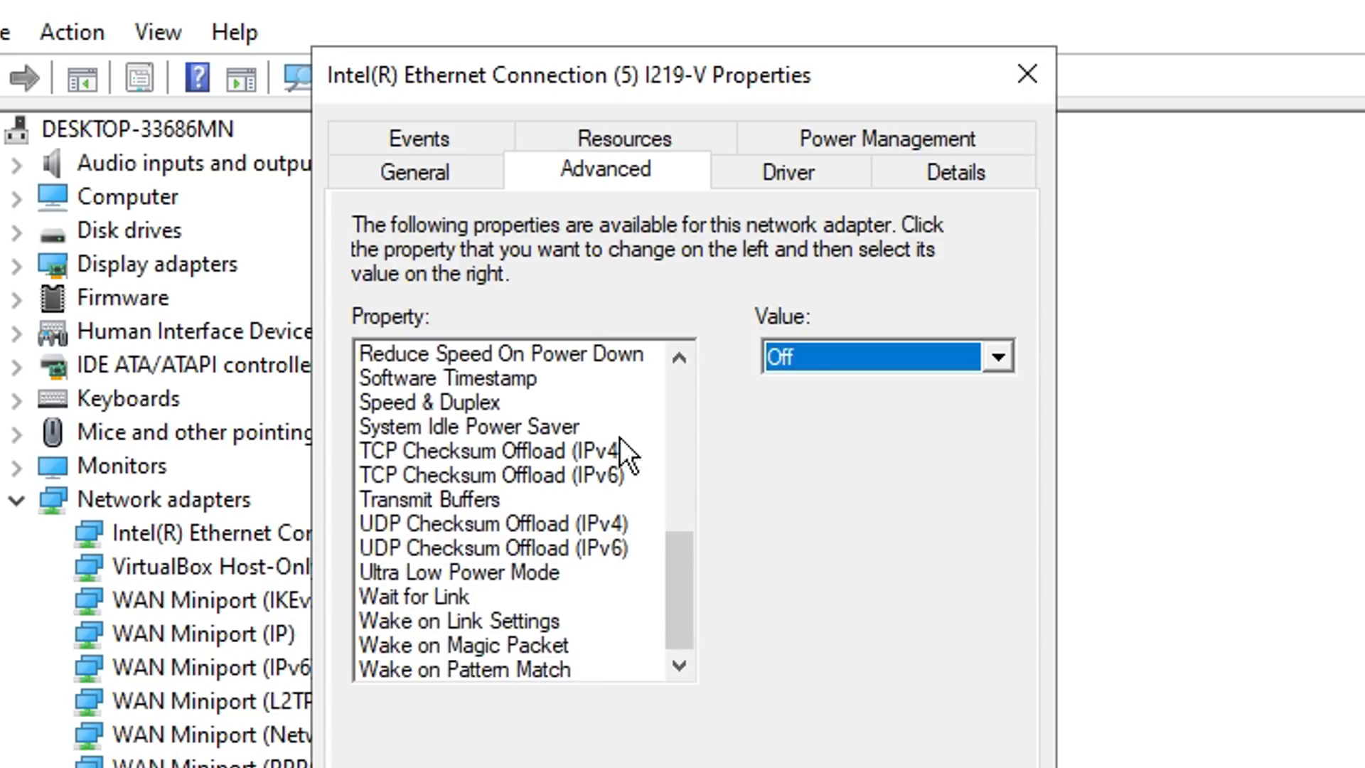
- Disable the adapter's wake settings (Wake on Pattern Match, Wake on Link) and apply with OK
click(464, 669)
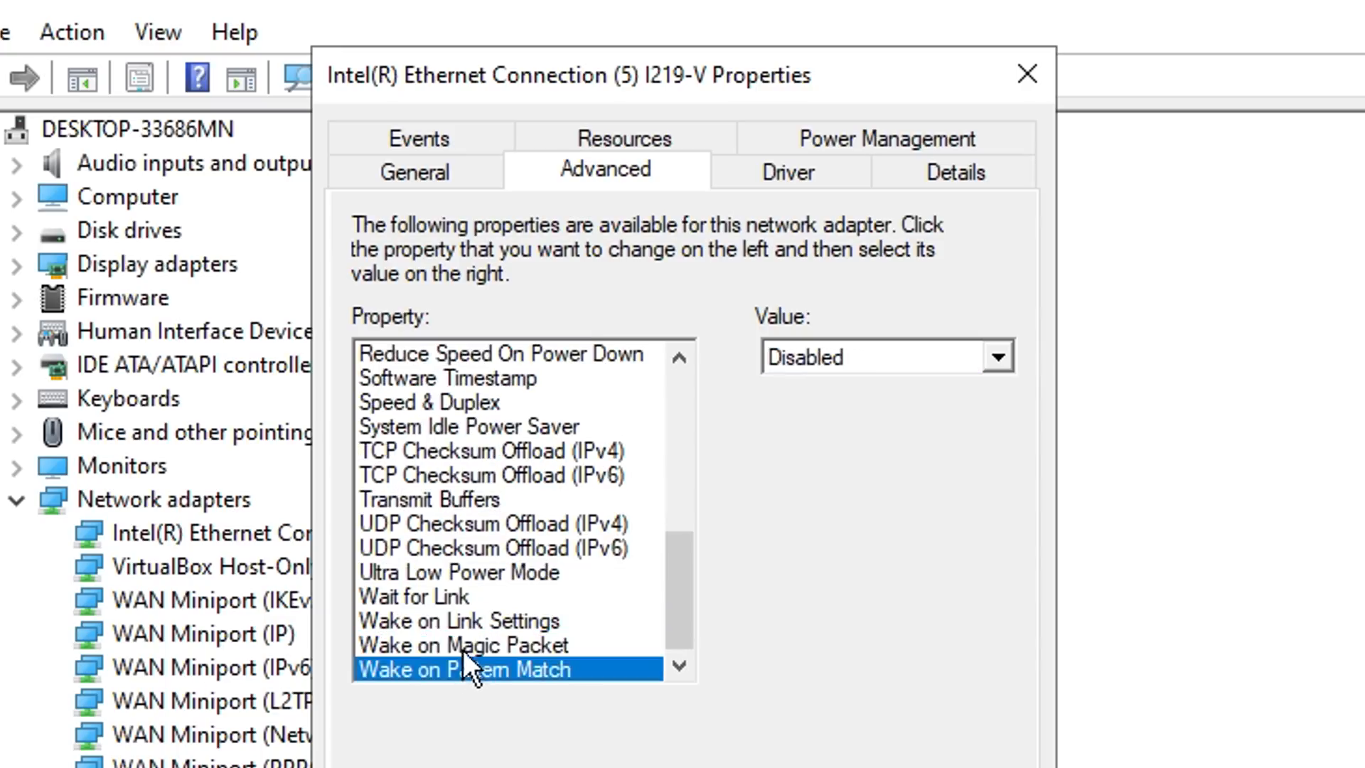
click(414, 595)
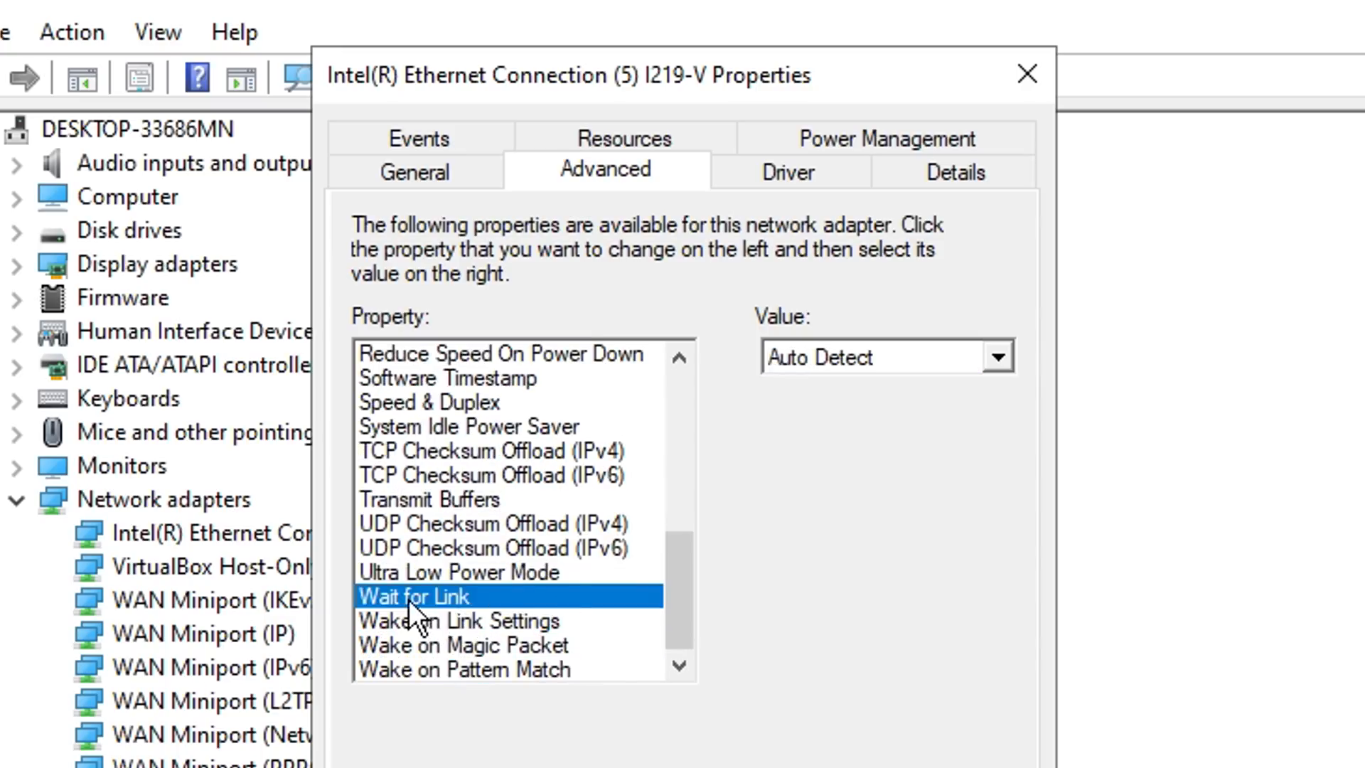
click(471, 620)
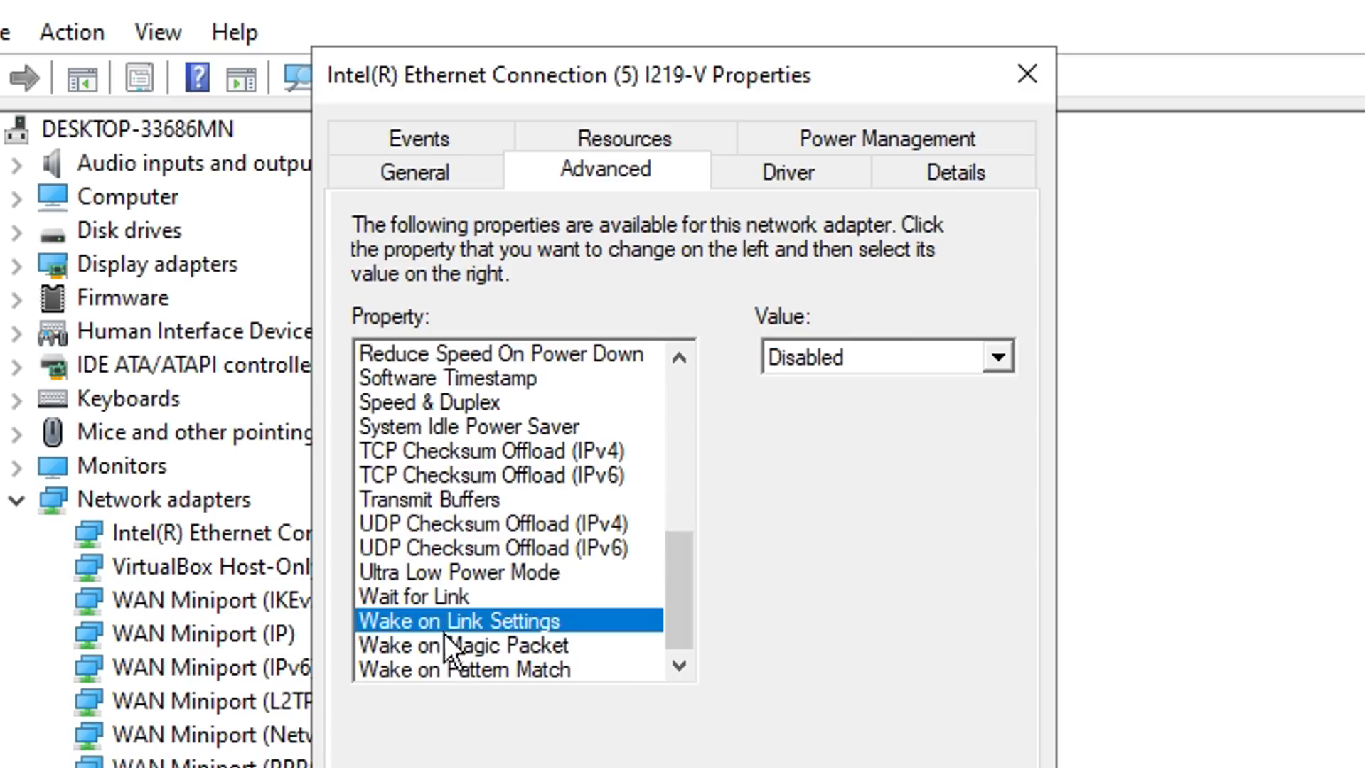
click(998, 355)
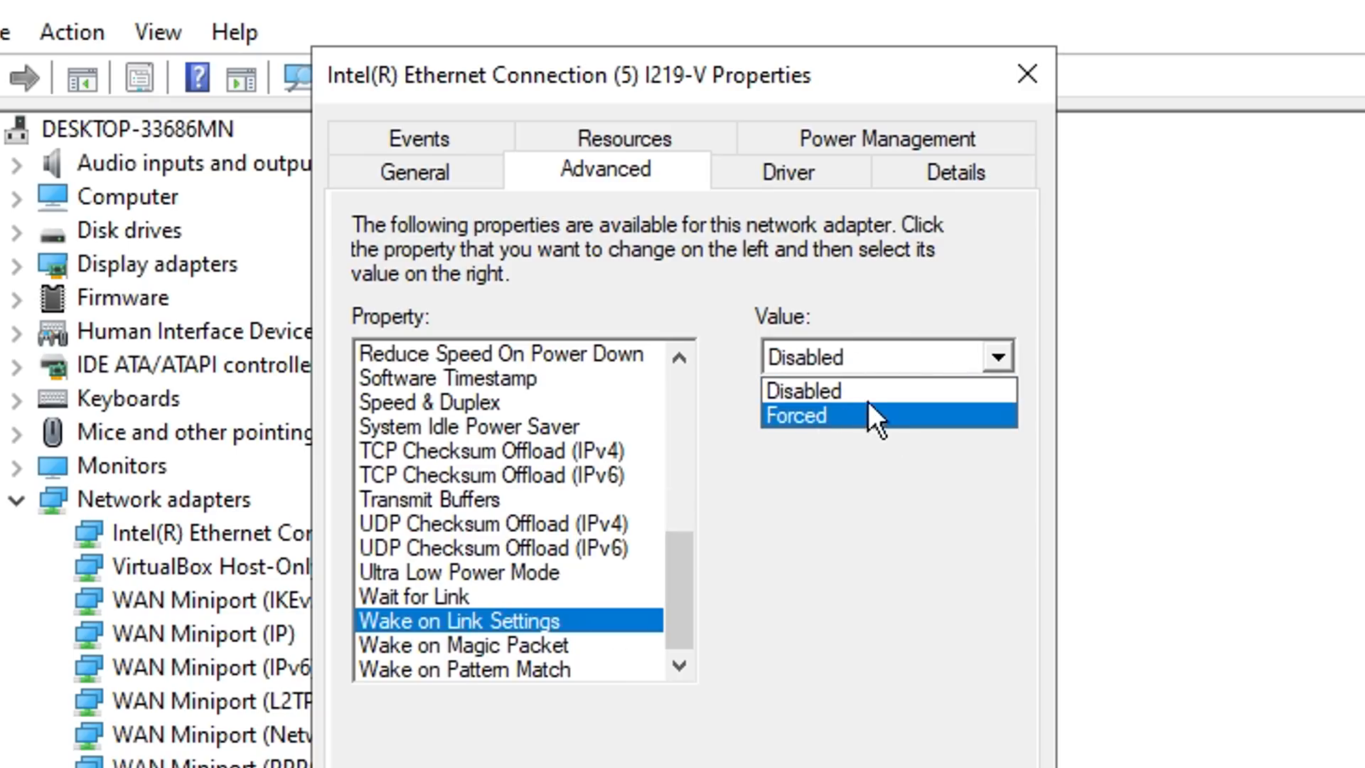
click(466, 645)
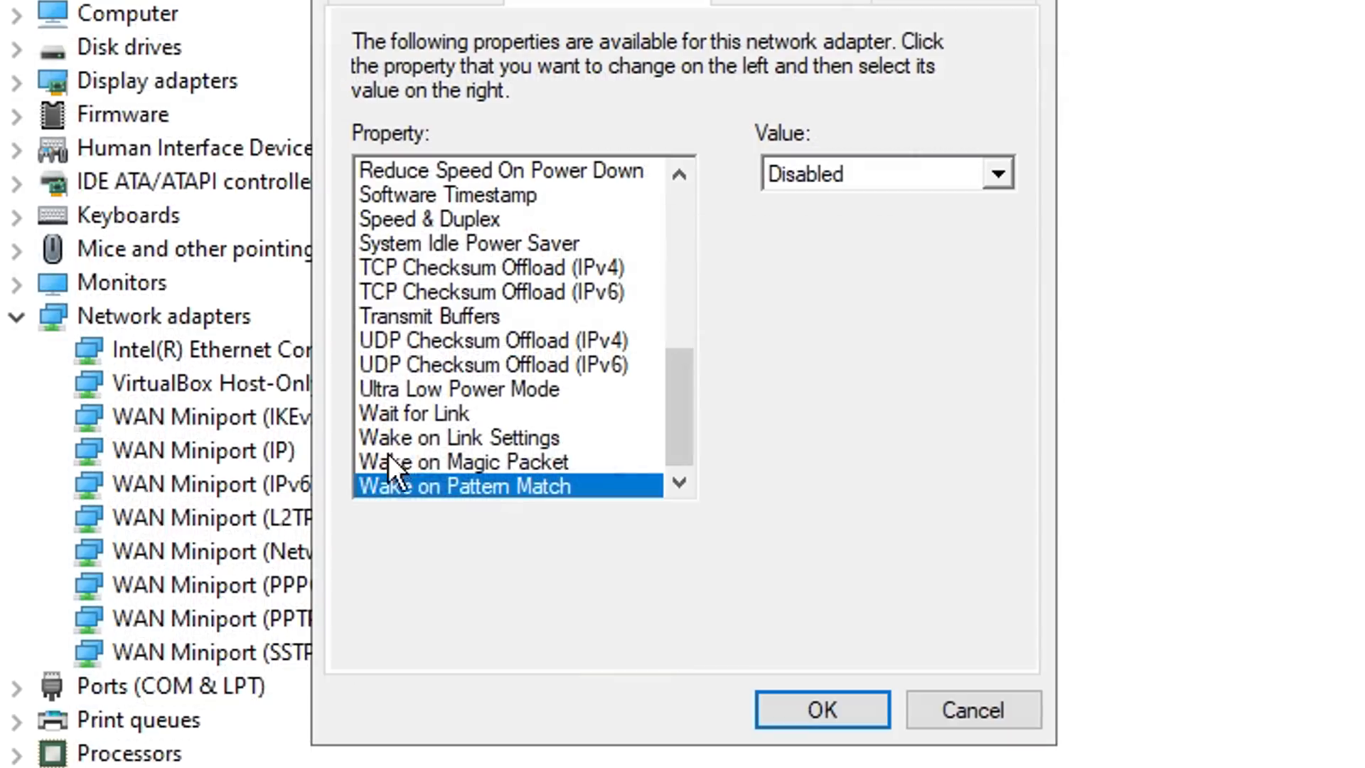
mouse_move(827, 196)
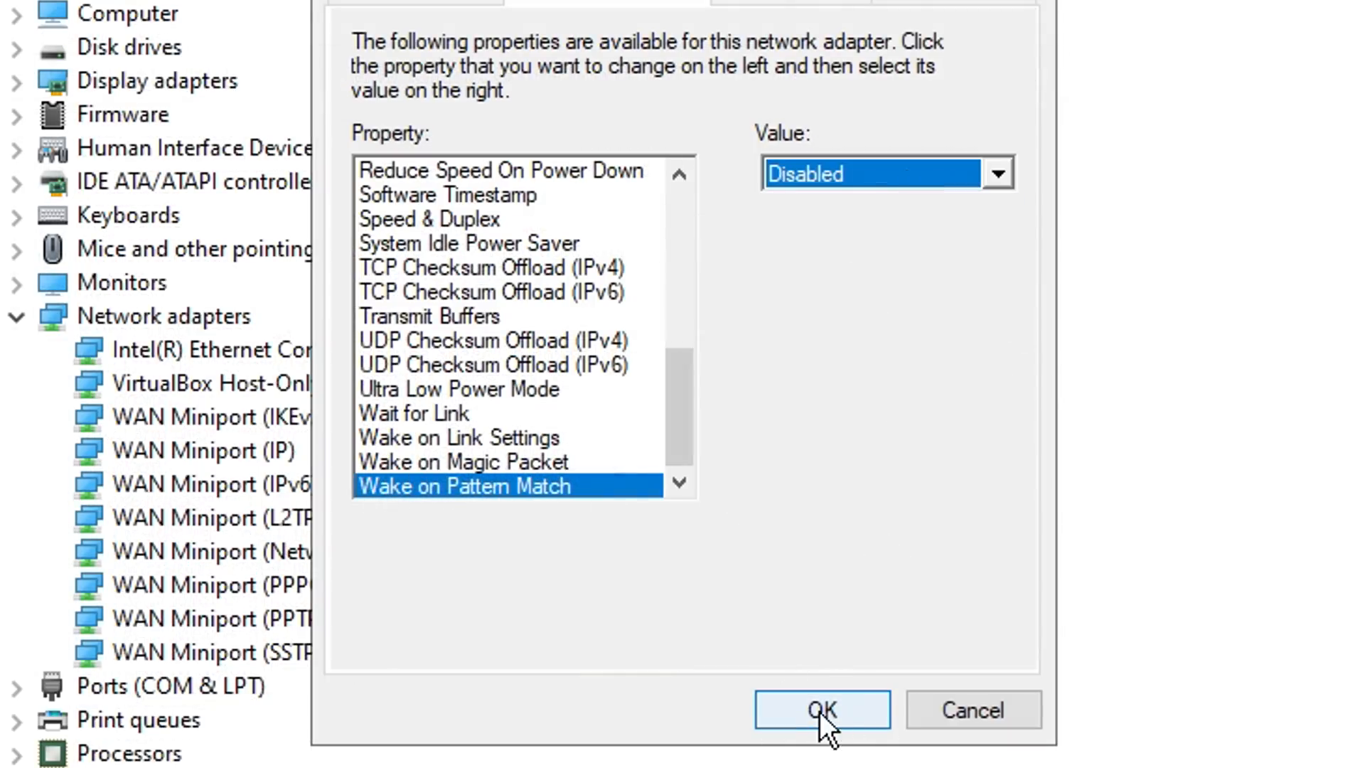
click(821, 709)
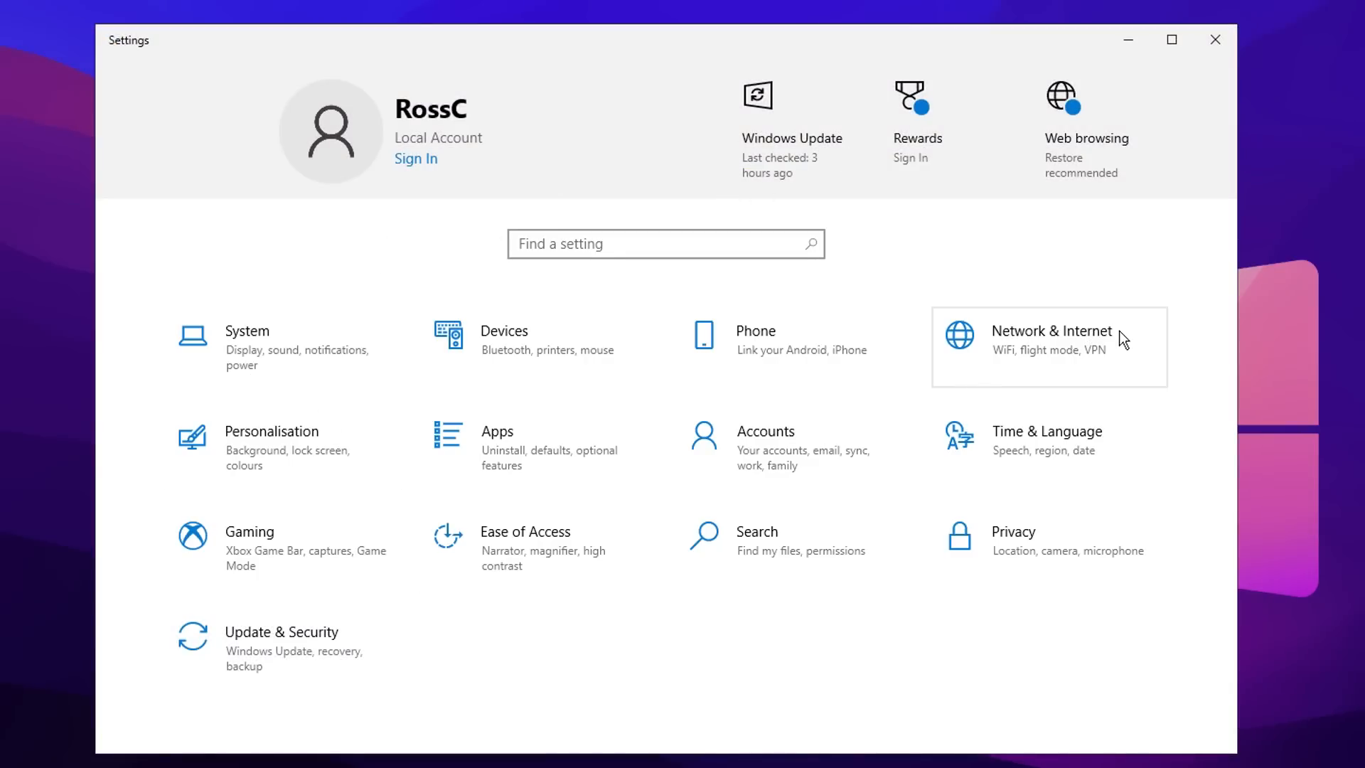
- Show the network adapters list from Settings' Network & Internet page
click(1049, 339)
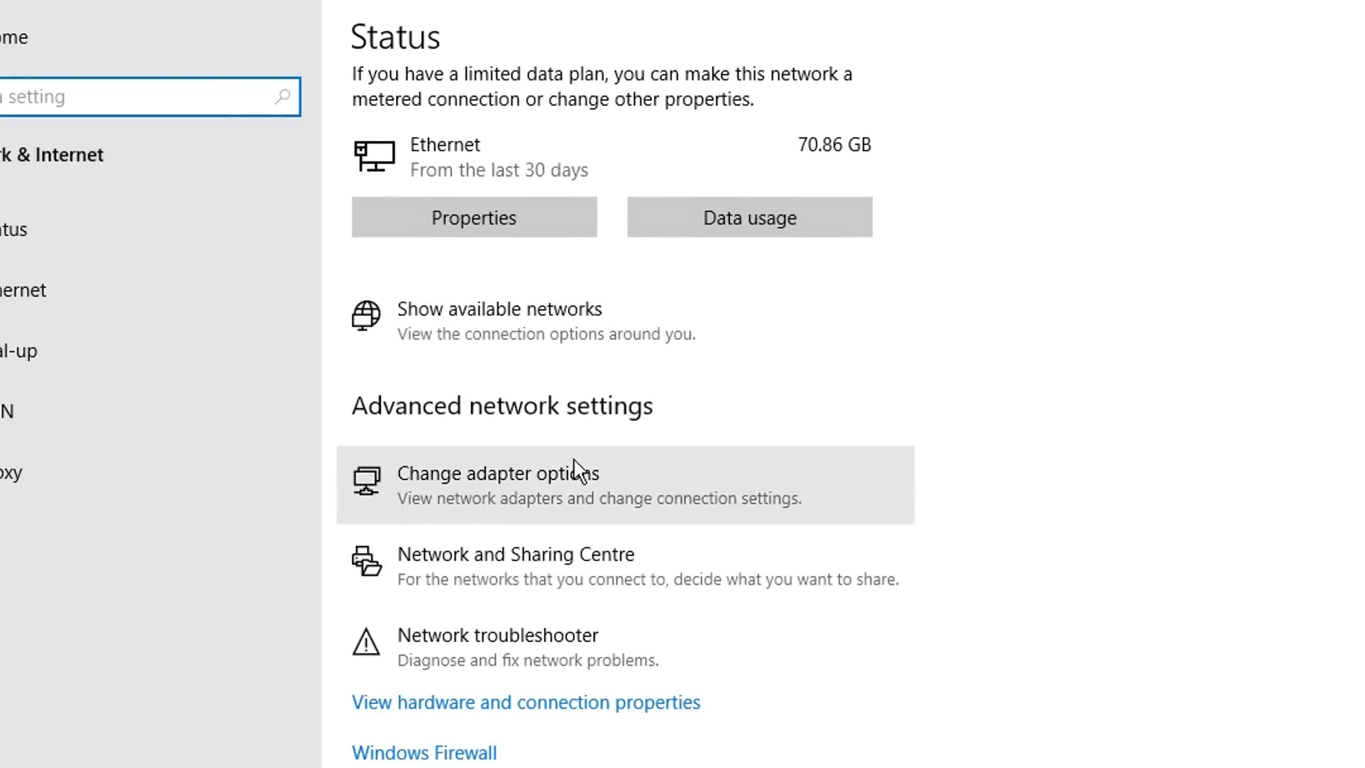
mouse_move(657, 483)
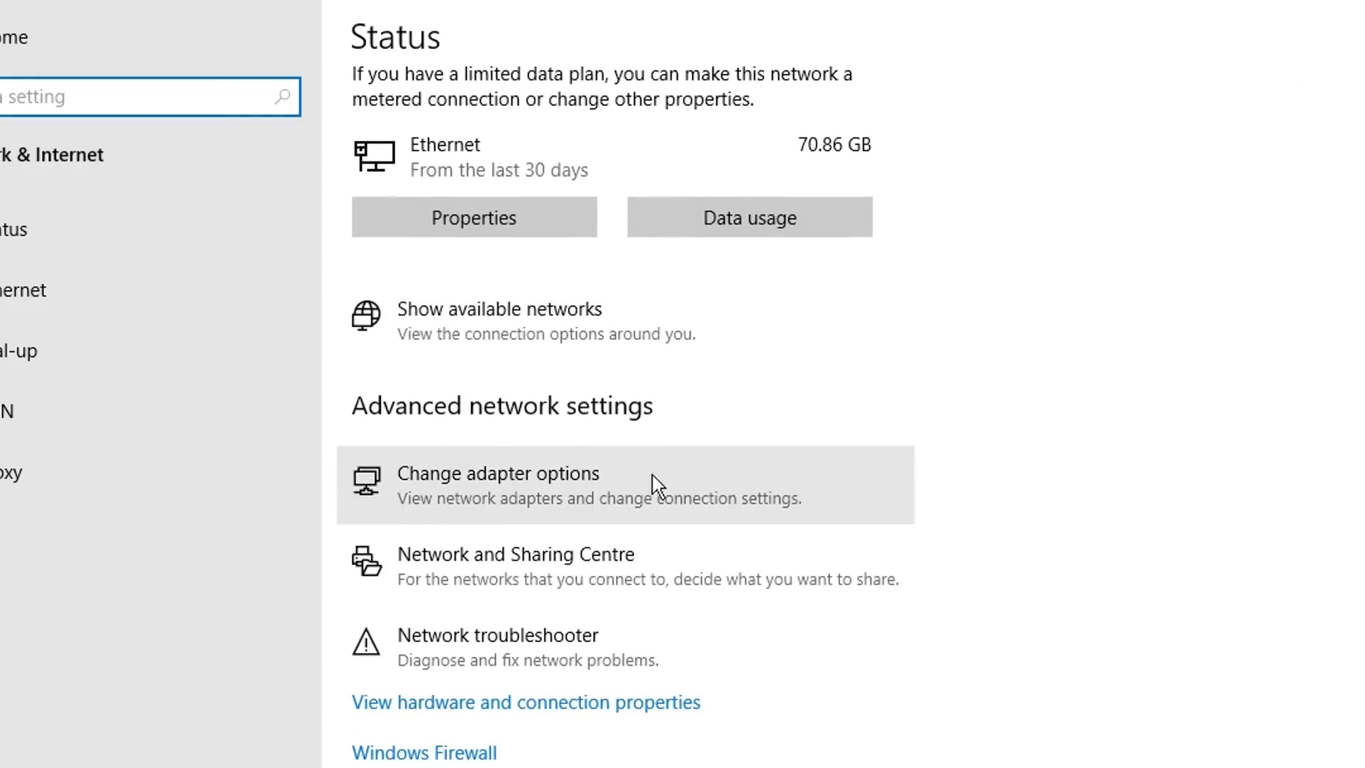
click(498, 472)
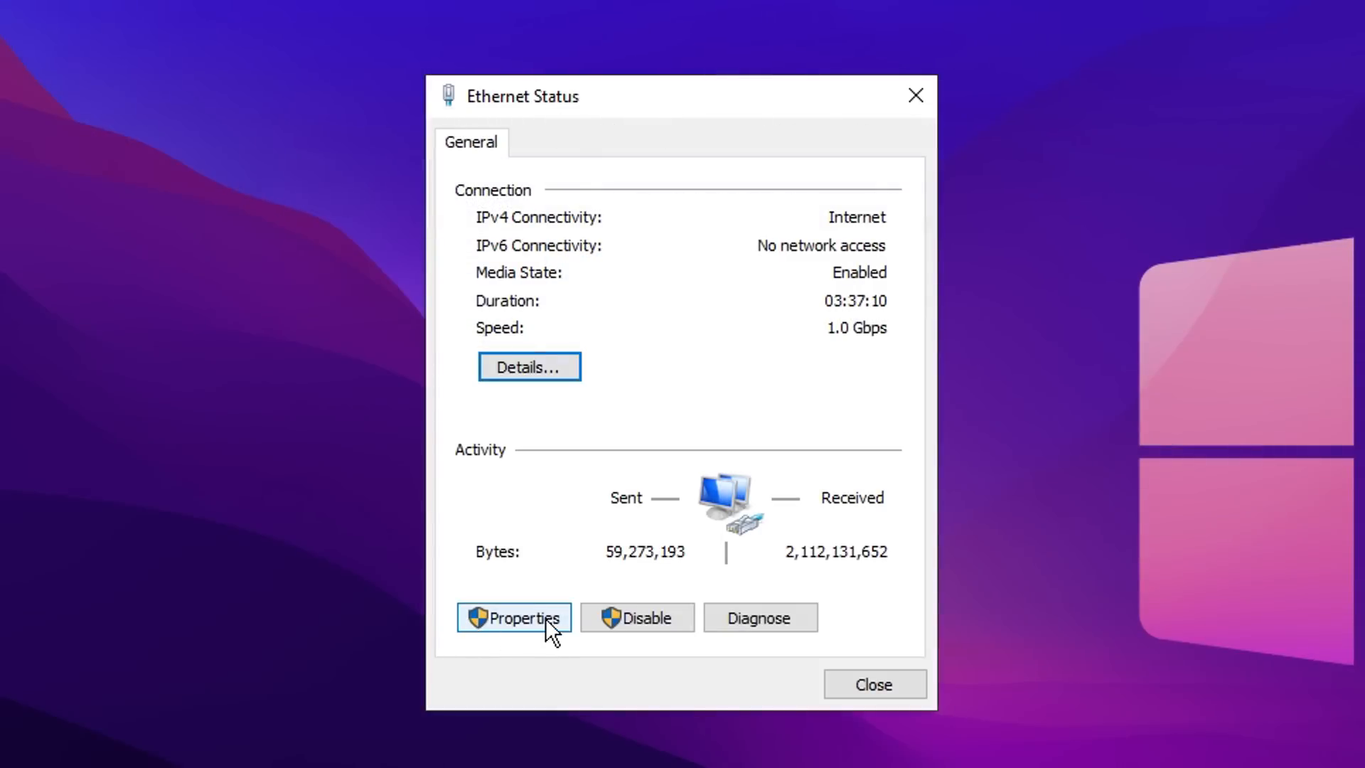
- Set the Ethernet connection's IPv4 DNS servers to 8.8.8.8 and 8.8.4.4 and save
click(513, 617)
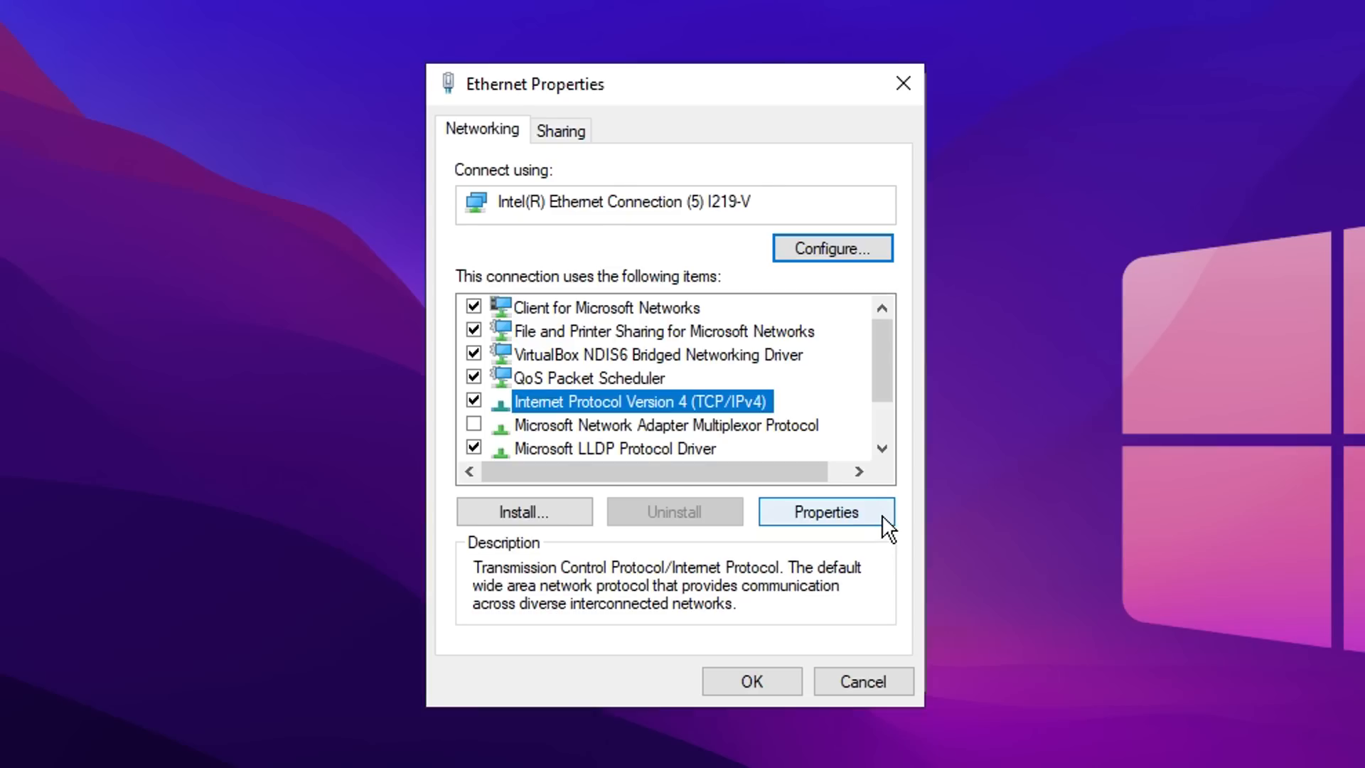
click(825, 510)
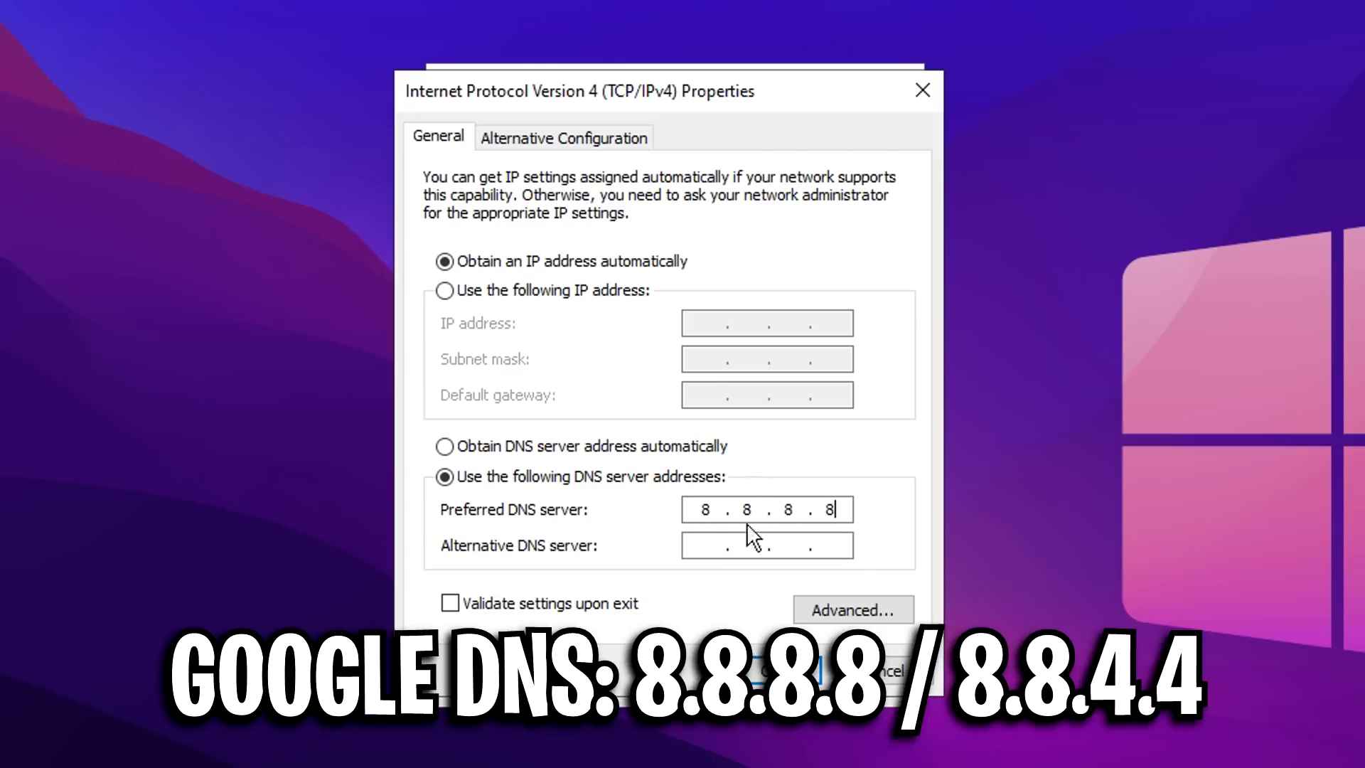
text(8.8.4.4)
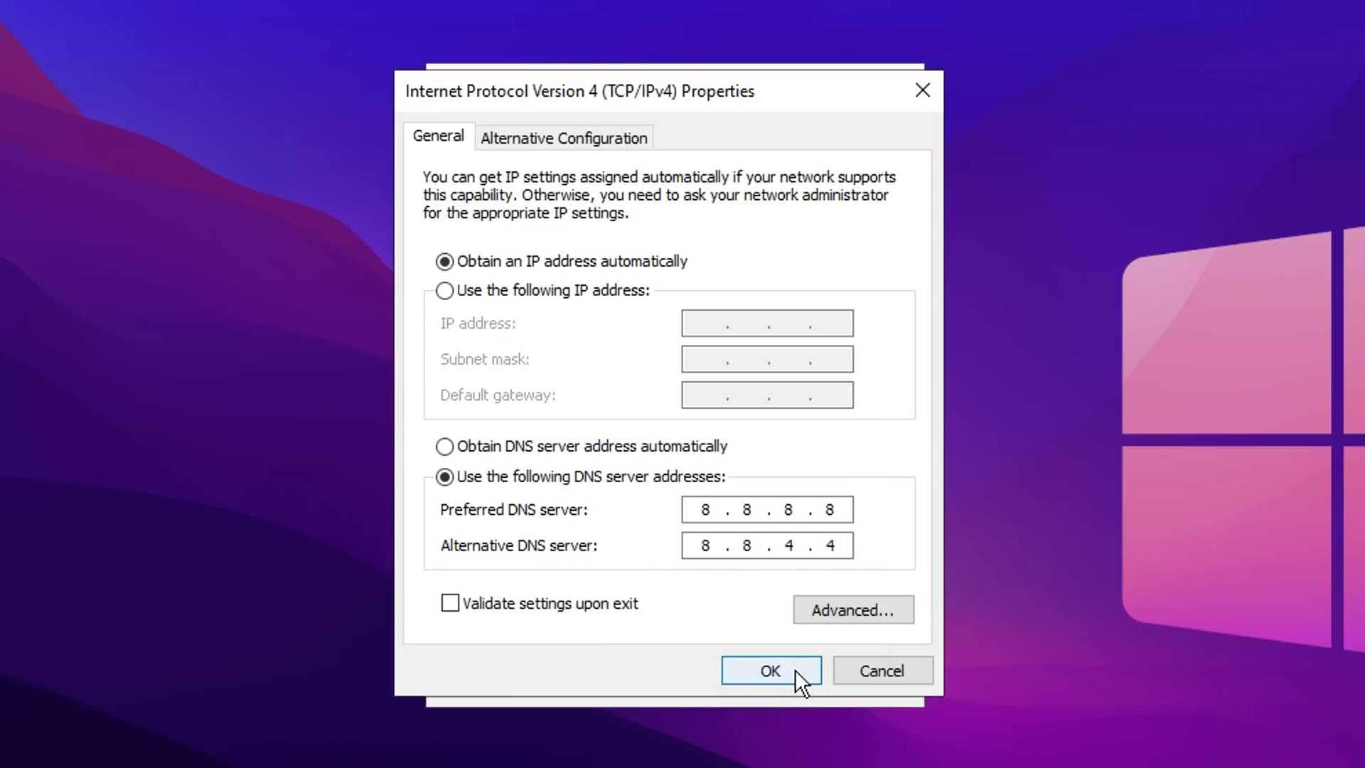
click(769, 671)
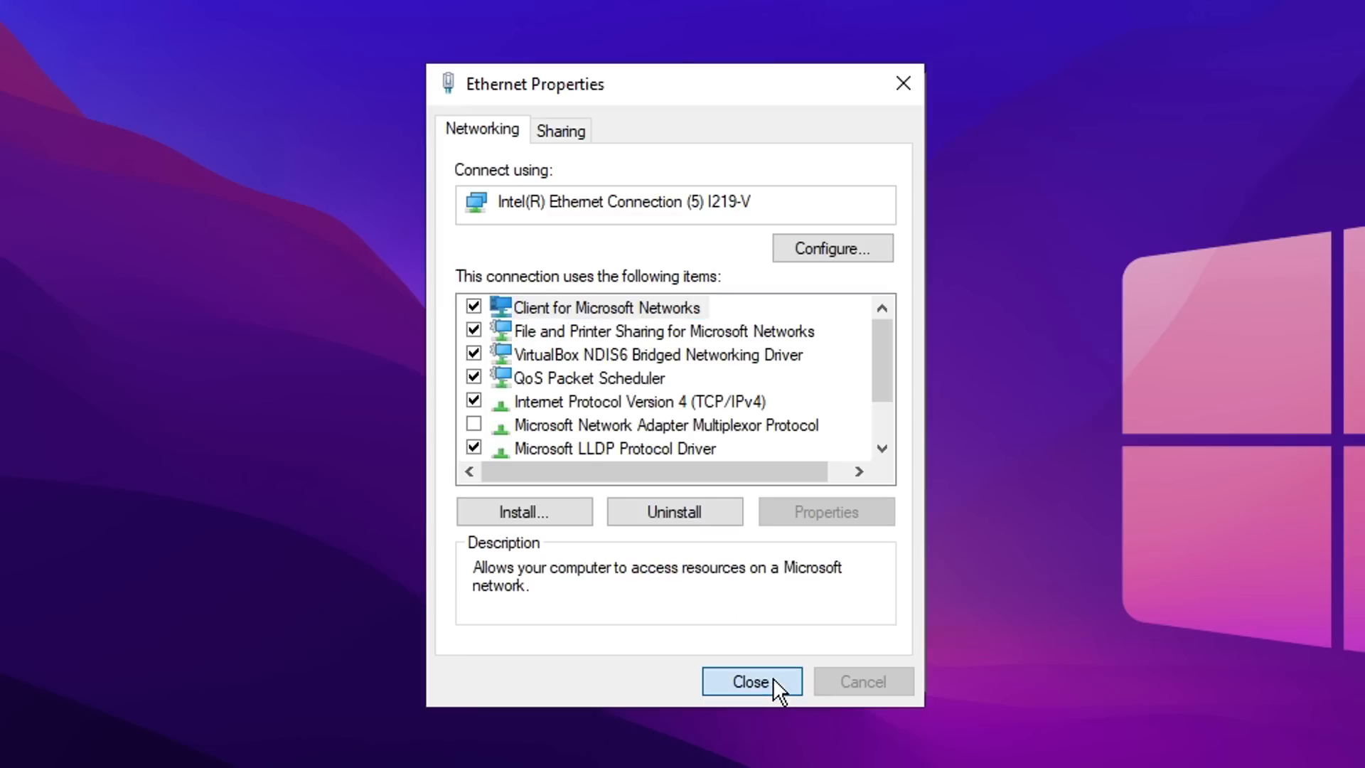
click(751, 681)
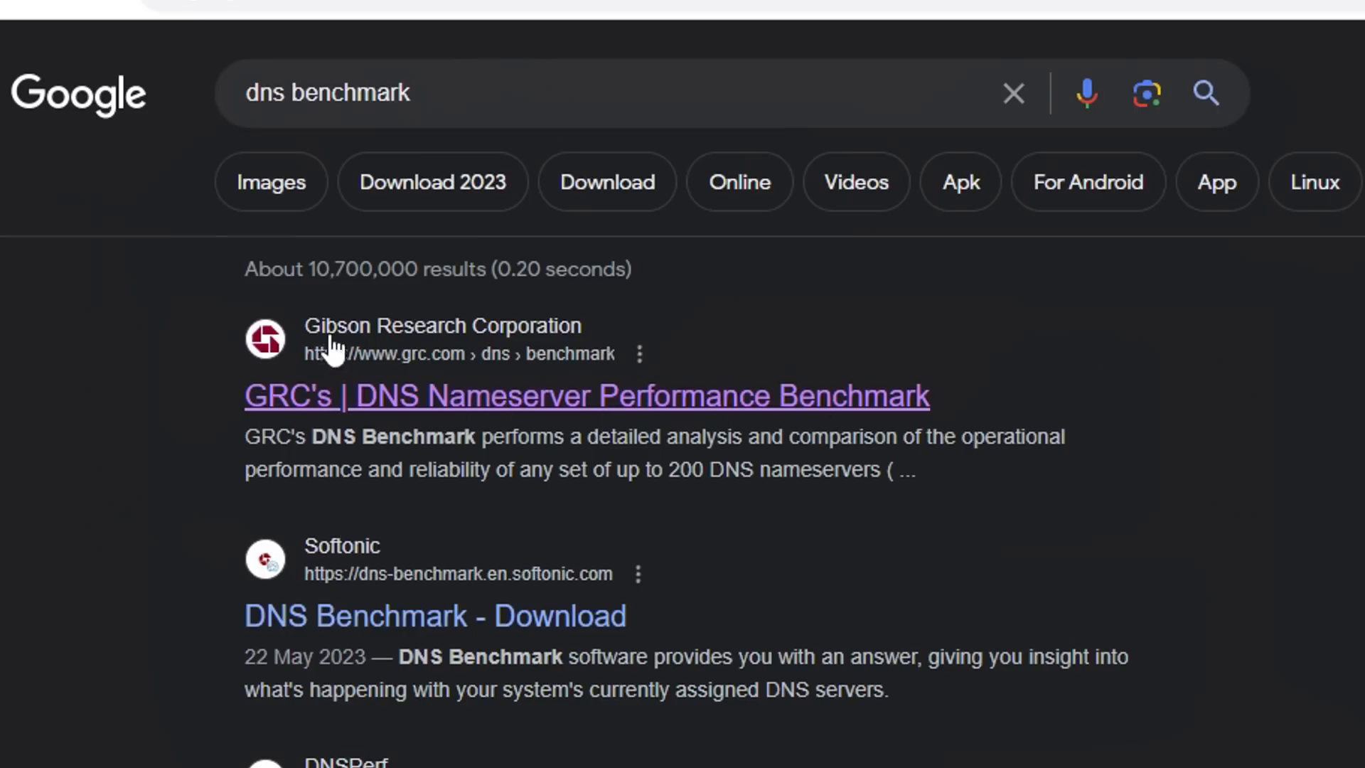
- Go to GRC's DNS Benchmark page from the search results
click(585, 393)
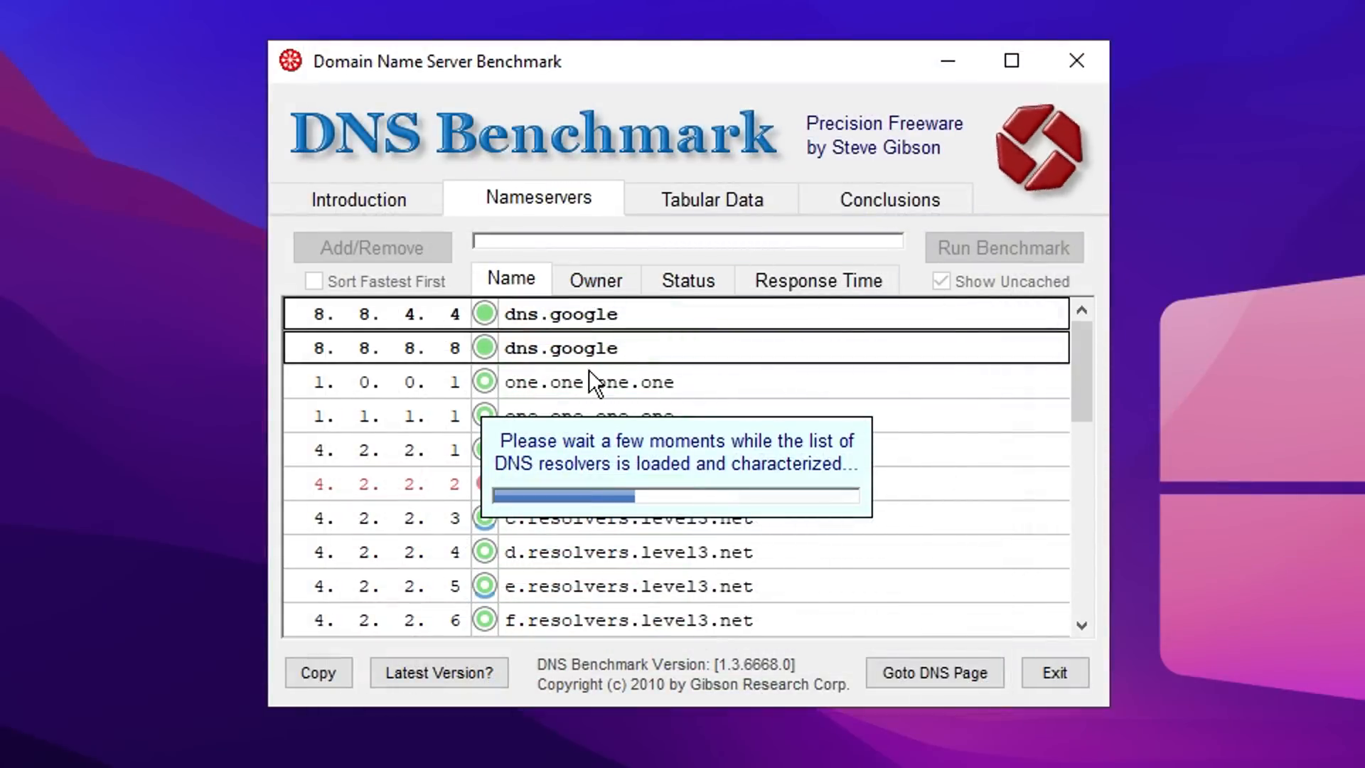
mouse_move(715, 364)
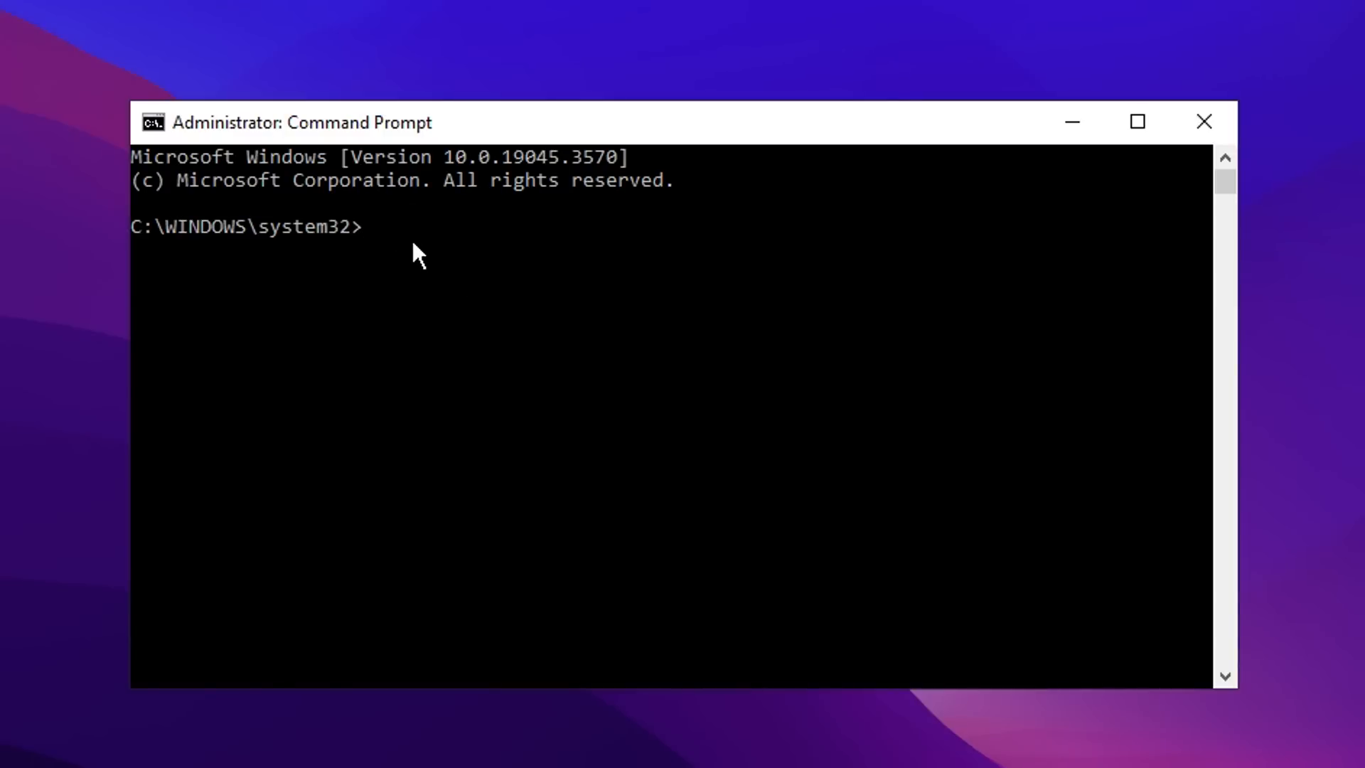
- Ping 8.8.8.8 from the administrator Command Prompt
text(ping)
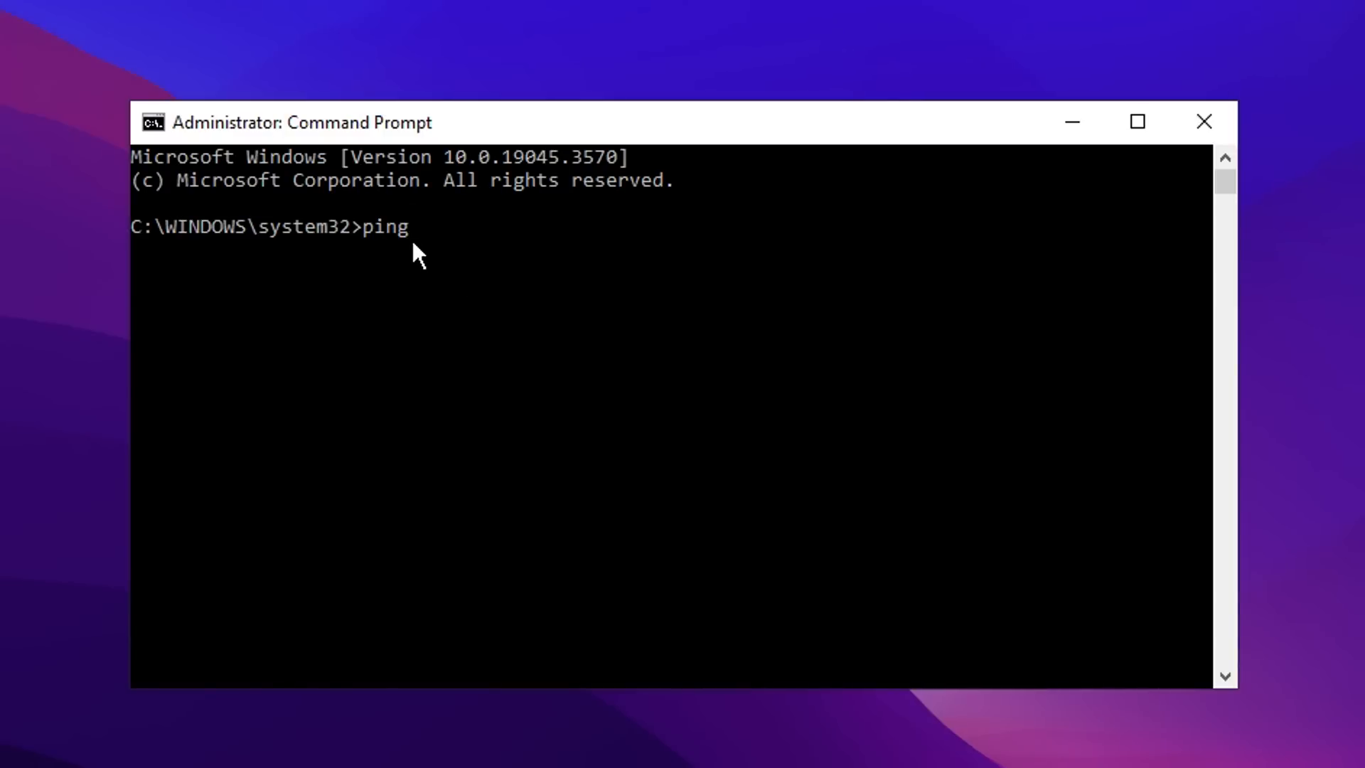
text(8.8.8.8)
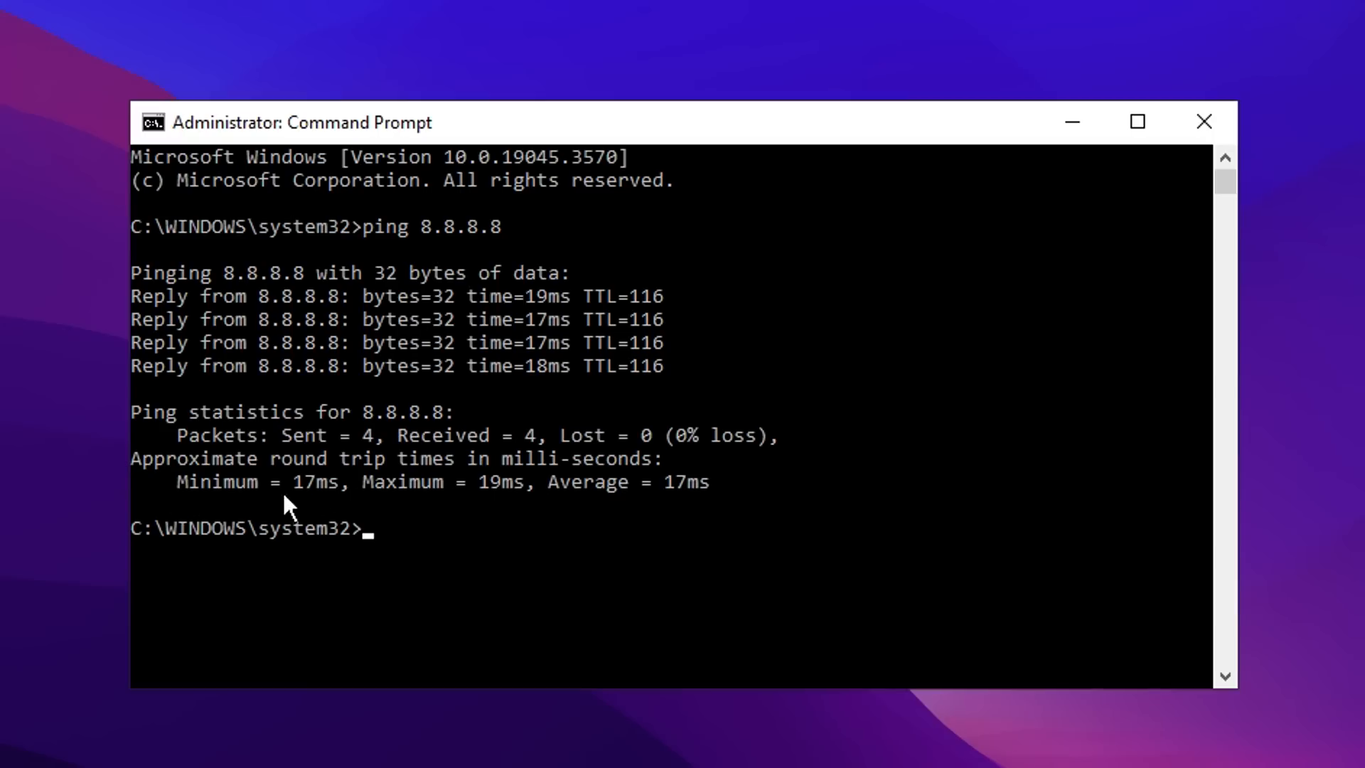
mouse_move(516, 512)
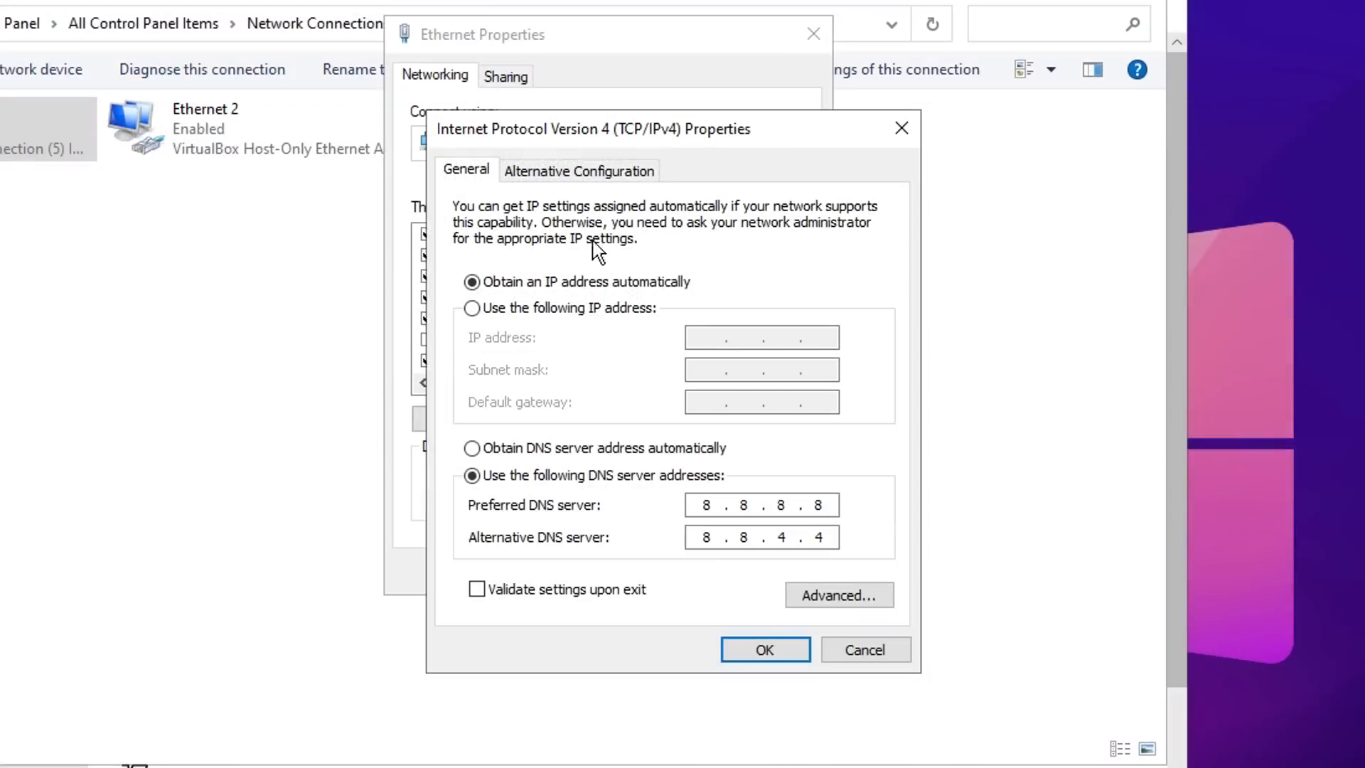
mouse_move(750, 606)
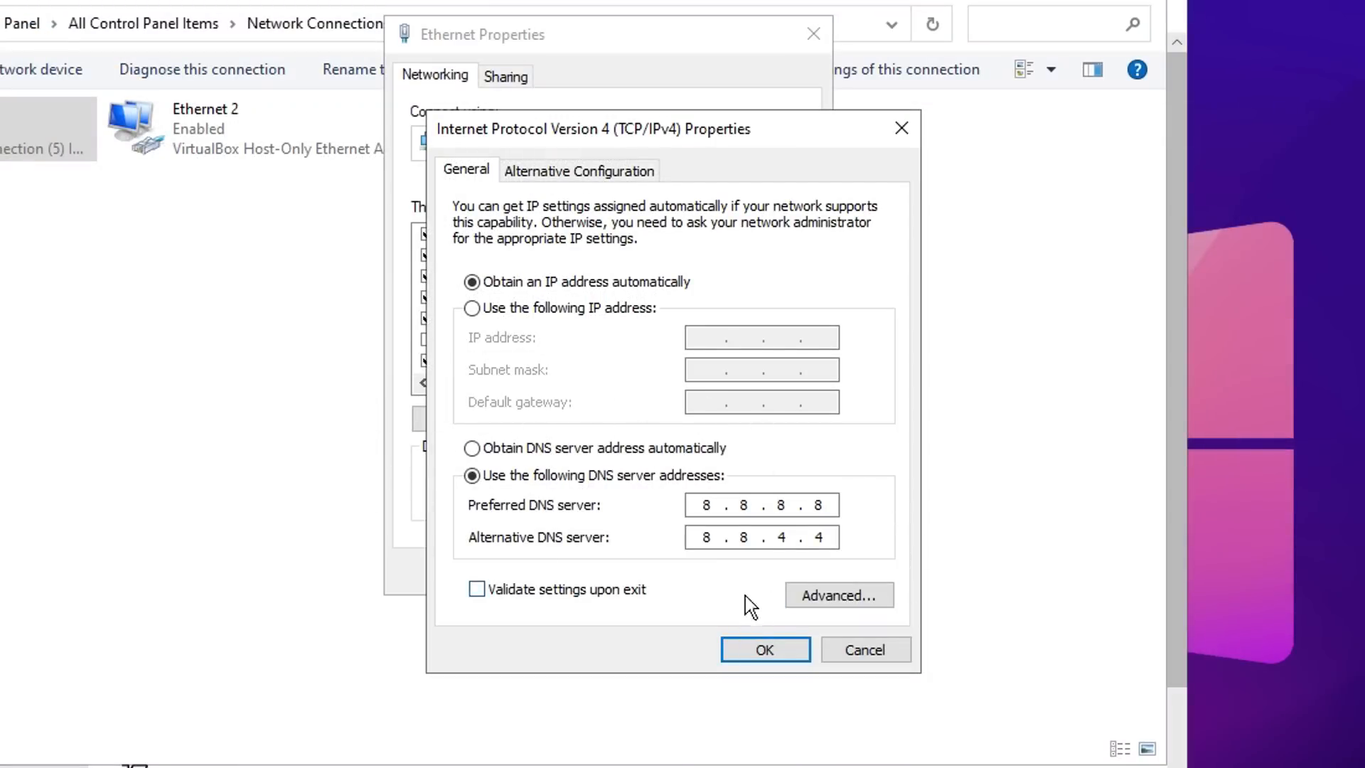
mouse_move(892, 471)
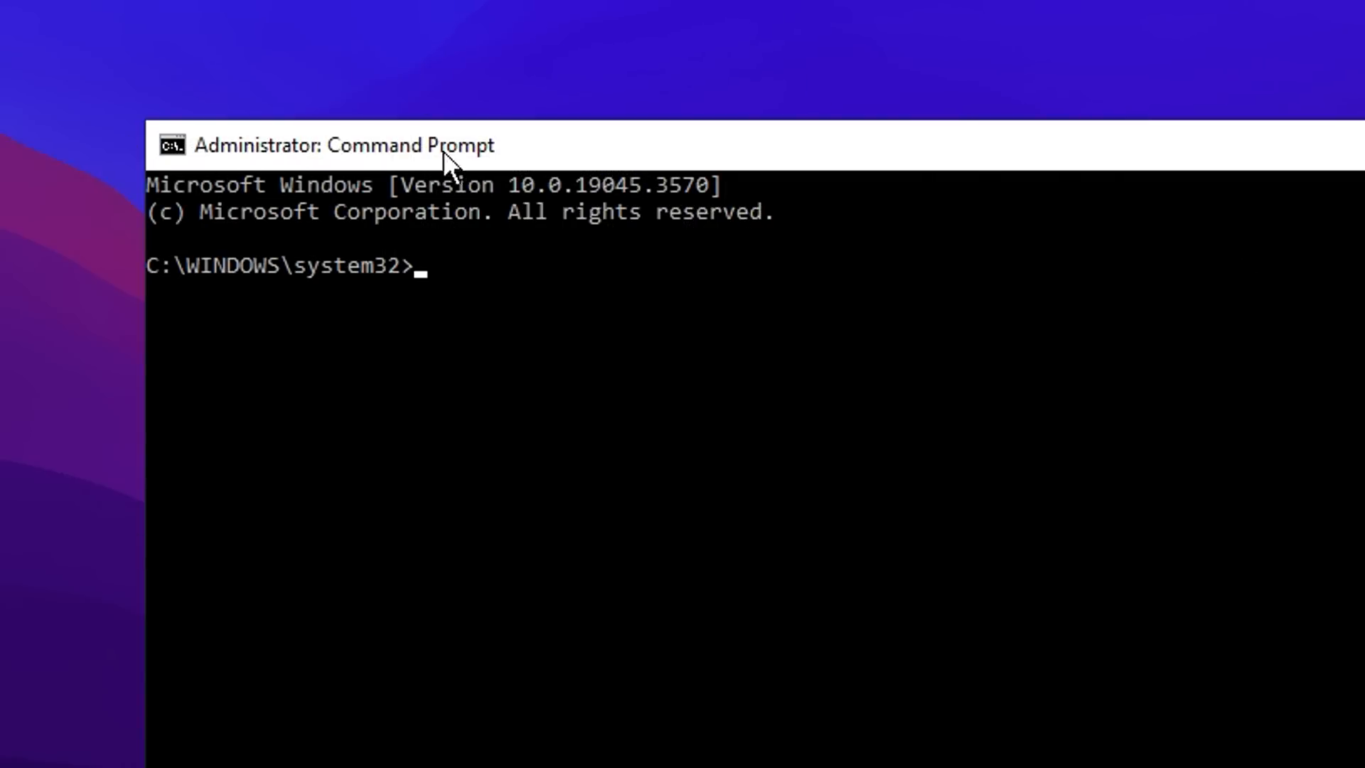
- Run ipconfig /flushdns to clear the DNS resolver cache
text(ipconfig /flushdns)
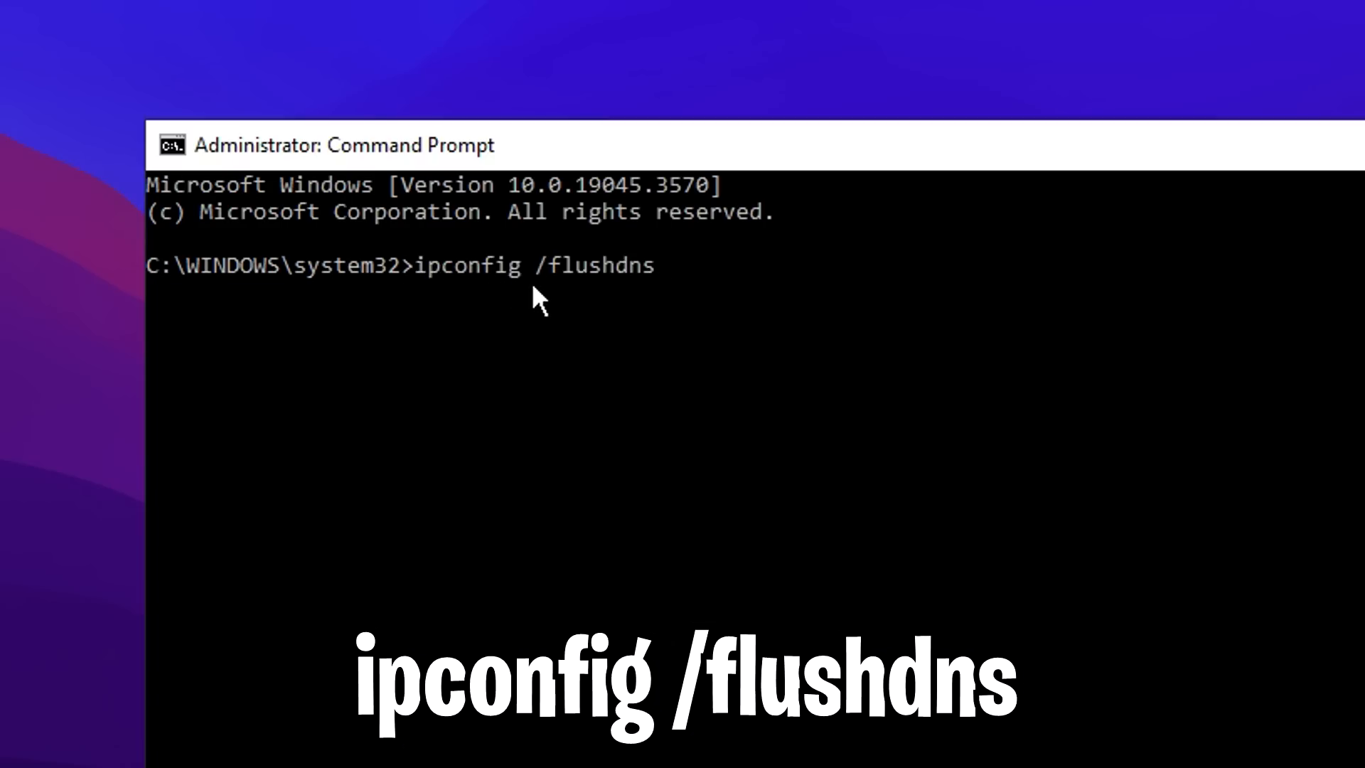
mouse_move(711, 293)
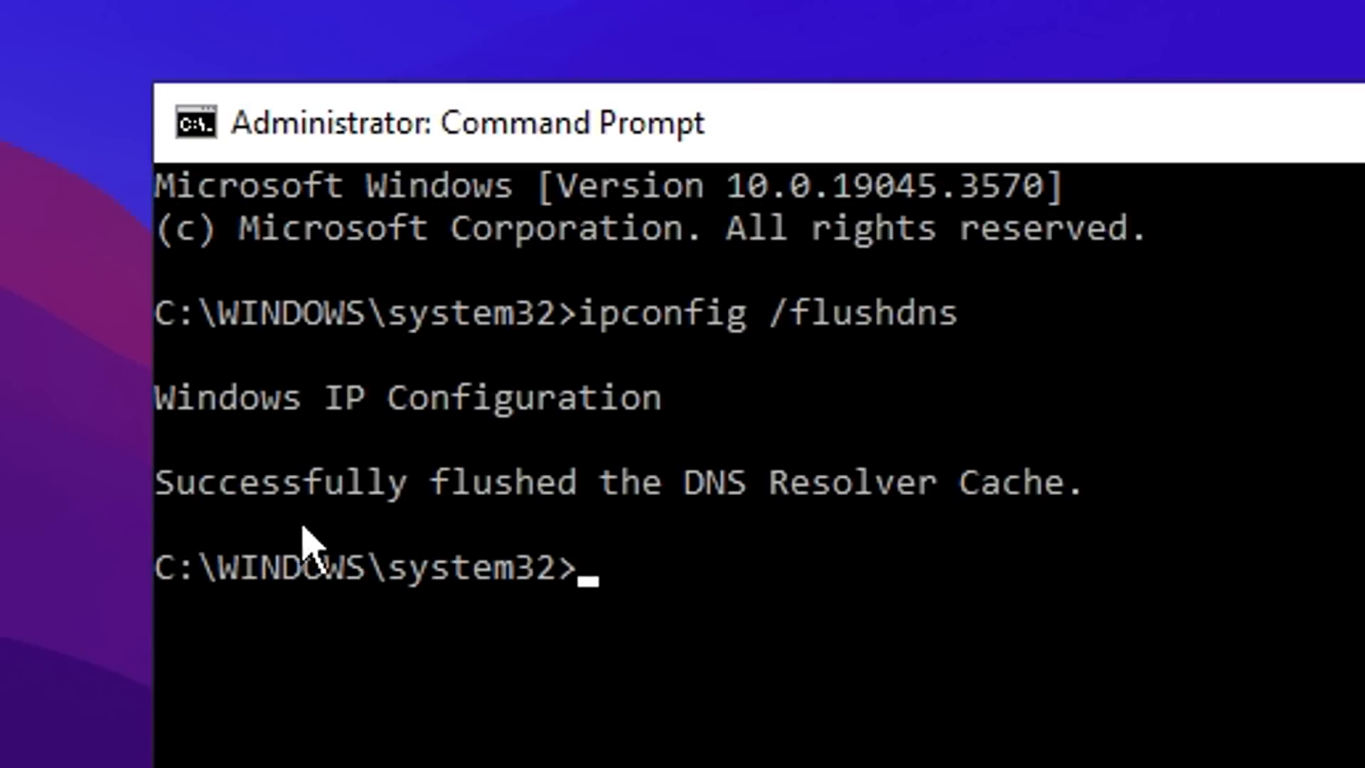
mouse_move(1149, 536)
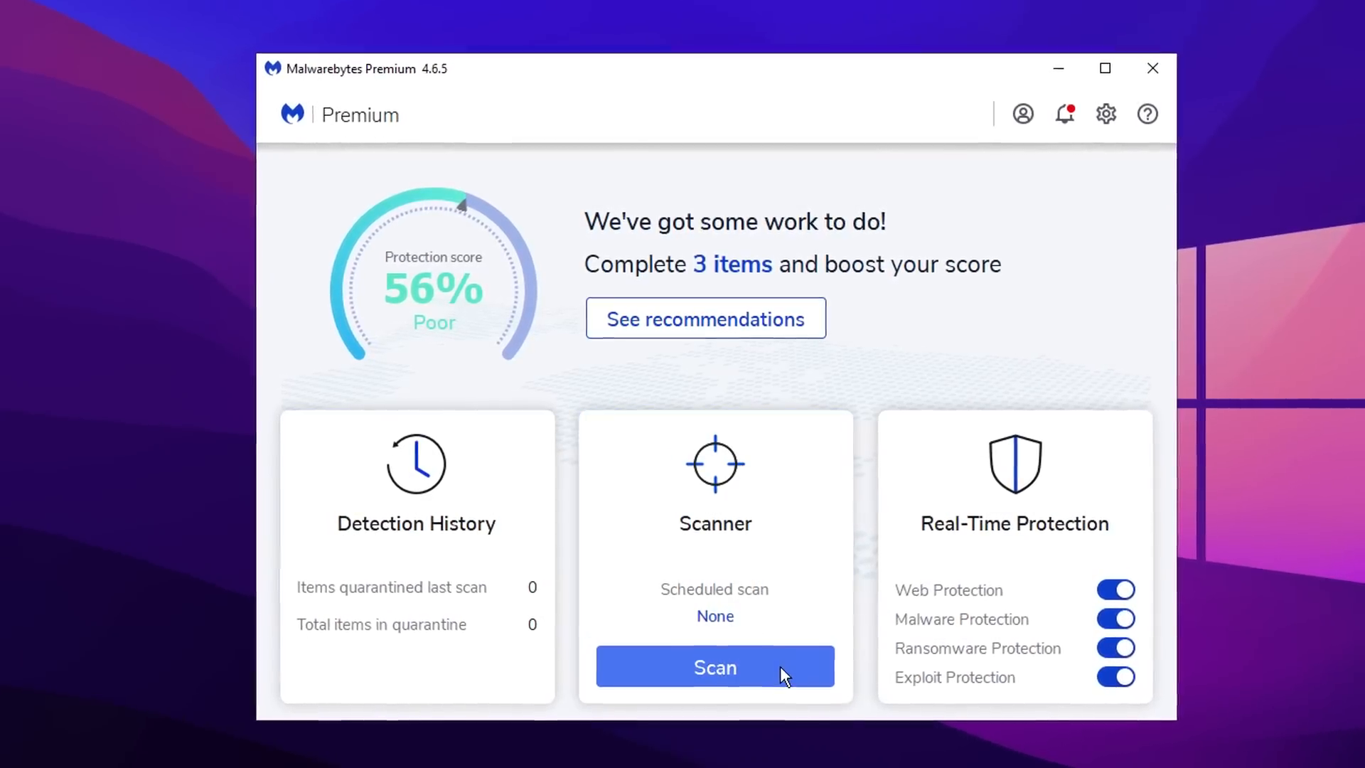
- Start a Malwarebytes scan from the dashboard's Scanner card
click(714, 667)
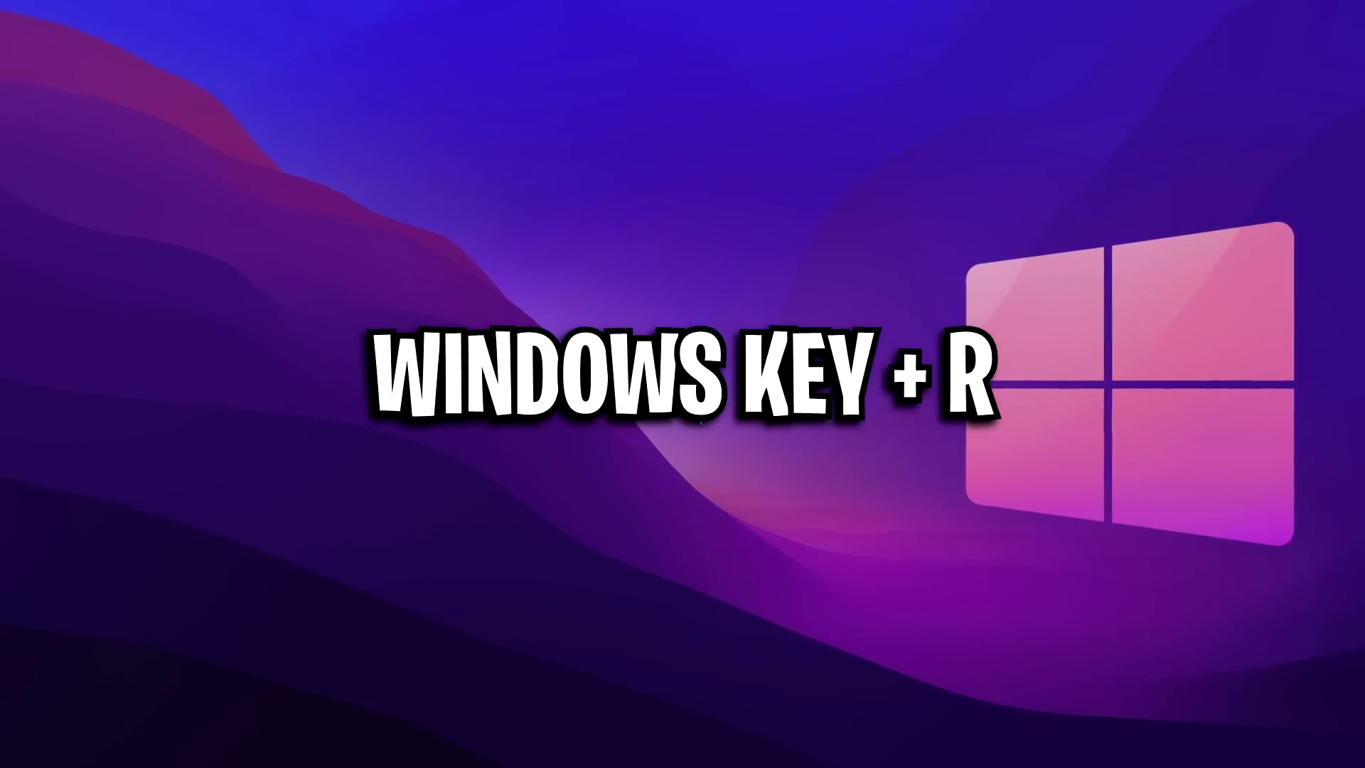
- Navigate from %localappdata% into EpicGamesLauncher's Saved\Config folder toward Engine.ini
text(%localappdata%)
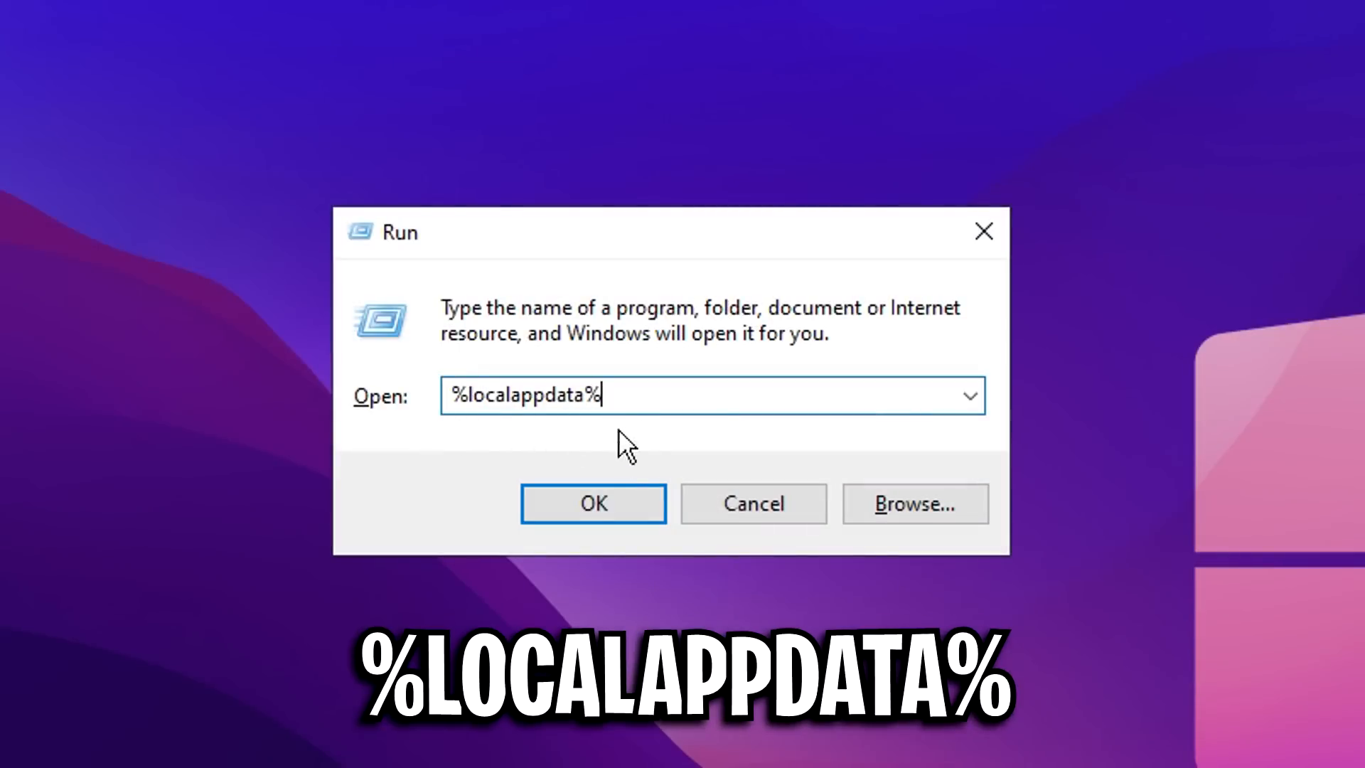
click(592, 503)
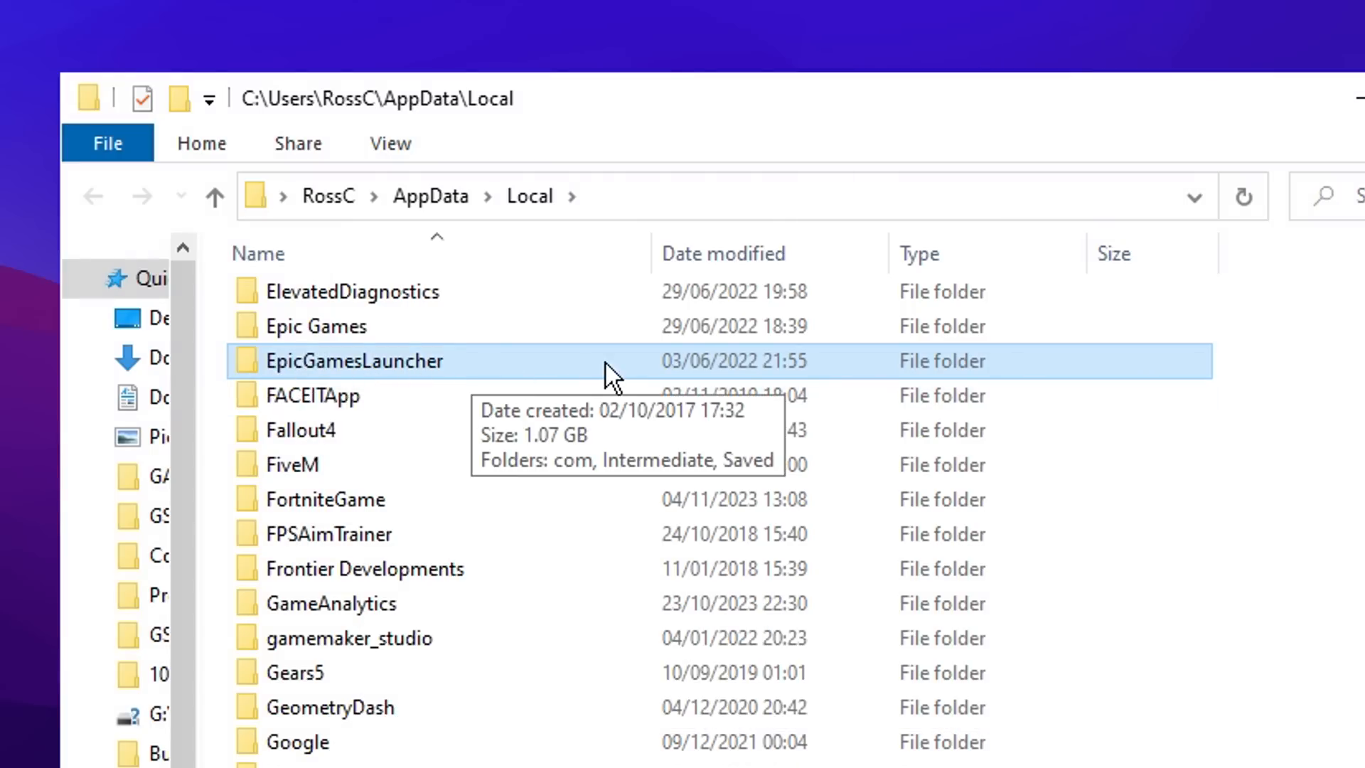
double_click(354, 360)
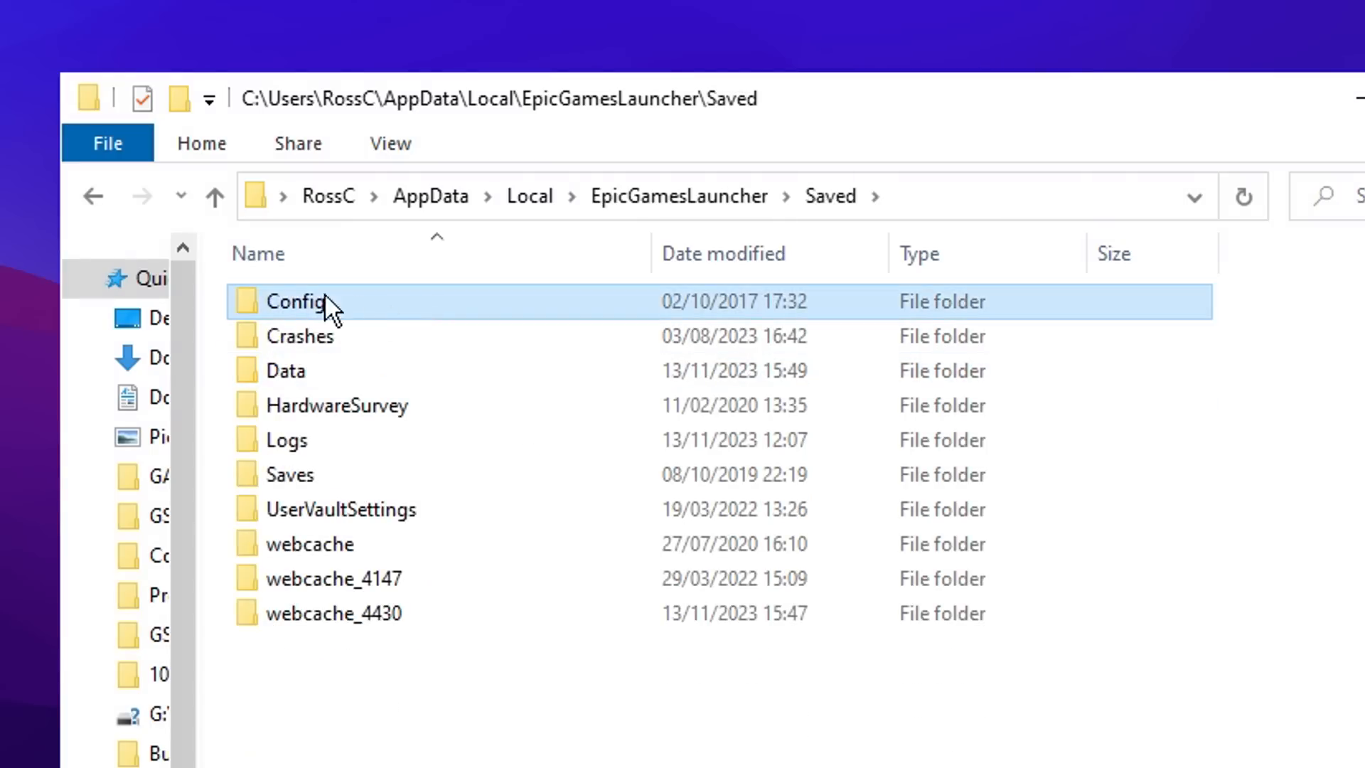
double_click(300, 301)
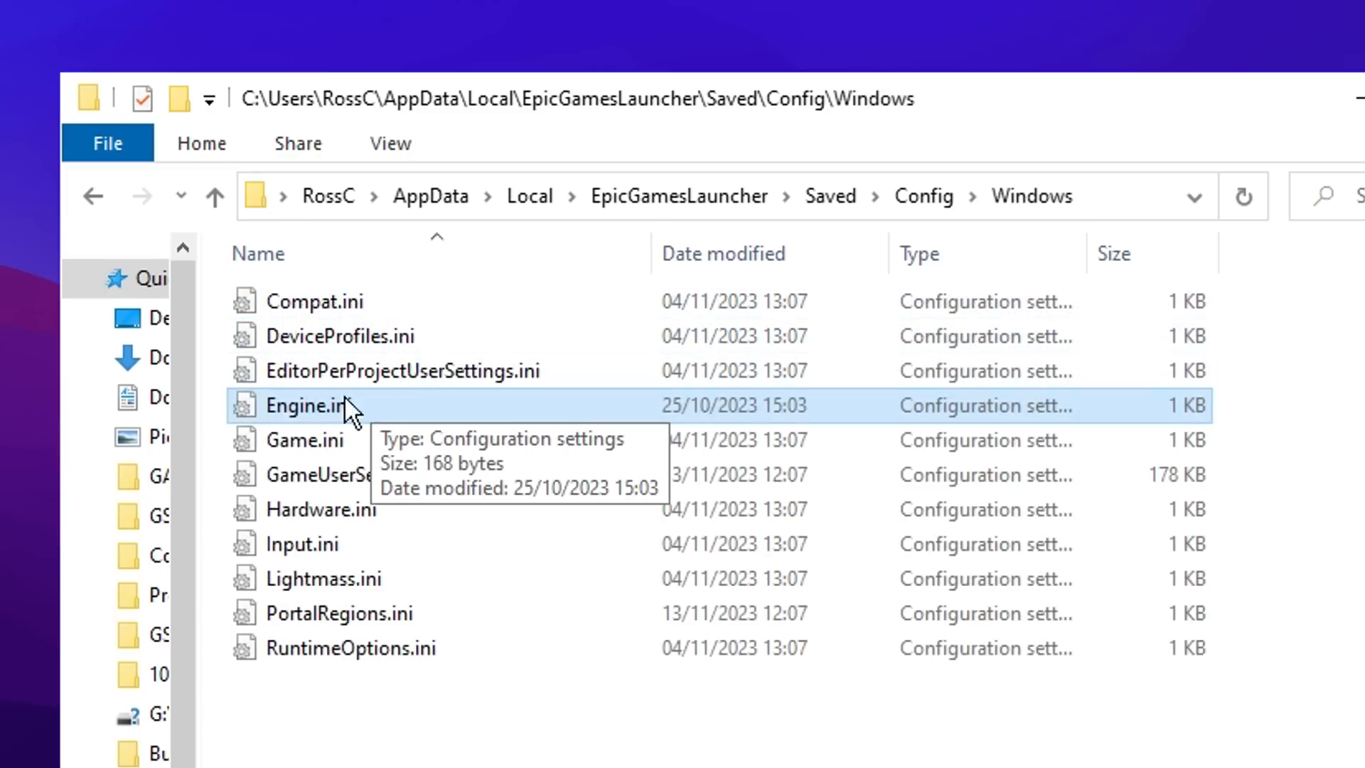
mouse_move(387, 435)
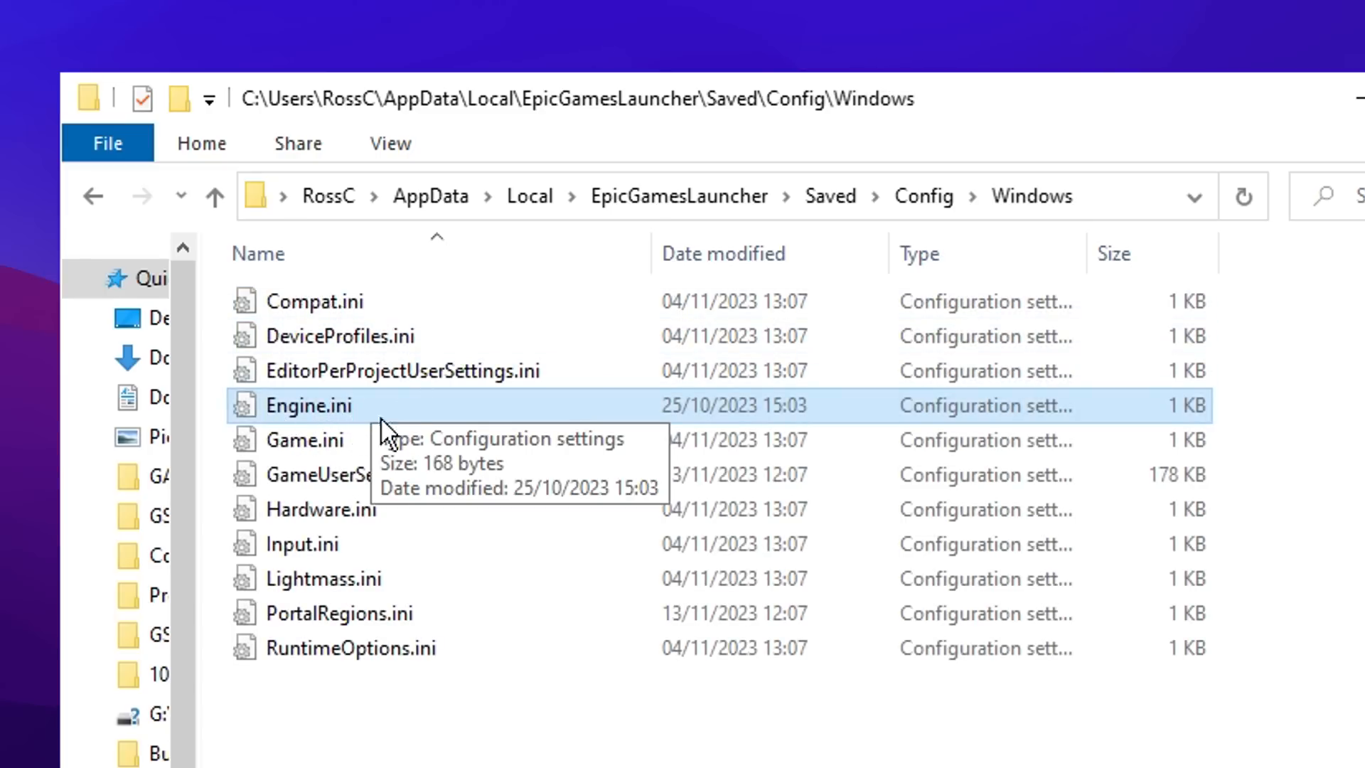
- Edit Engine.ini in Notepad, replacing its contents with the pasted configuration
double_click(307, 405)
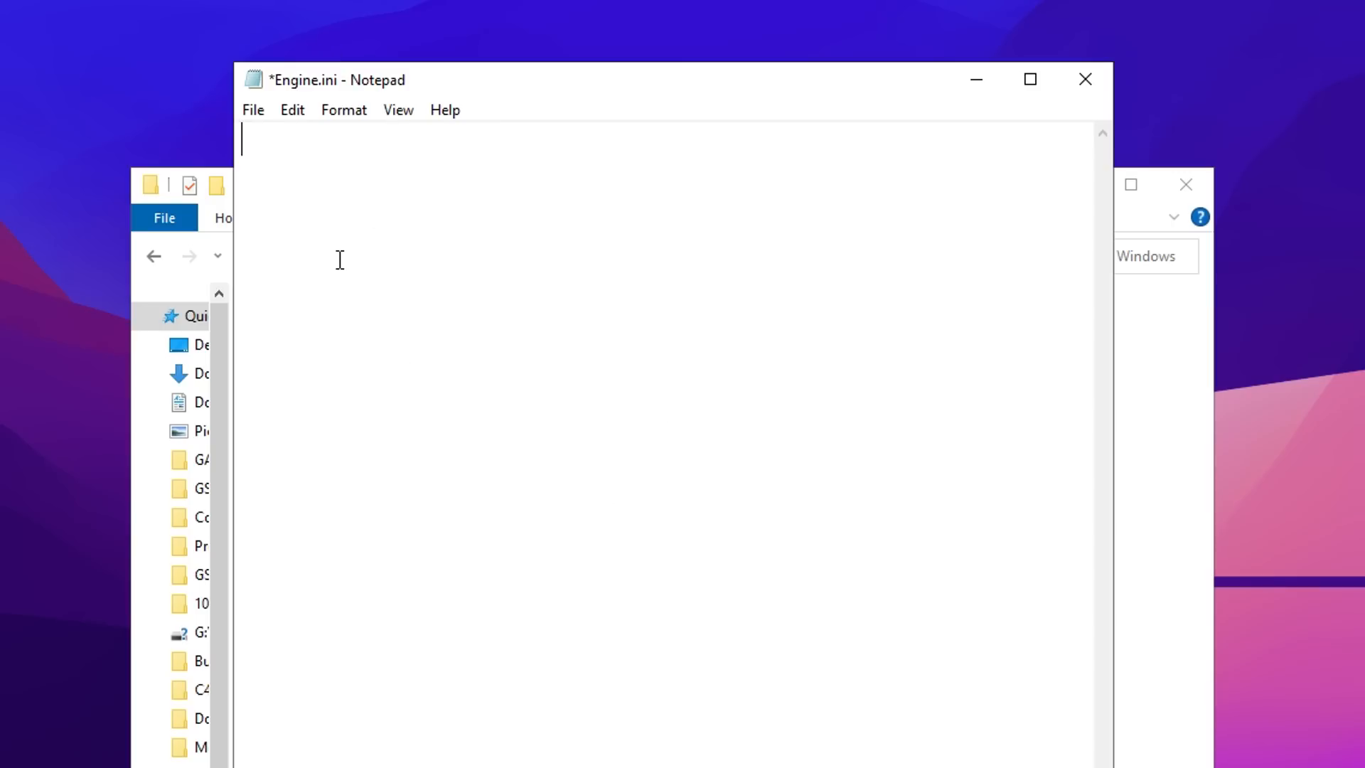
mouse_move(364, 147)
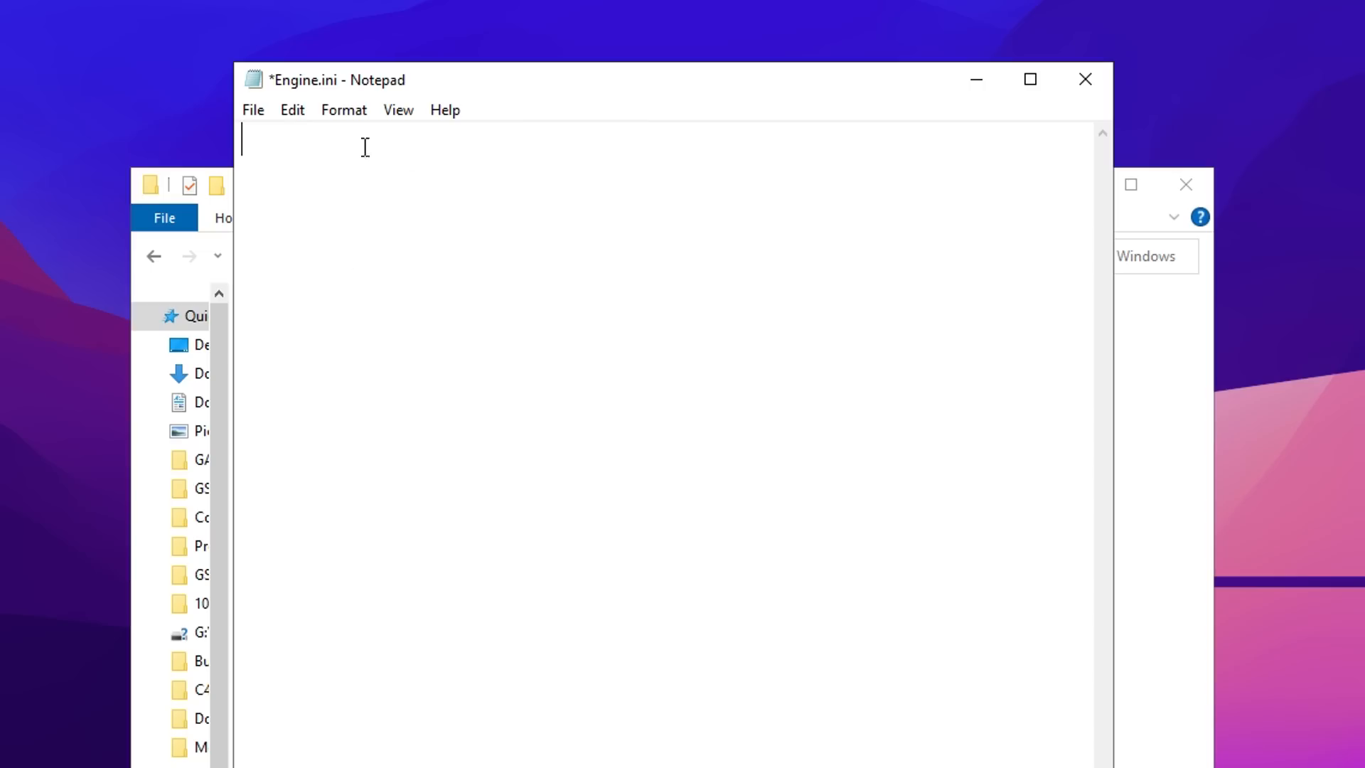
key(ctrl+v)
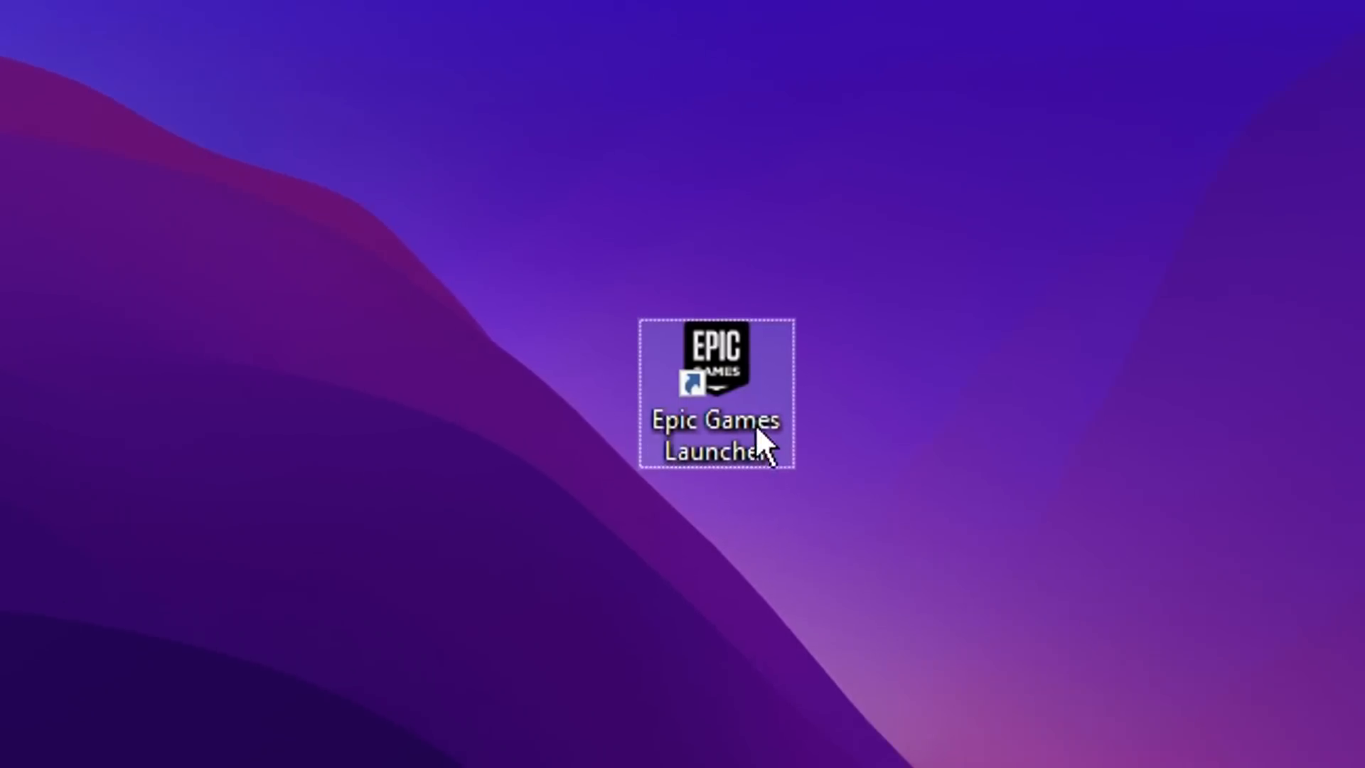
- Launch Epic Games Launcher and reach the launcher settings via the account menu
double_click(717, 369)
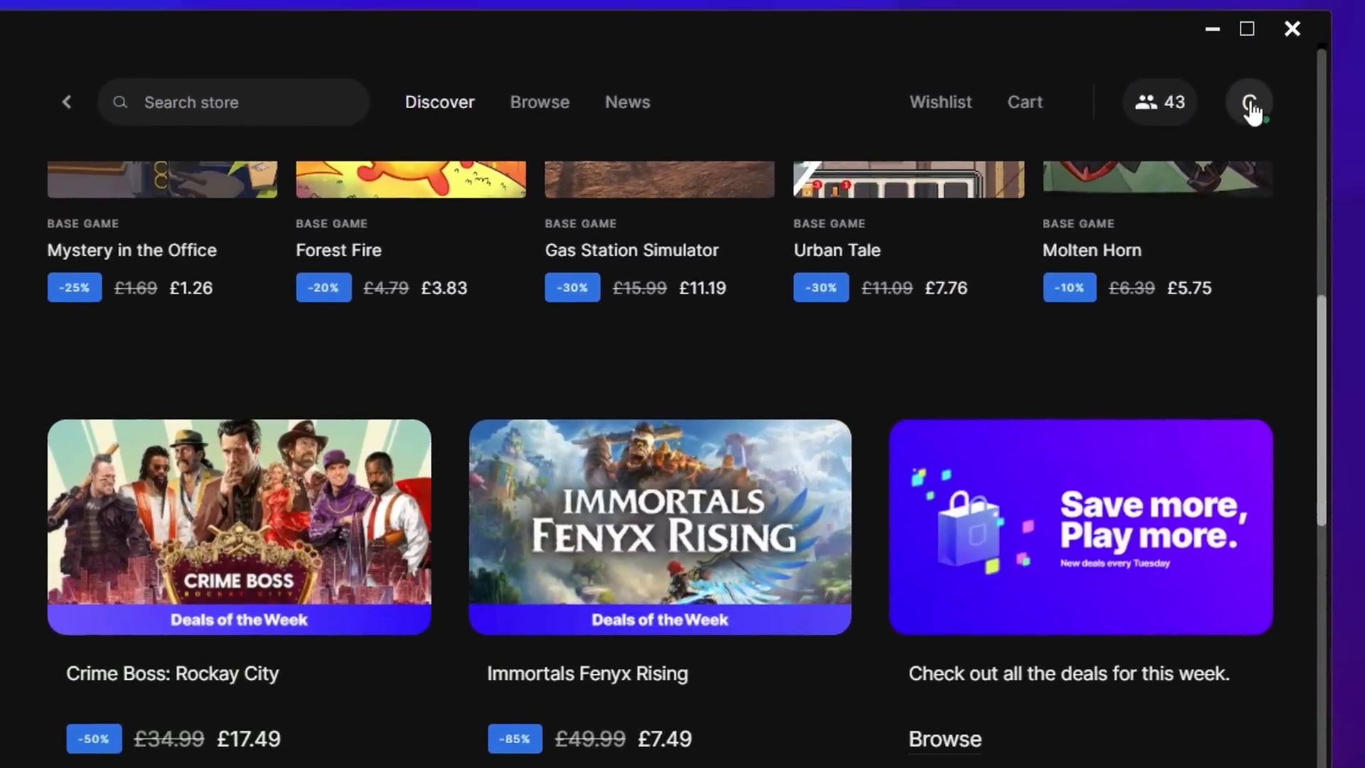
click(1248, 103)
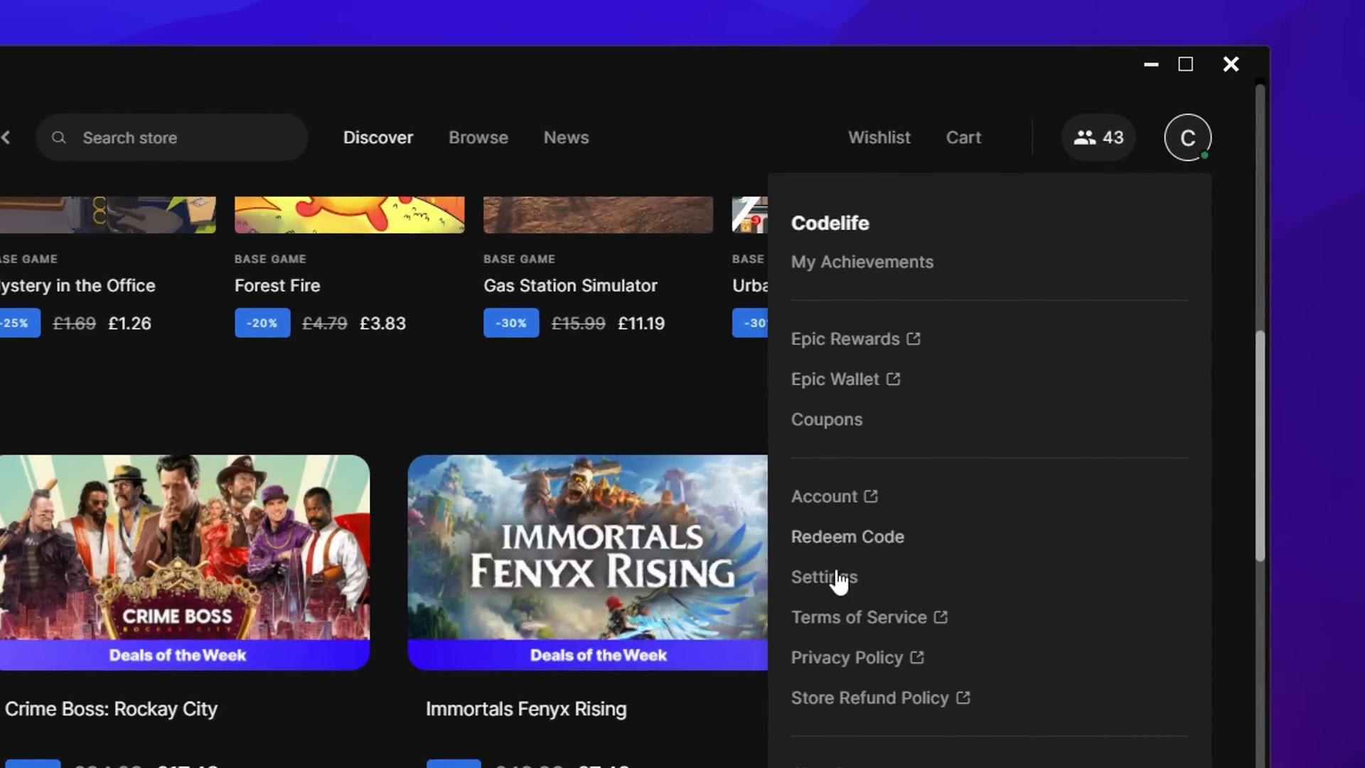
click(823, 577)
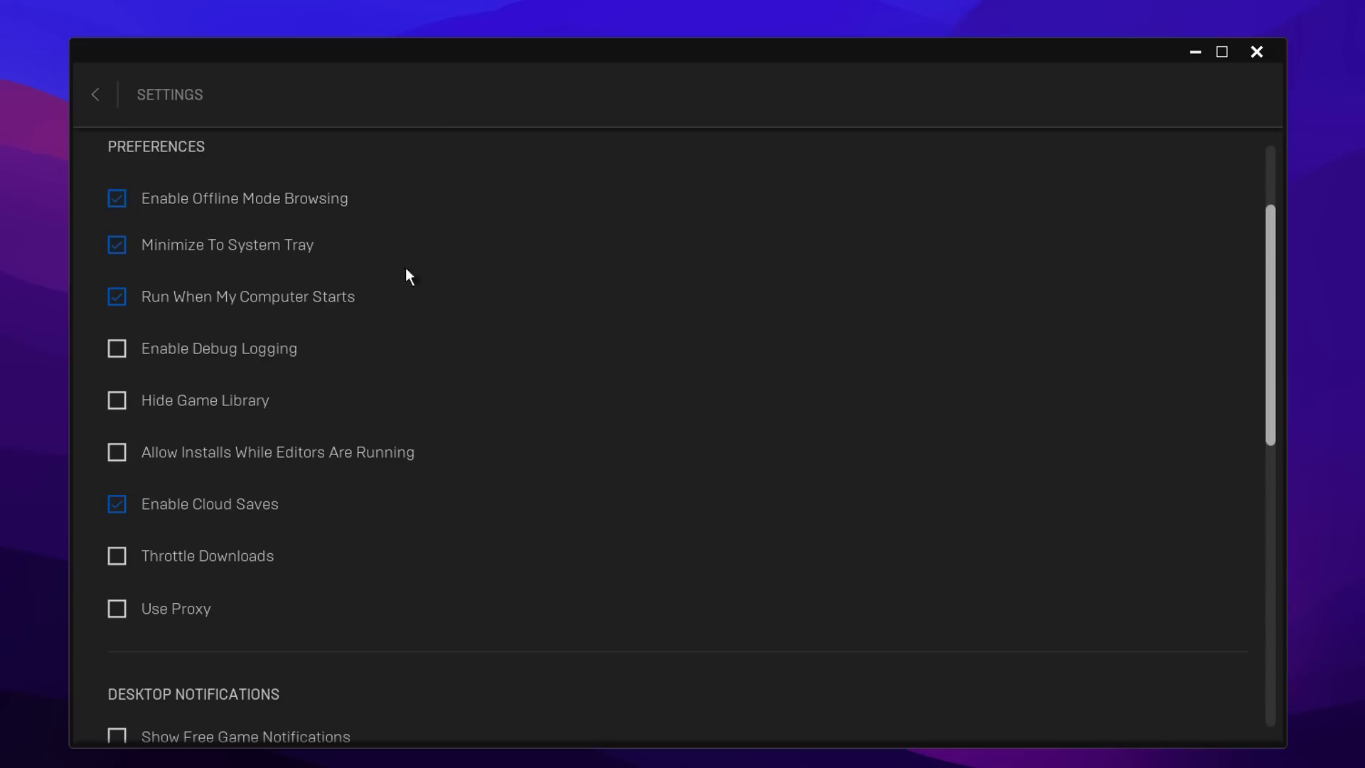
mouse_move(324, 556)
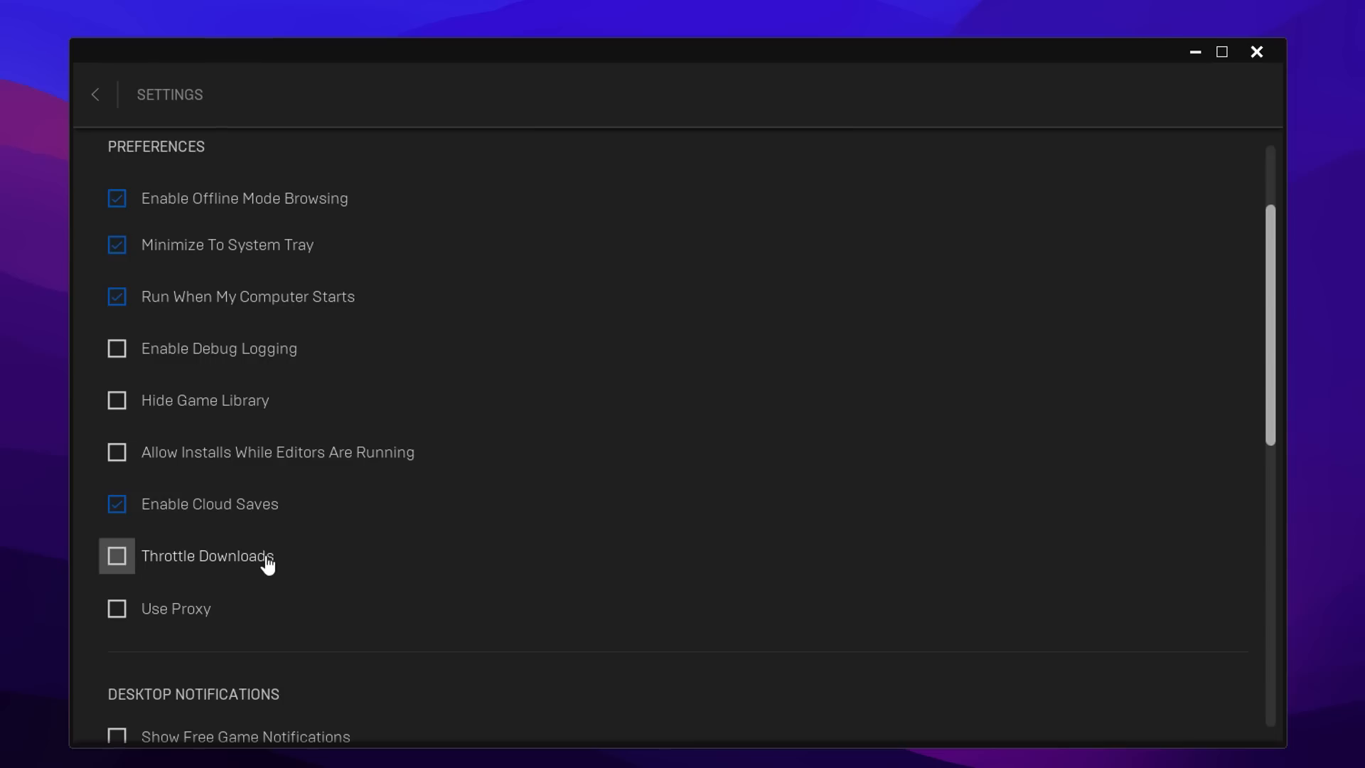
scroll(down, 3)
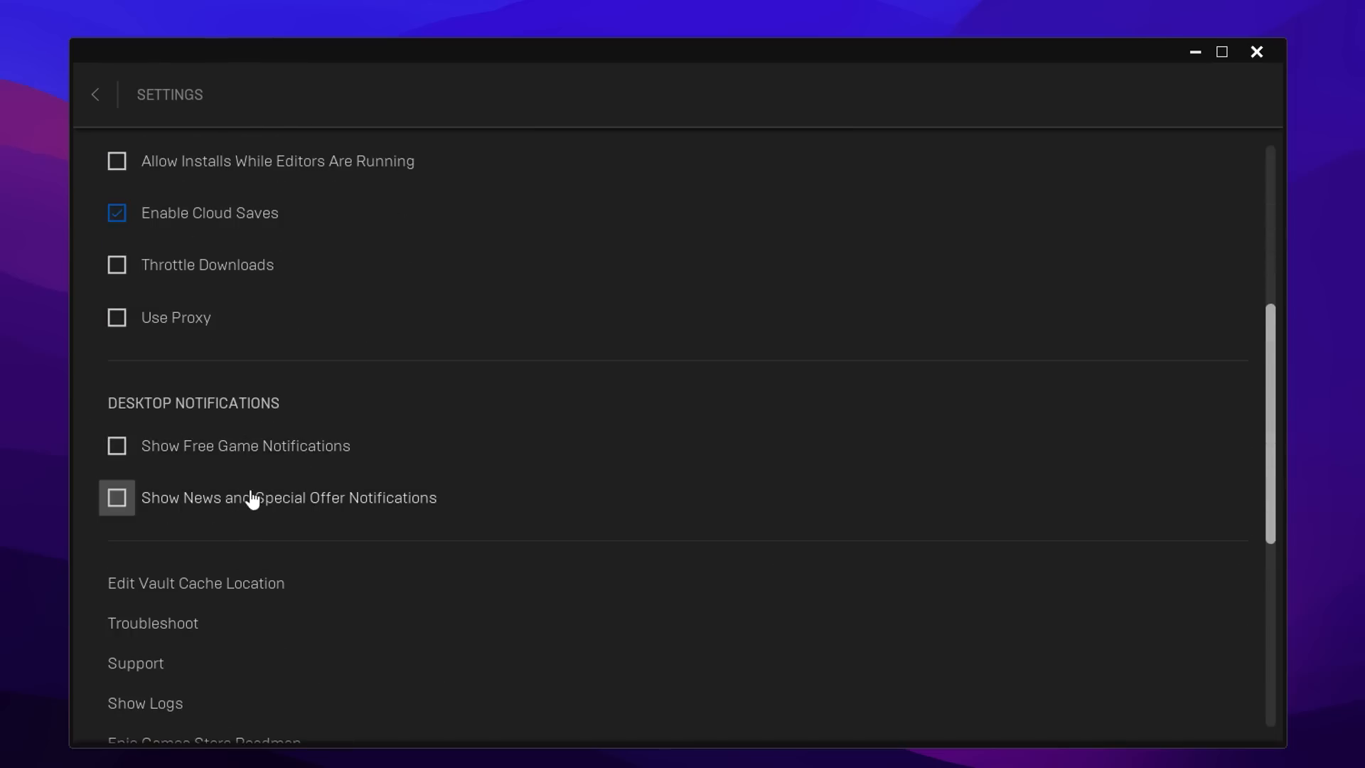
mouse_move(340, 487)
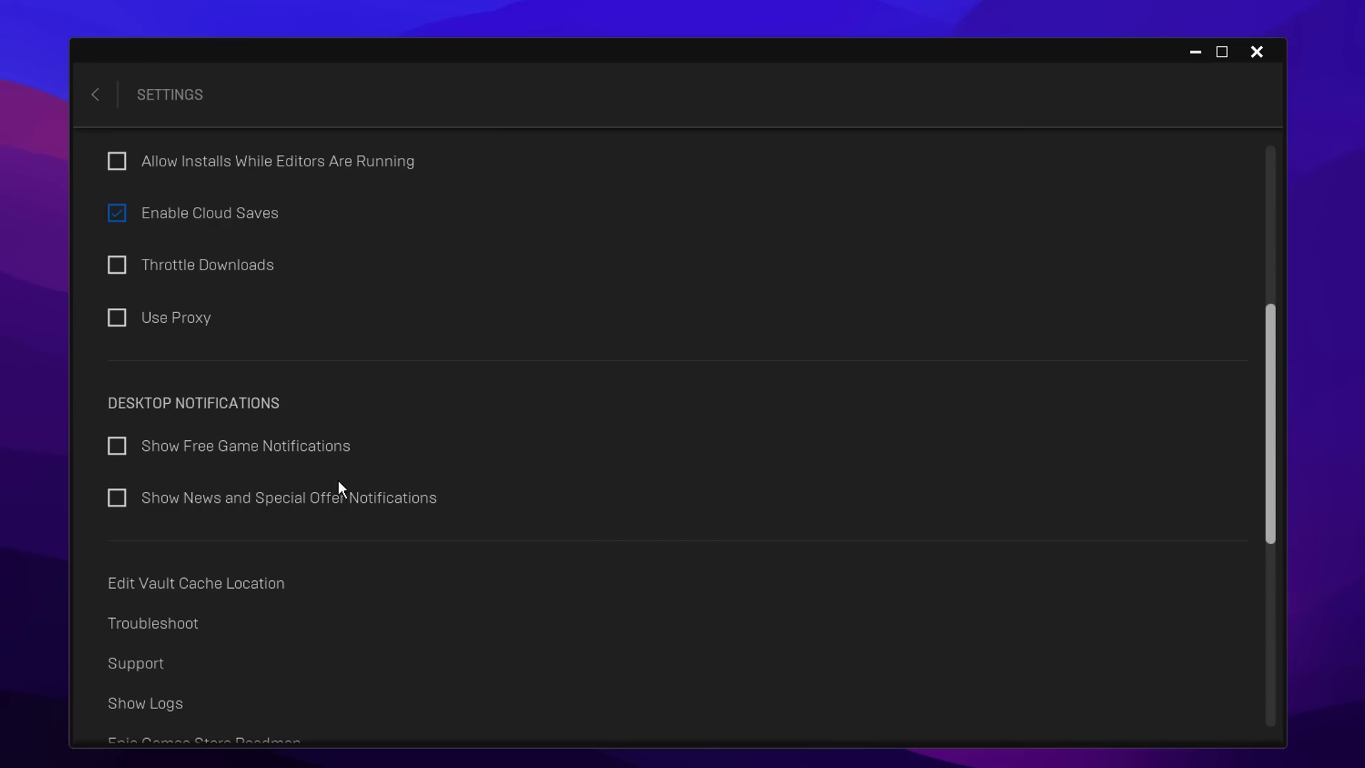
scroll(down, 3)
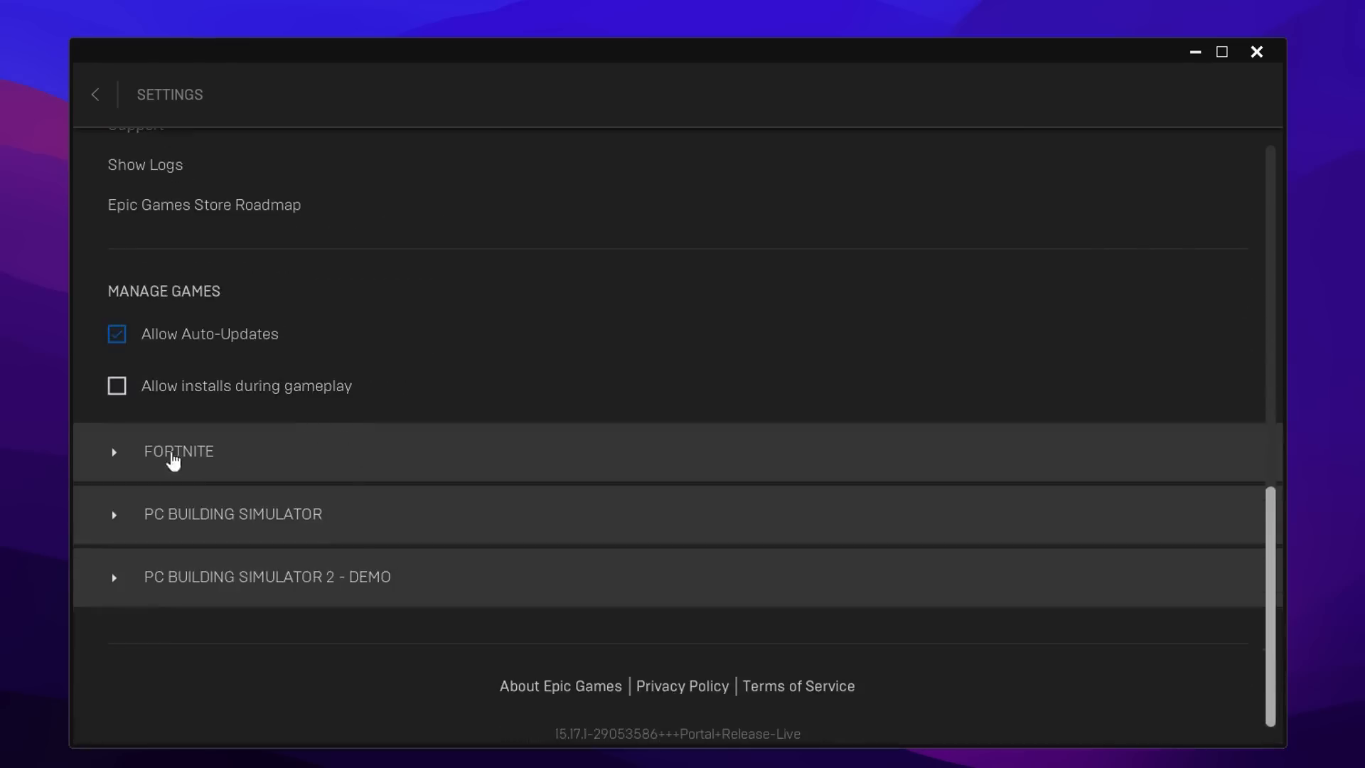
- Append -limitclientticks to Fortnite's additional command line arguments
click(177, 451)
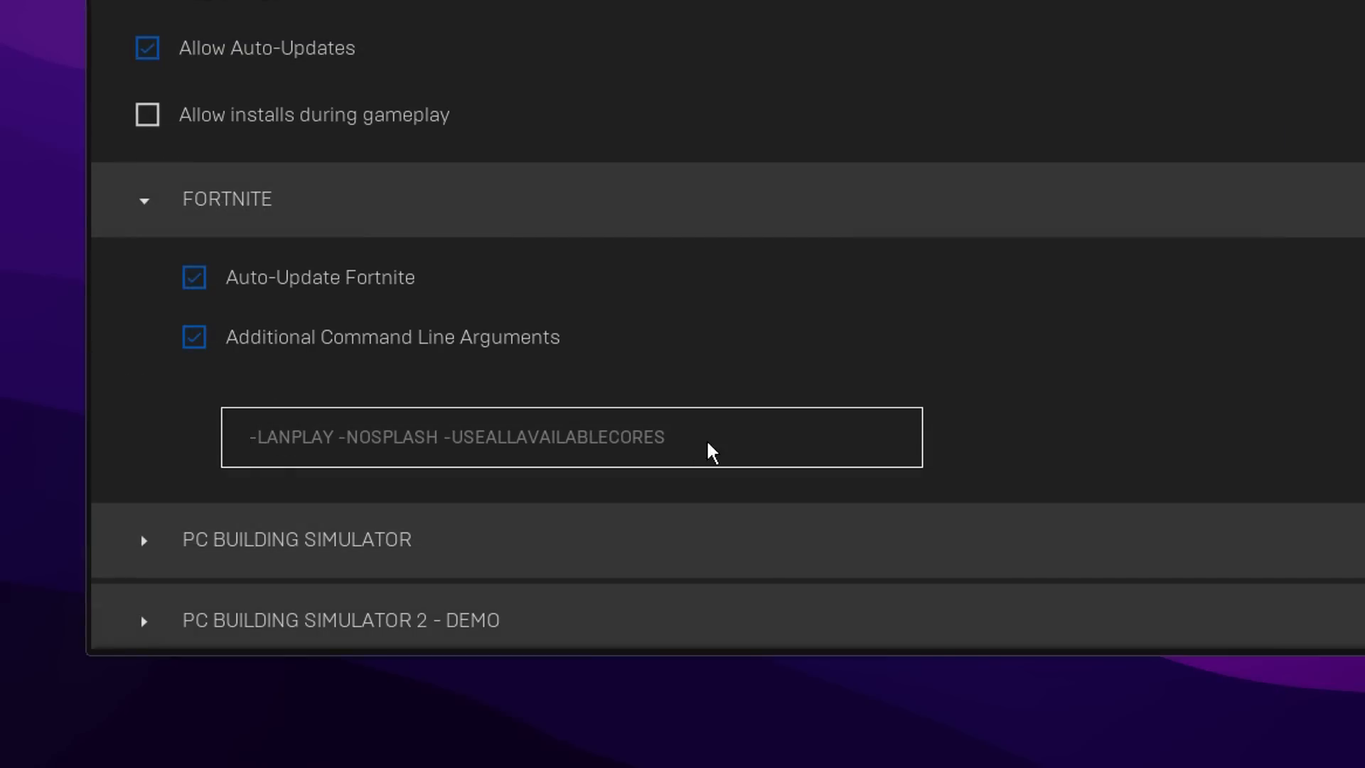
click(570, 436)
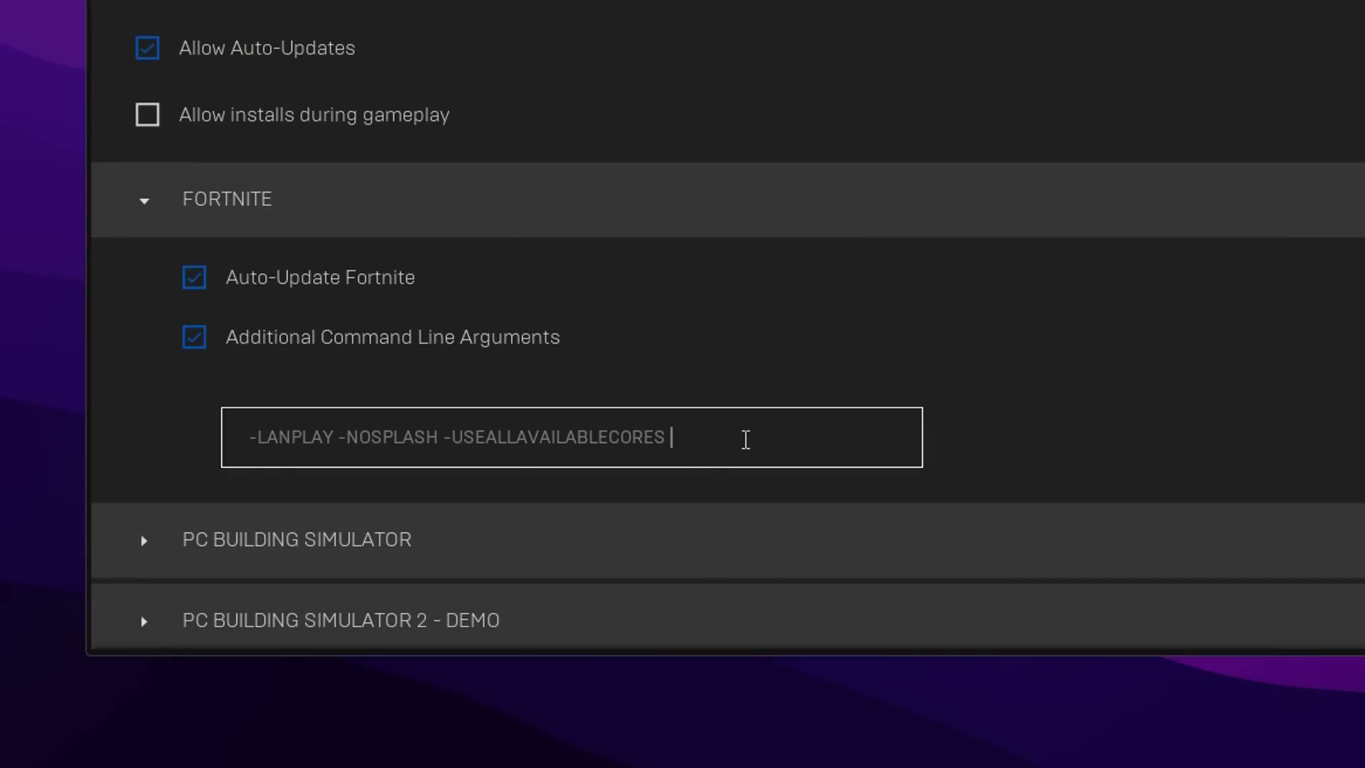
text(-limitclientticks)
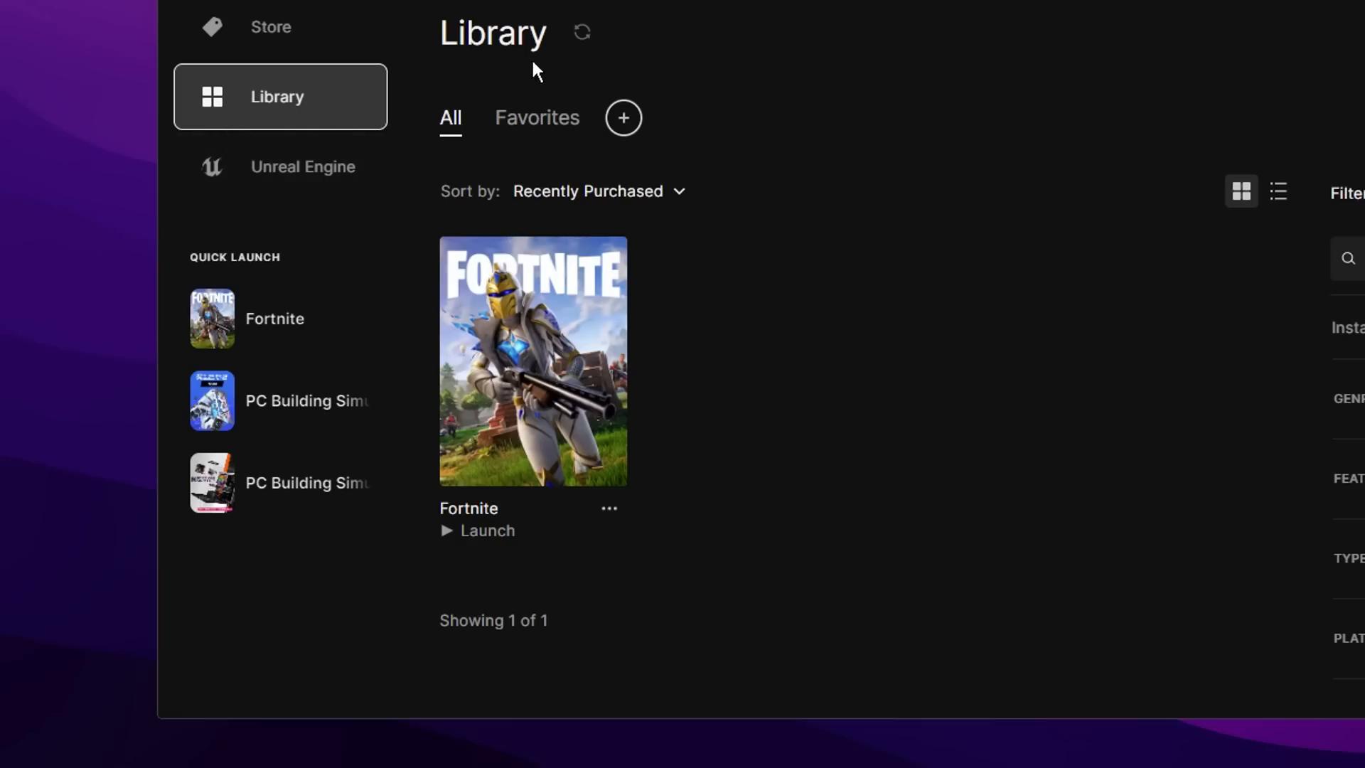
- Tick Disable Cosmetic Streaming in Fortnite's installation options and apply it
click(608, 509)
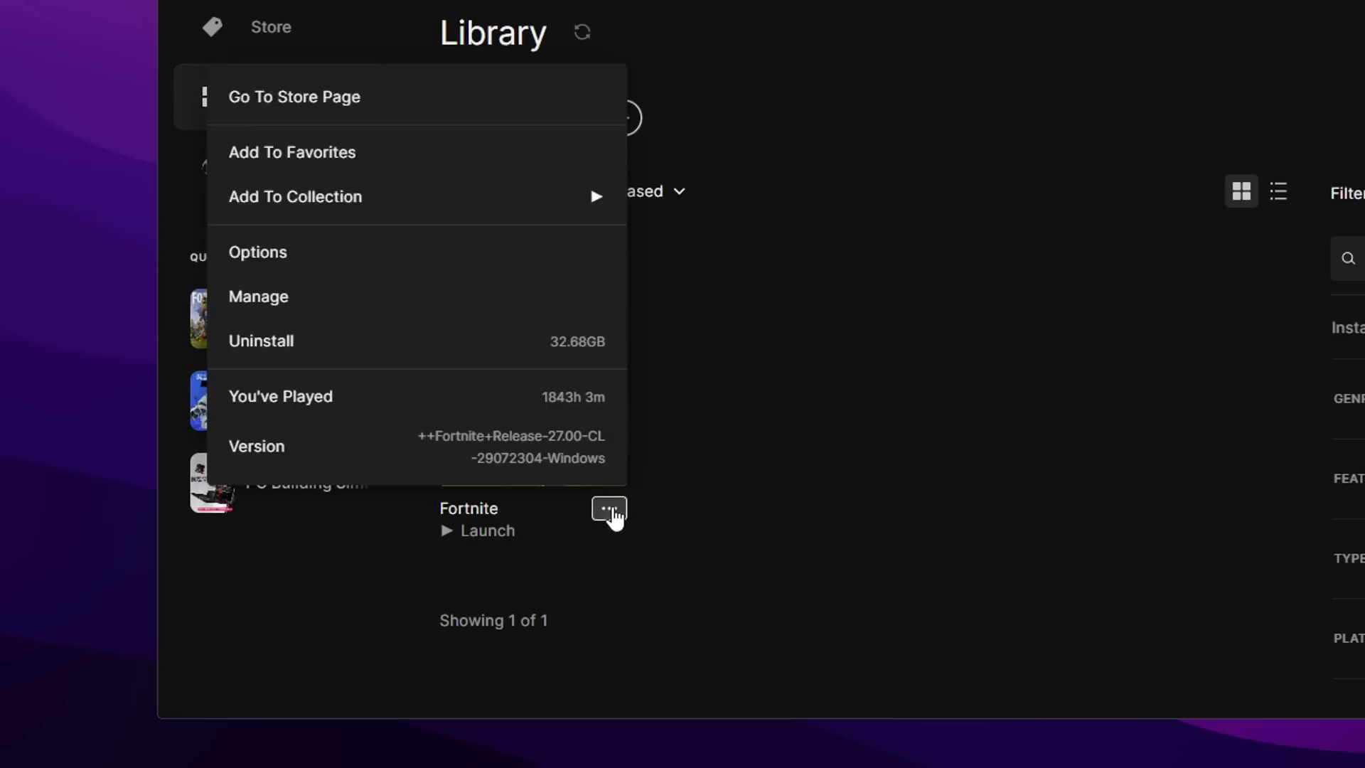
click(258, 252)
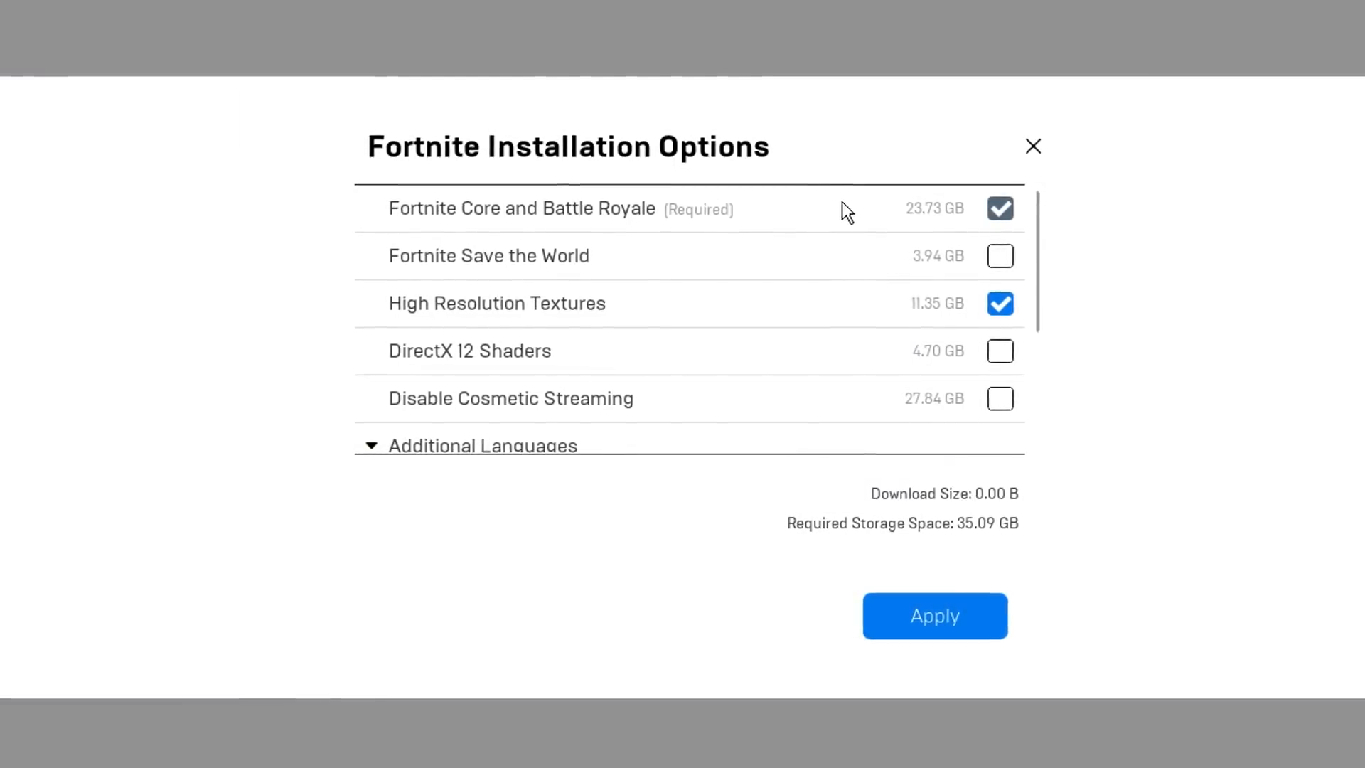
scroll(down, 3)
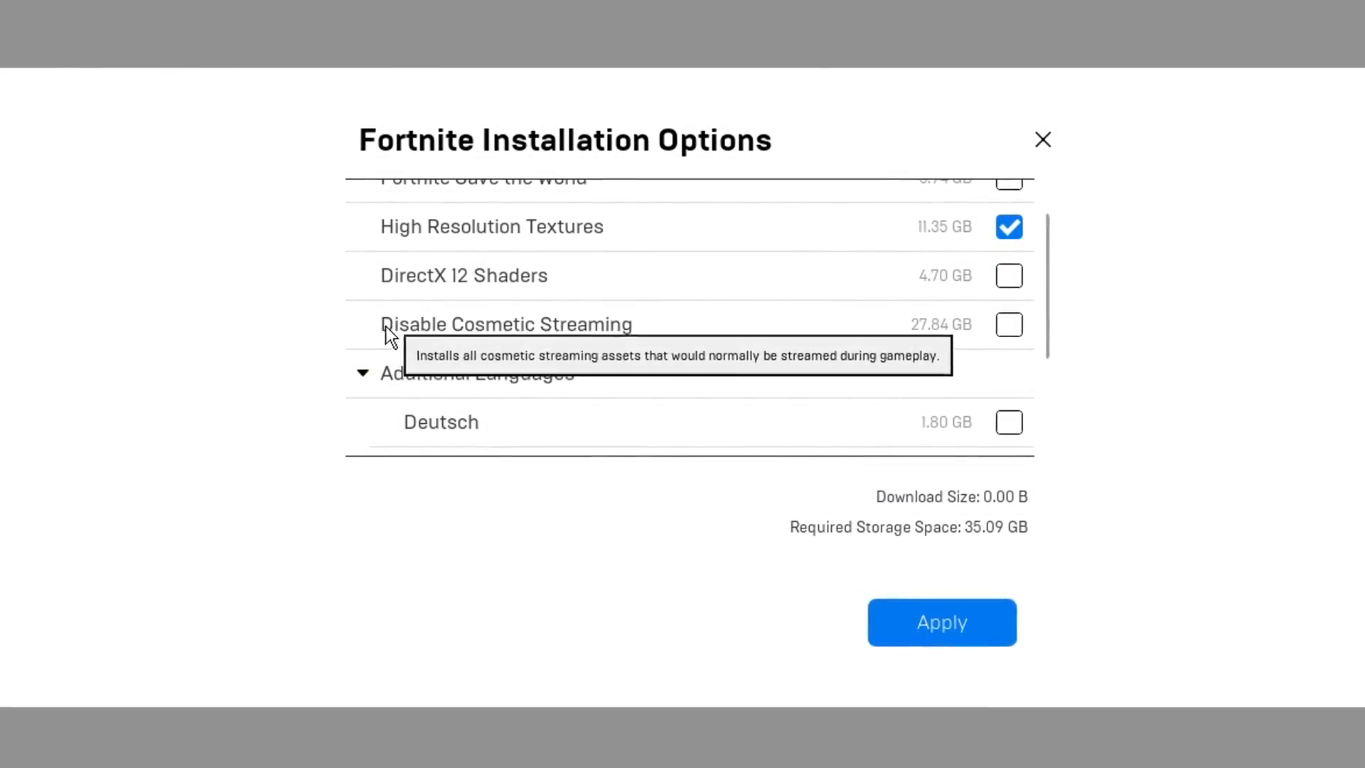
click(1010, 324)
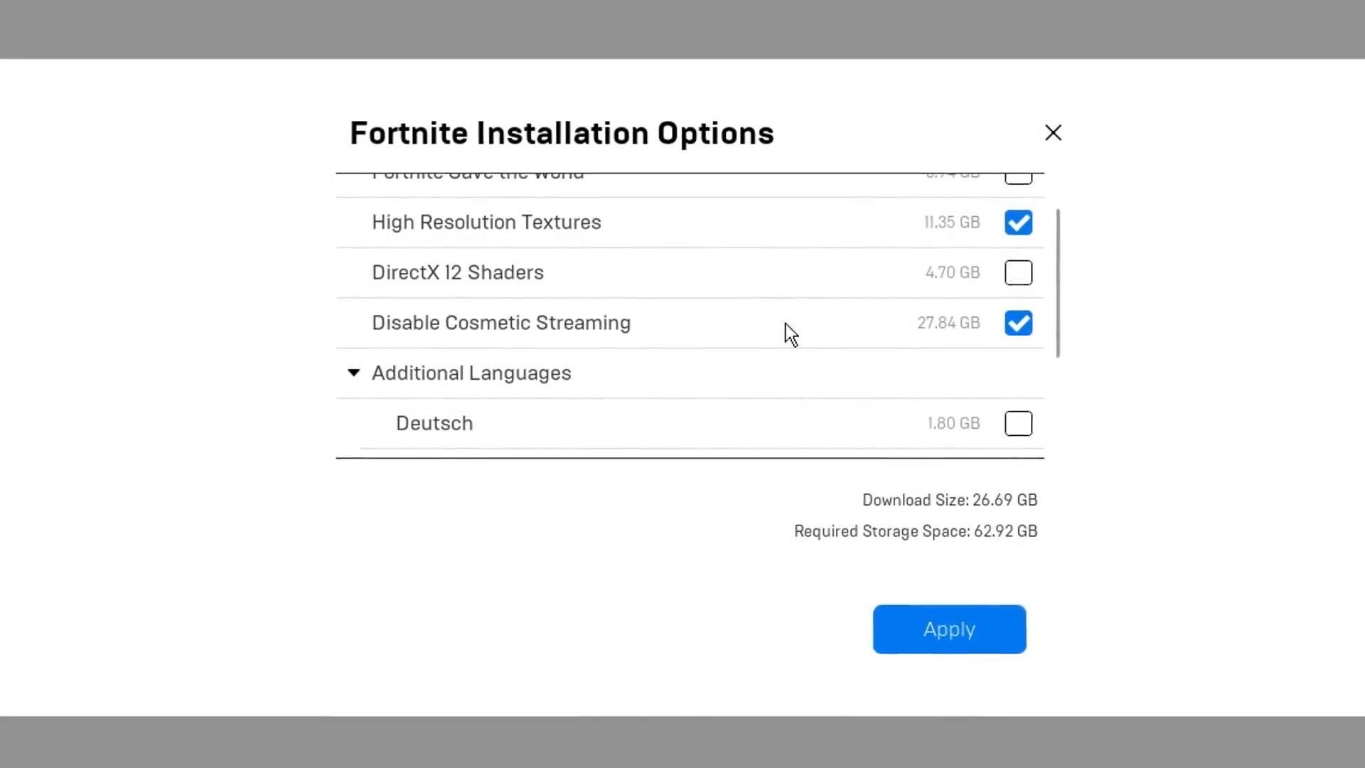
mouse_move(614, 331)
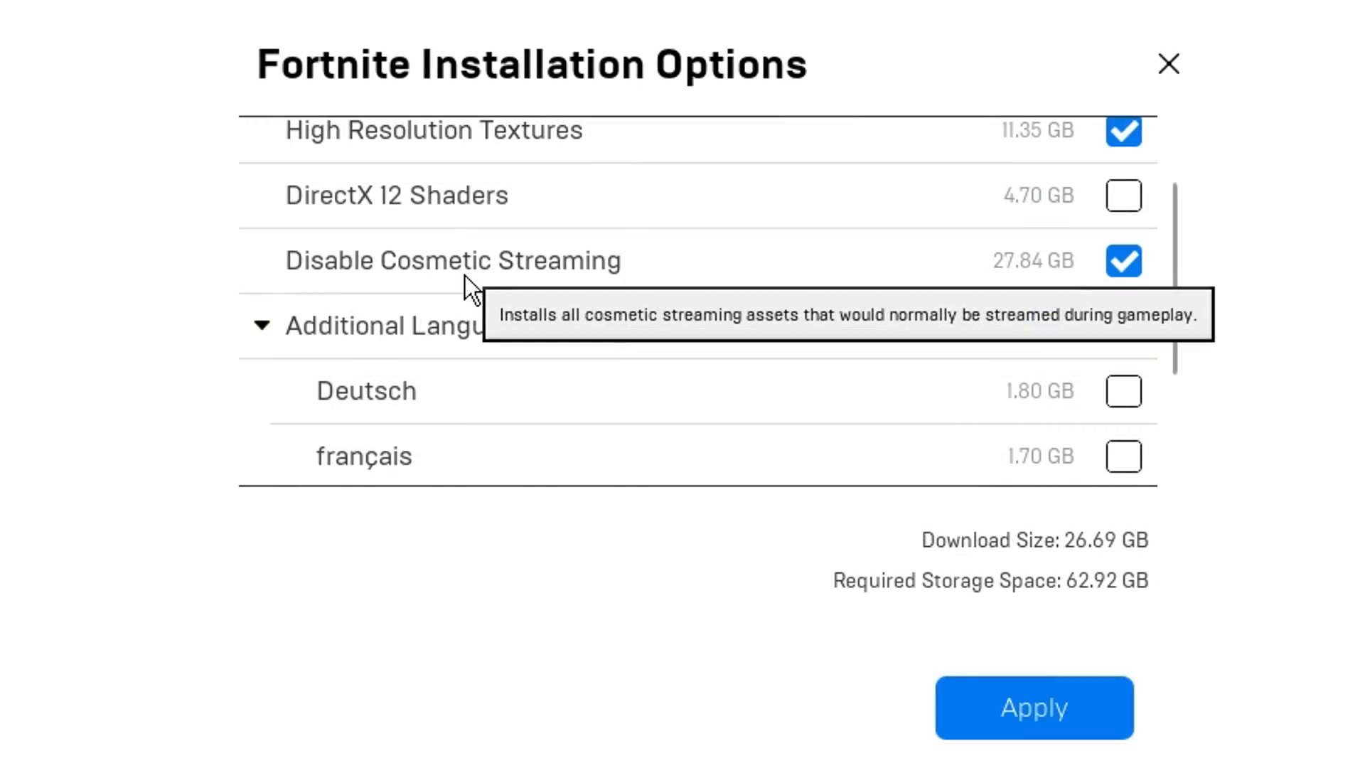
mouse_move(1058, 266)
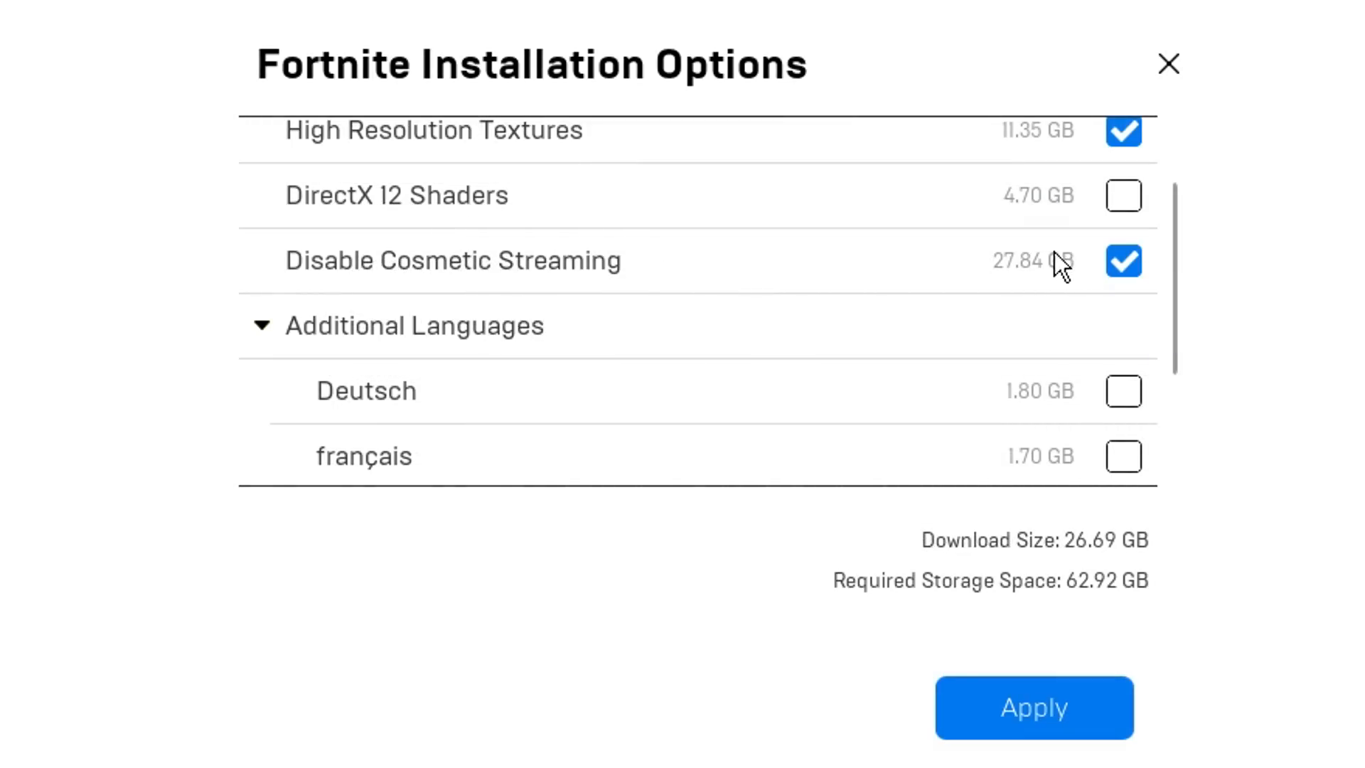
mouse_move(1063, 287)
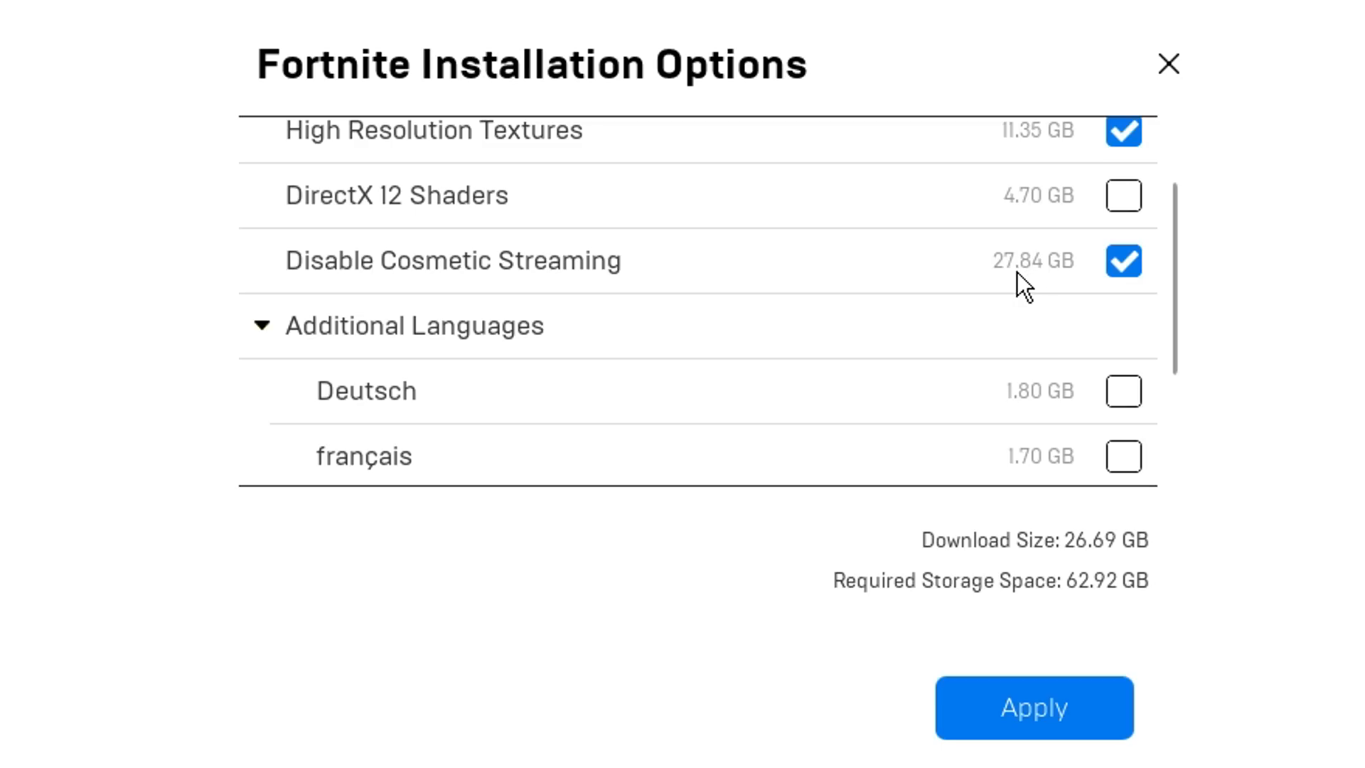
scroll(down, 3)
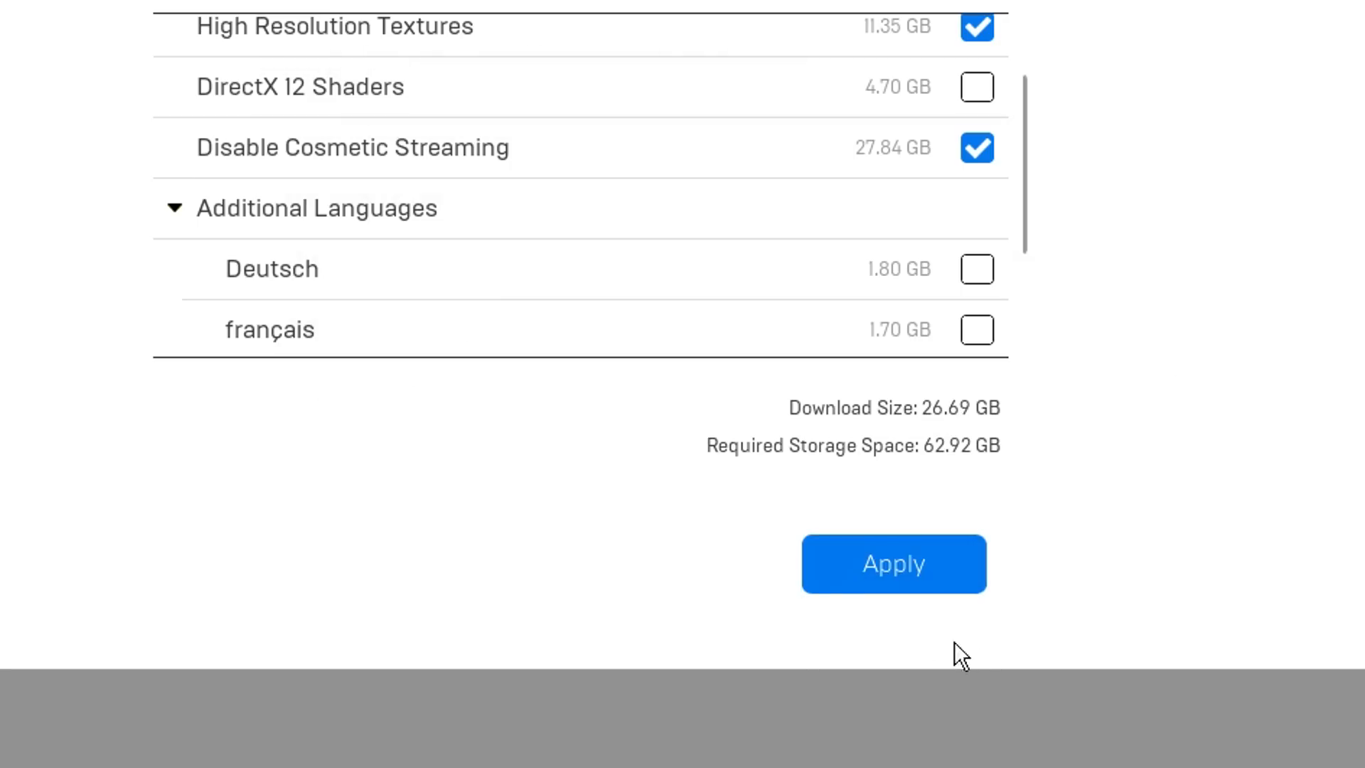
click(893, 563)
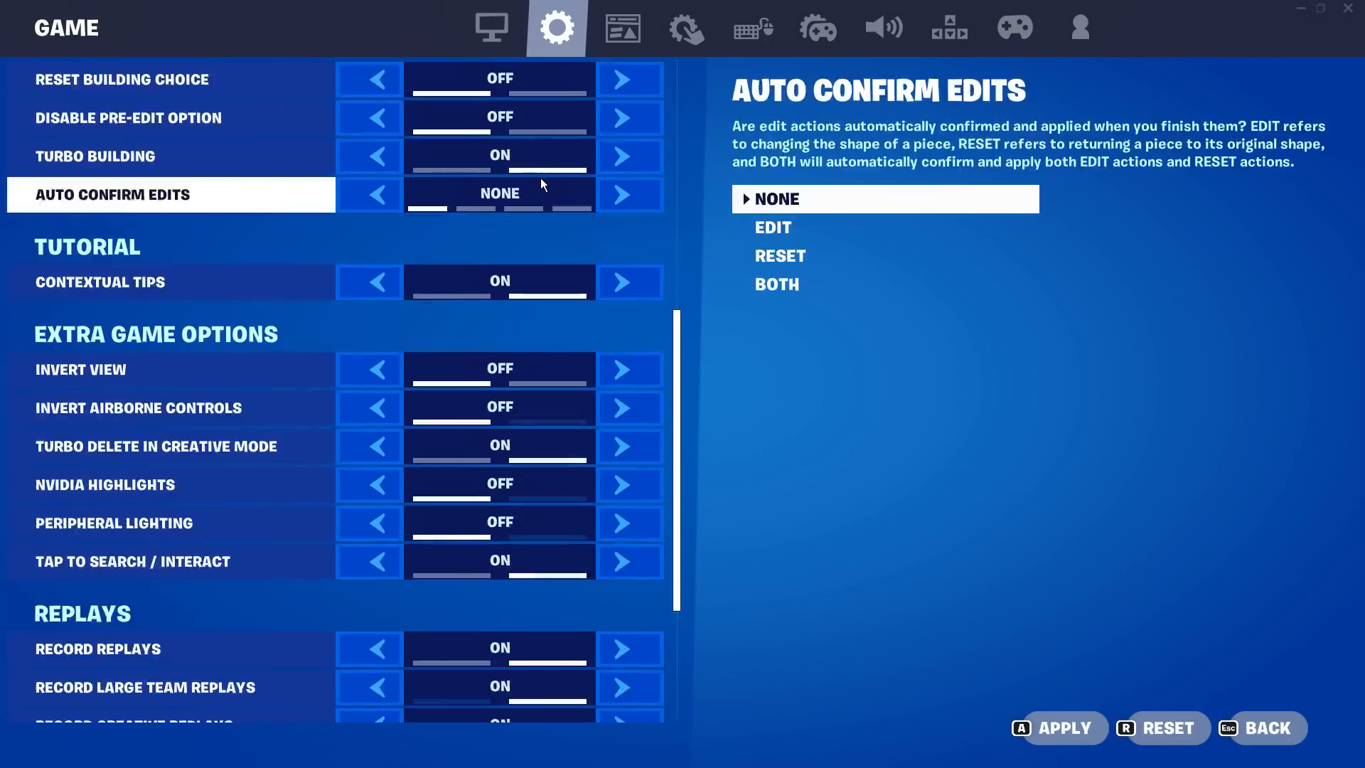
- Set Fortnite's replay recording options to Off, then move to Account and Privacy
scroll(down, 3)
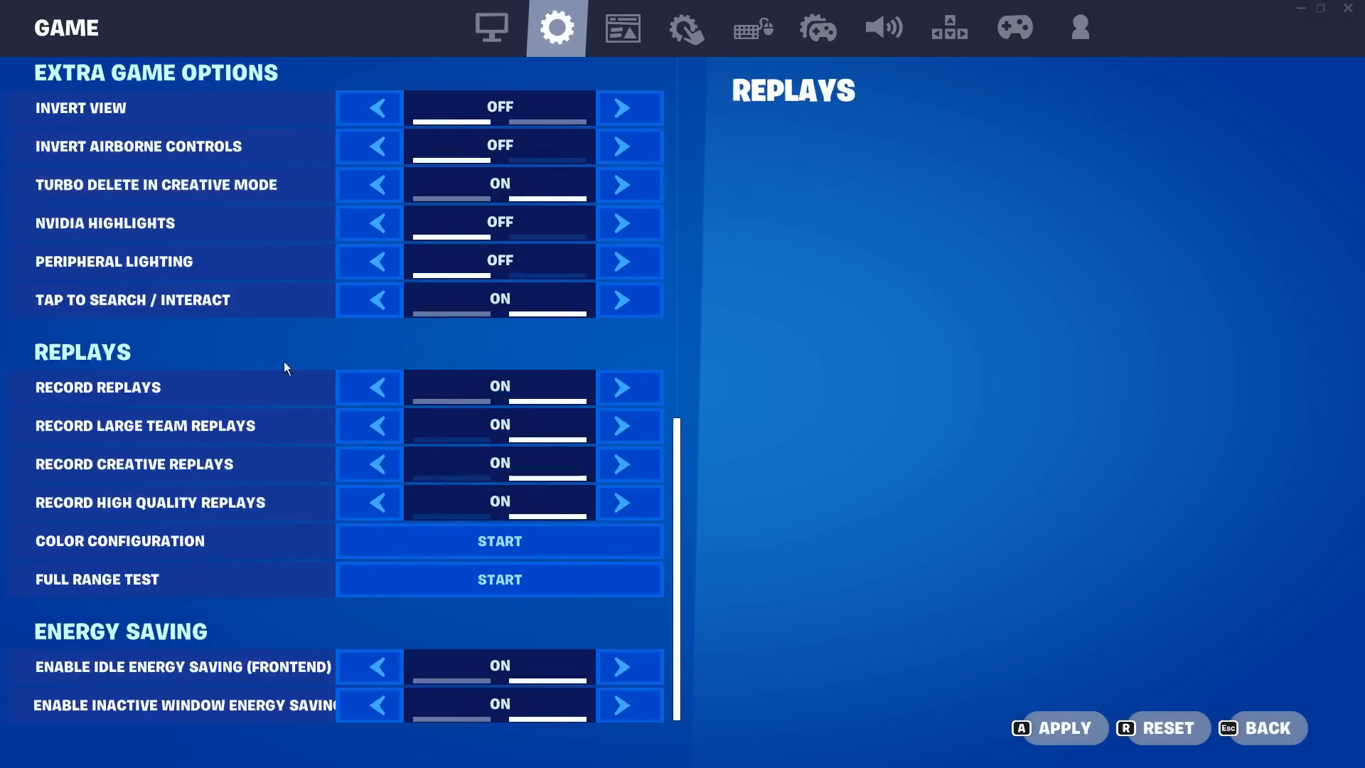
click(368, 425)
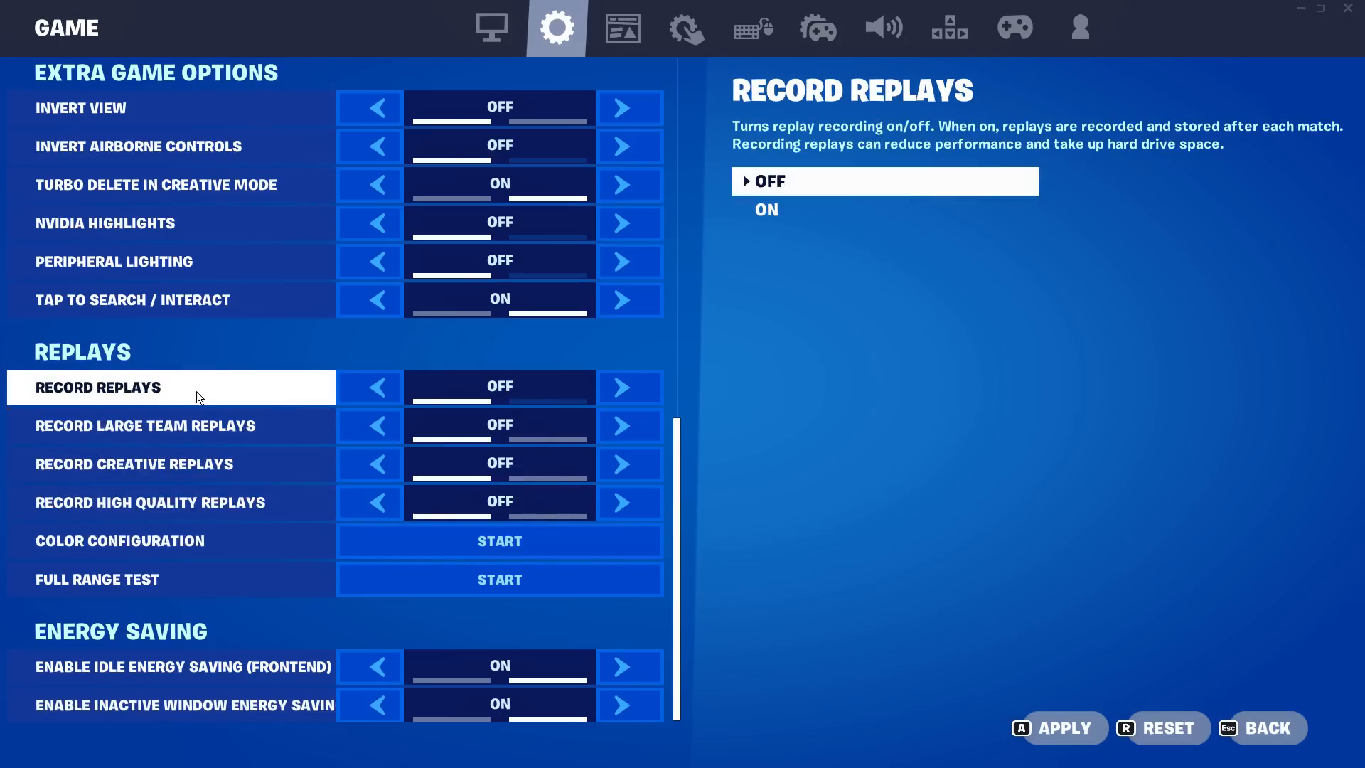
click(1079, 27)
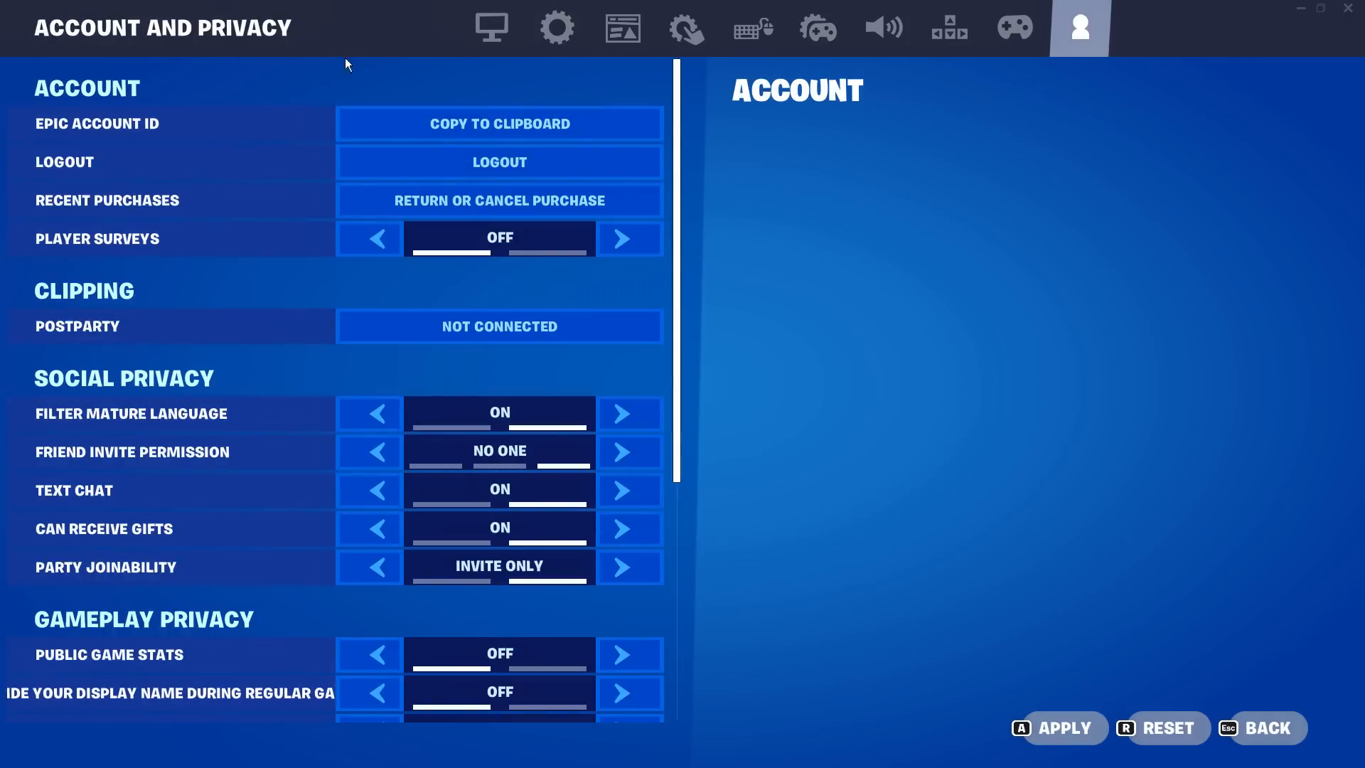
click(97, 239)
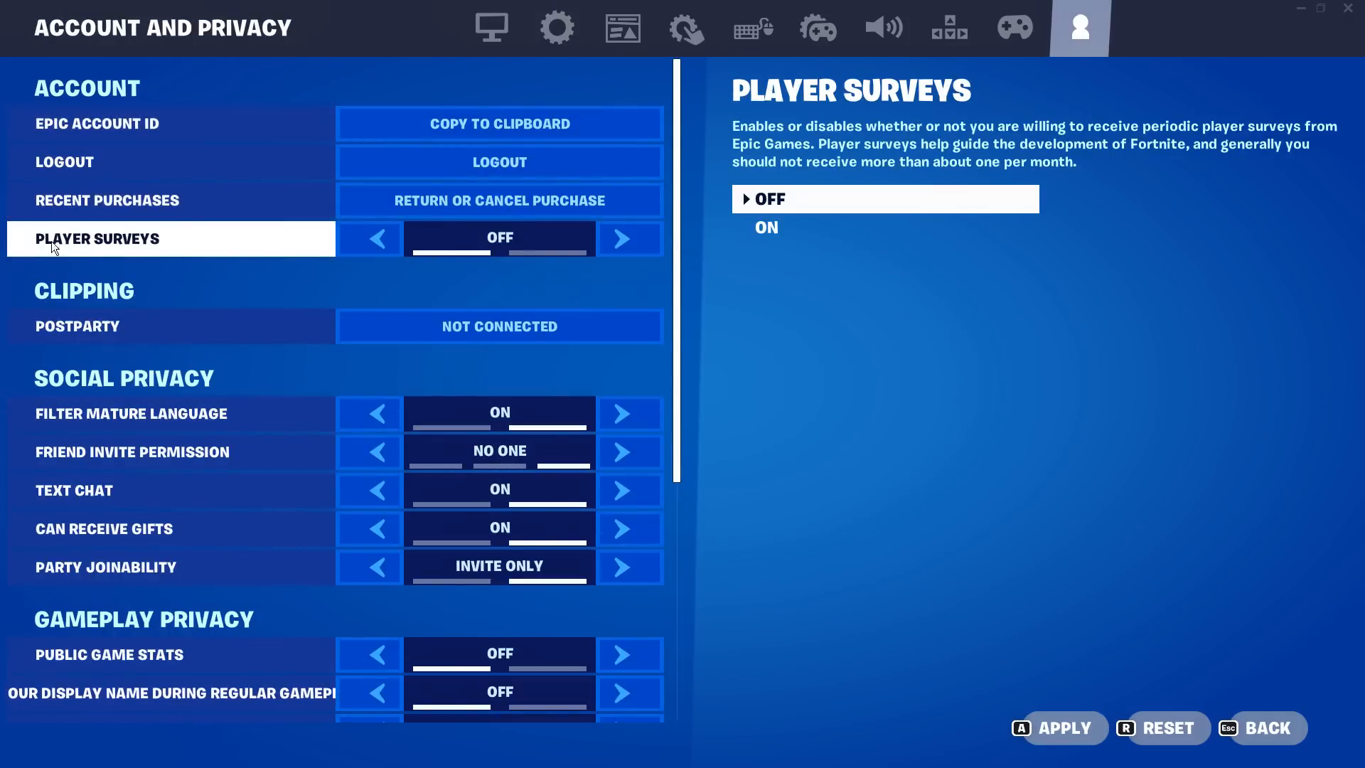
scroll(down, 3)
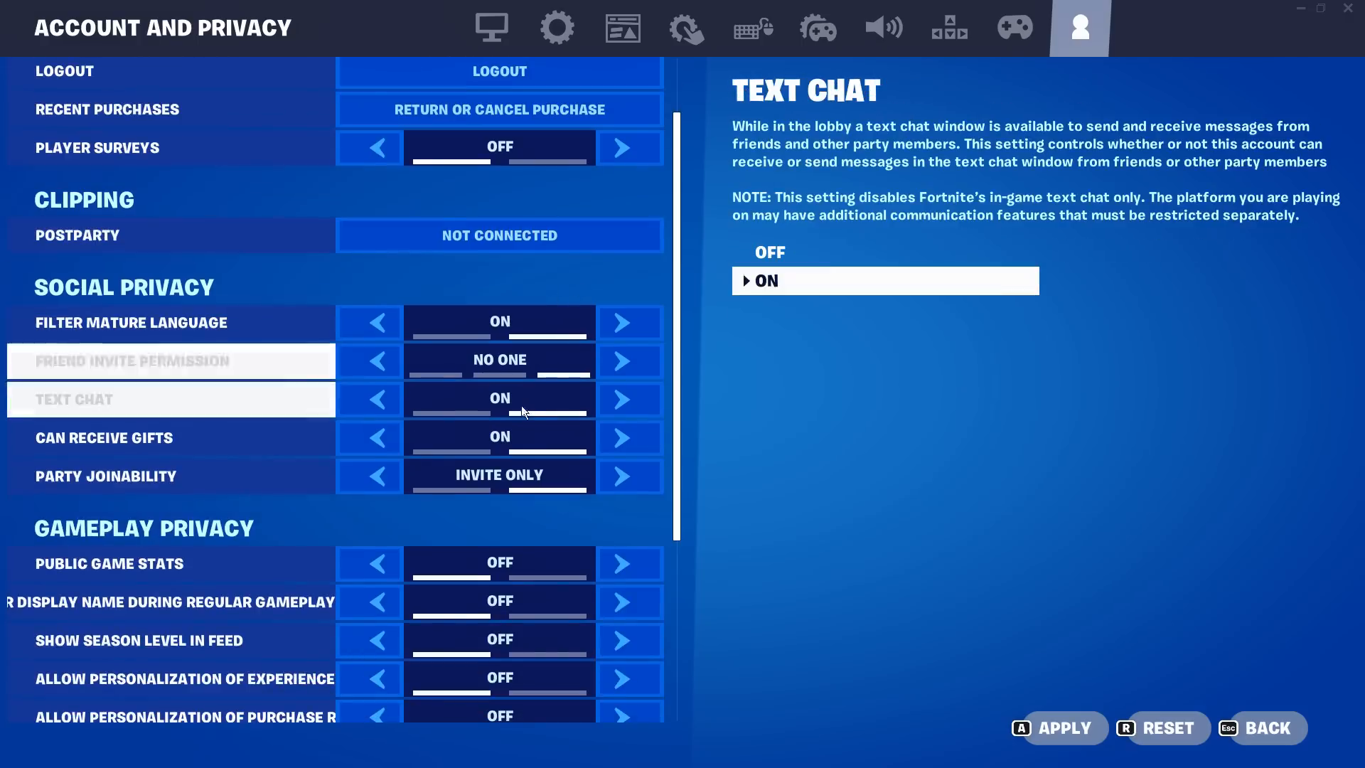
mouse_move(566, 398)
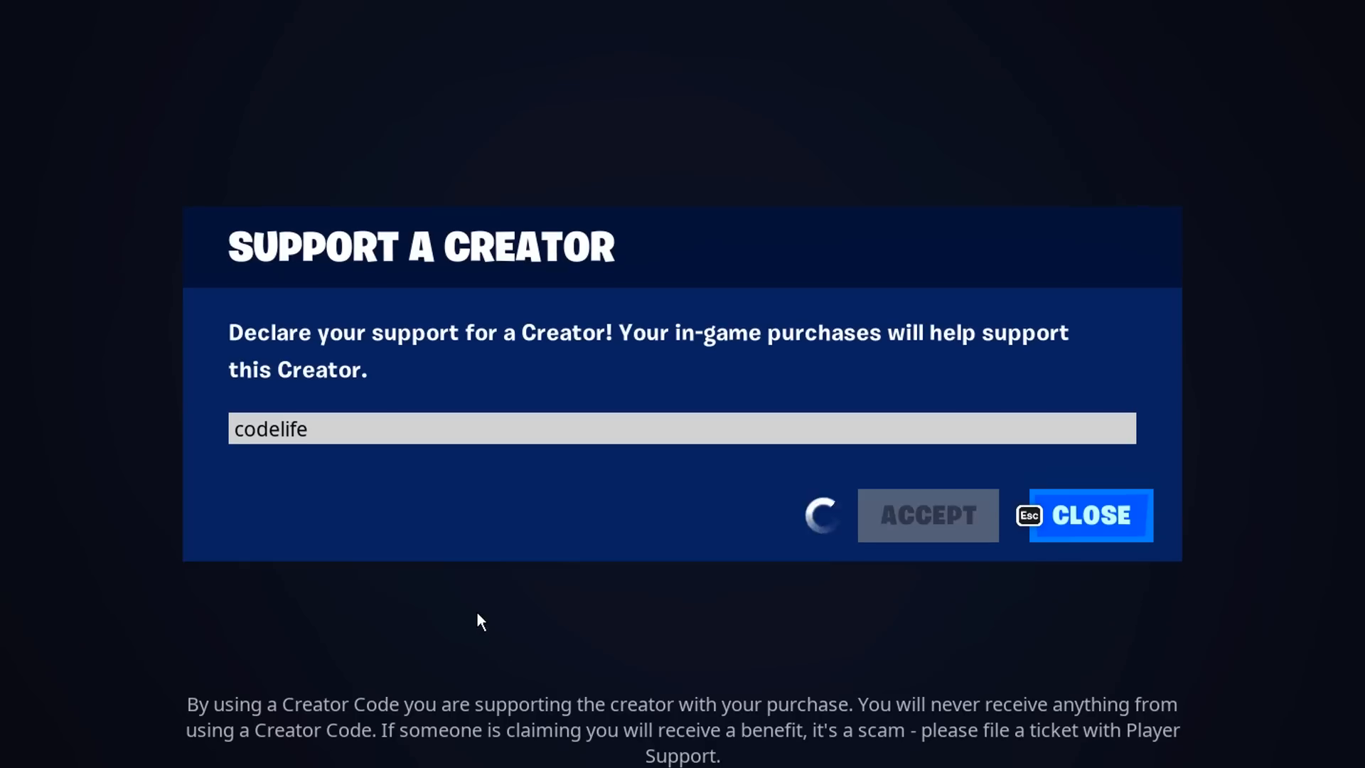
- Accept the entered Support-a-Creator code in the dialog
click(1085, 514)
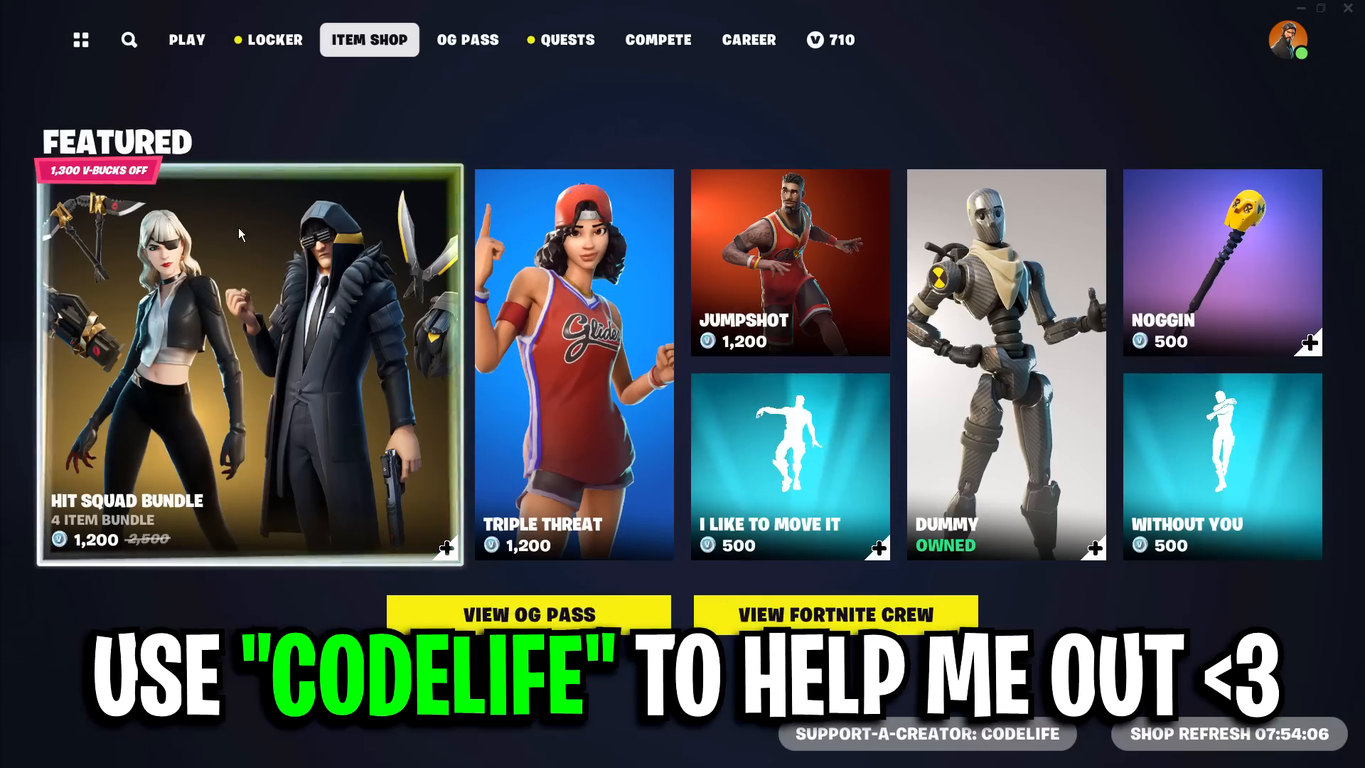